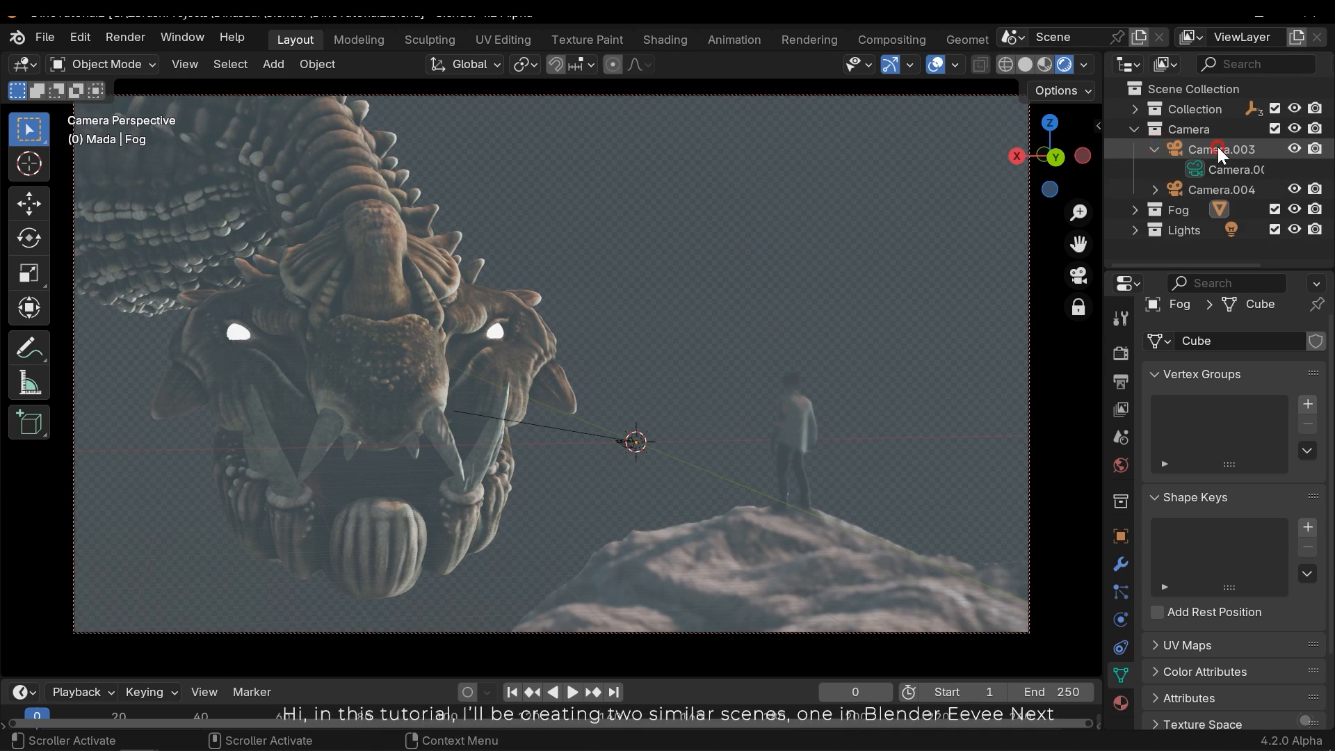
Step: Select Camera.003 in the Outliner to show its 70 mm lens and depth-of-field settings
left_click(1223, 149)
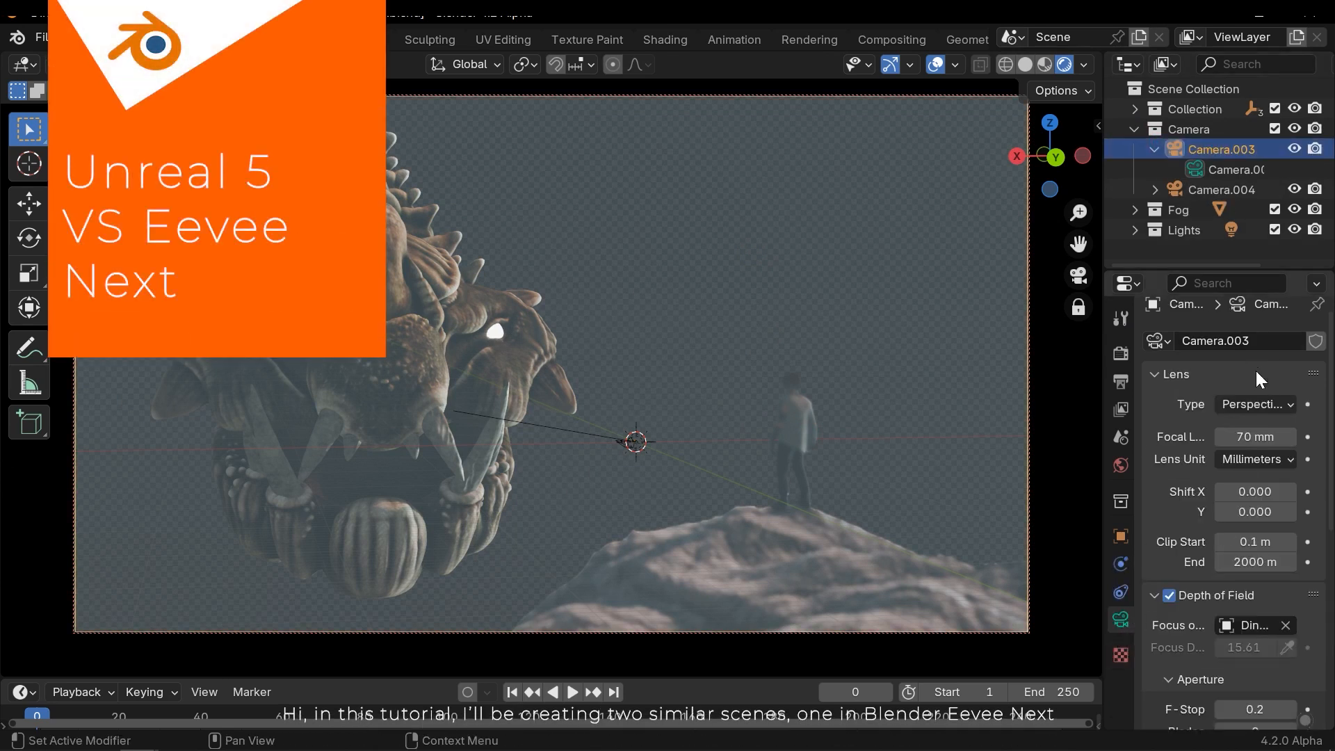
mouse_move(1254, 512)
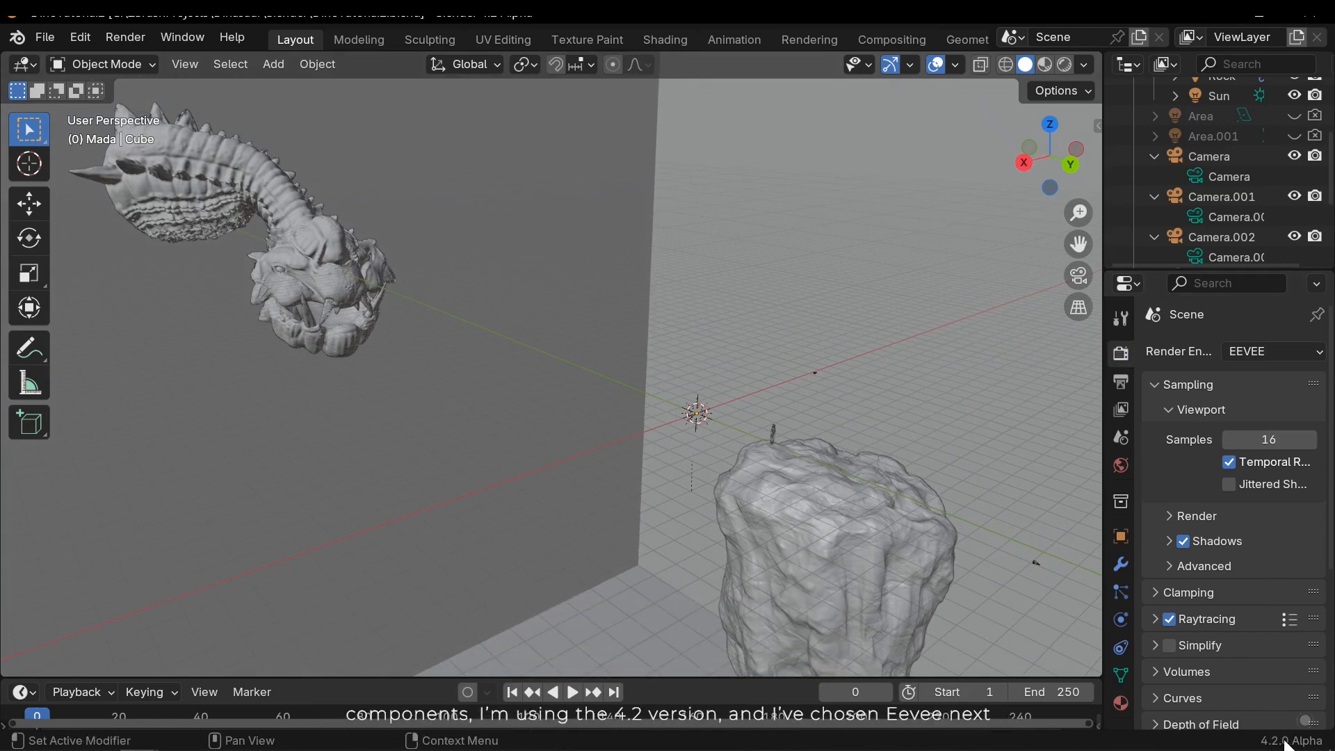
Step: Set the scene's render engine to EEVEE
left_click(1268, 351)
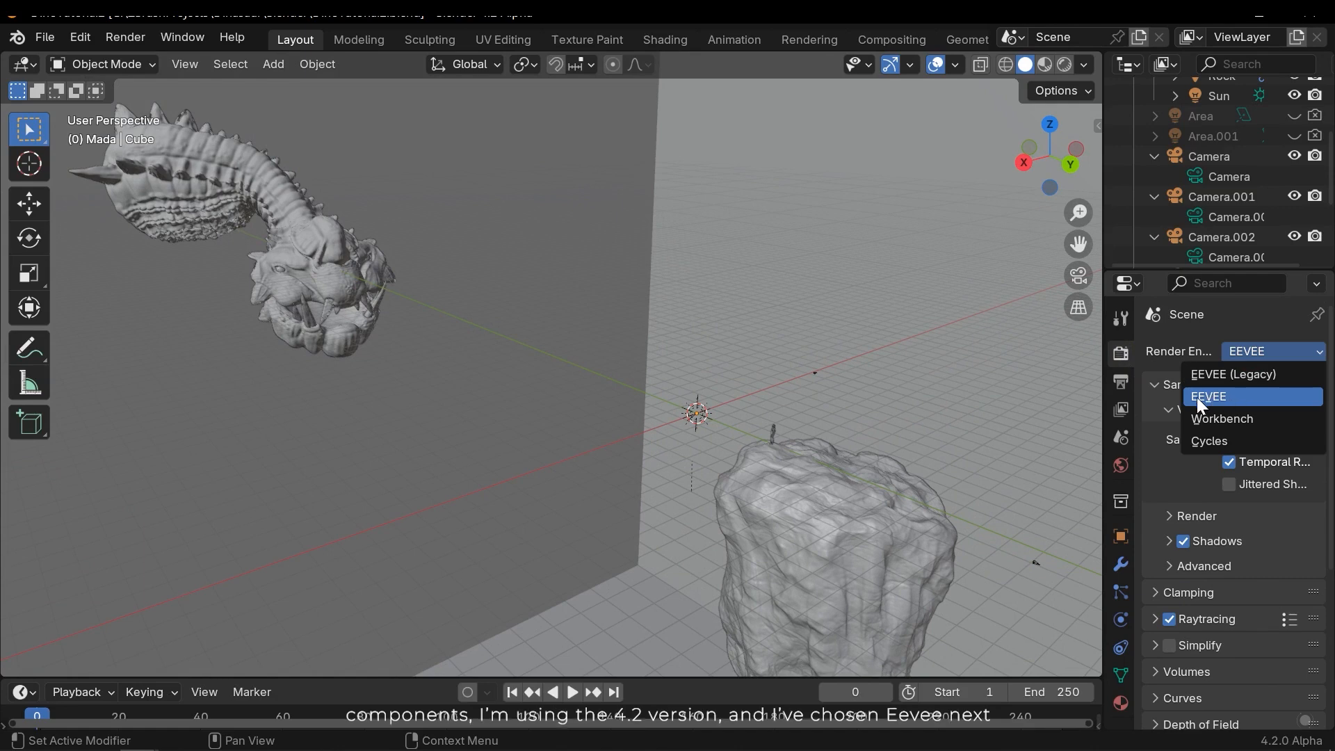
left_click(1209, 396)
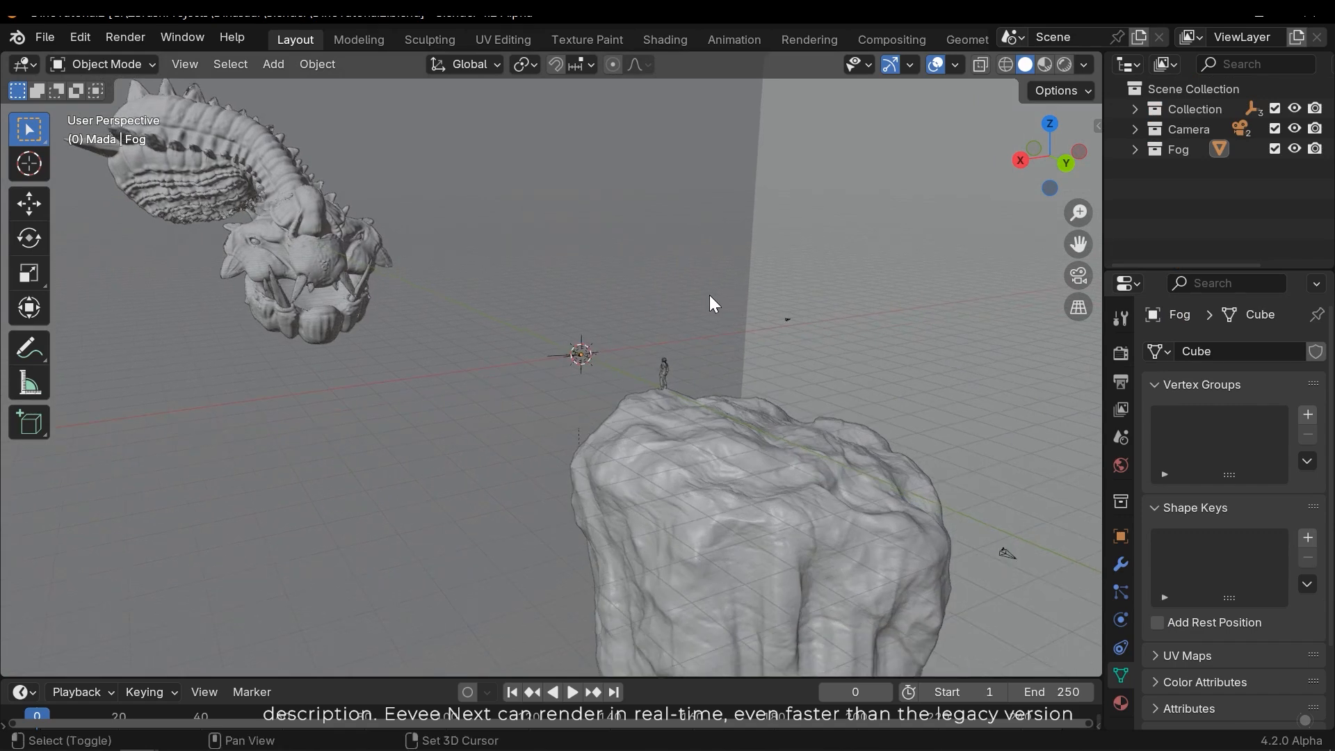
Step: Switch the viewport shading to Rendered via the Z shading menu
key("z")
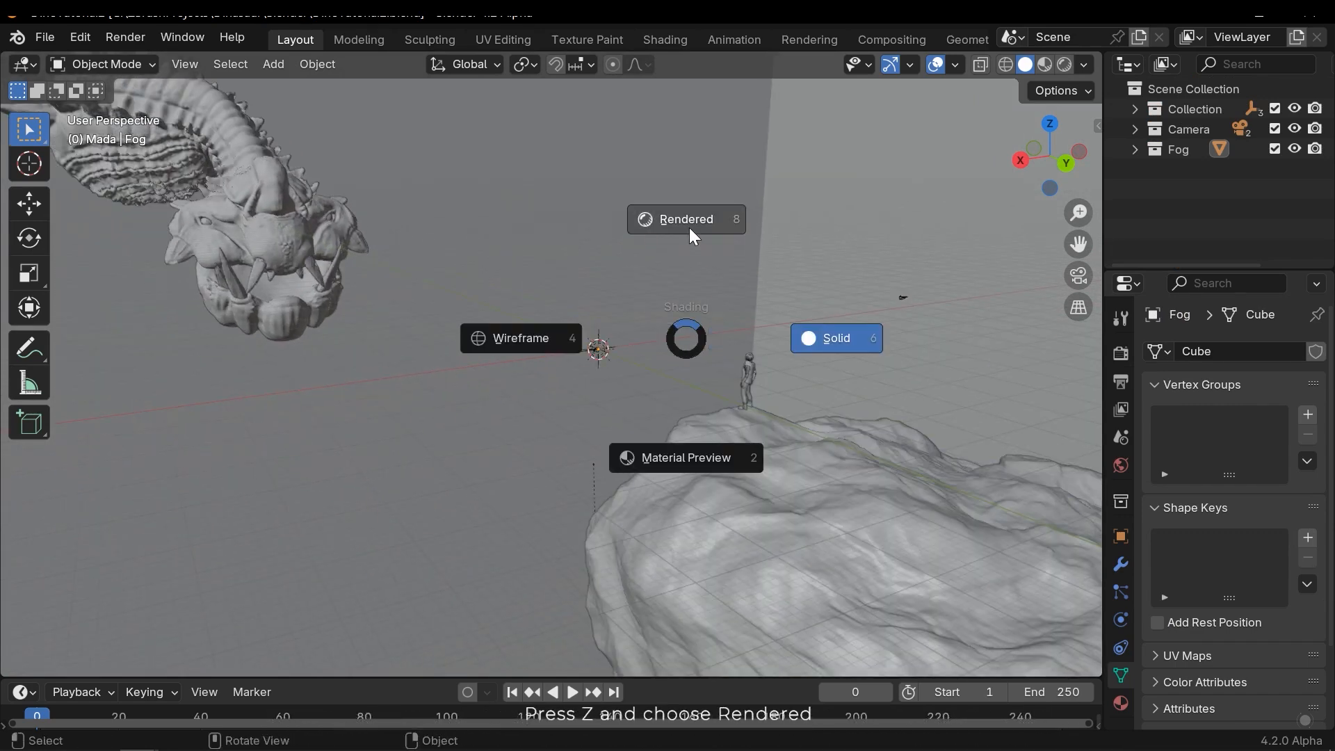
left_click(685, 219)
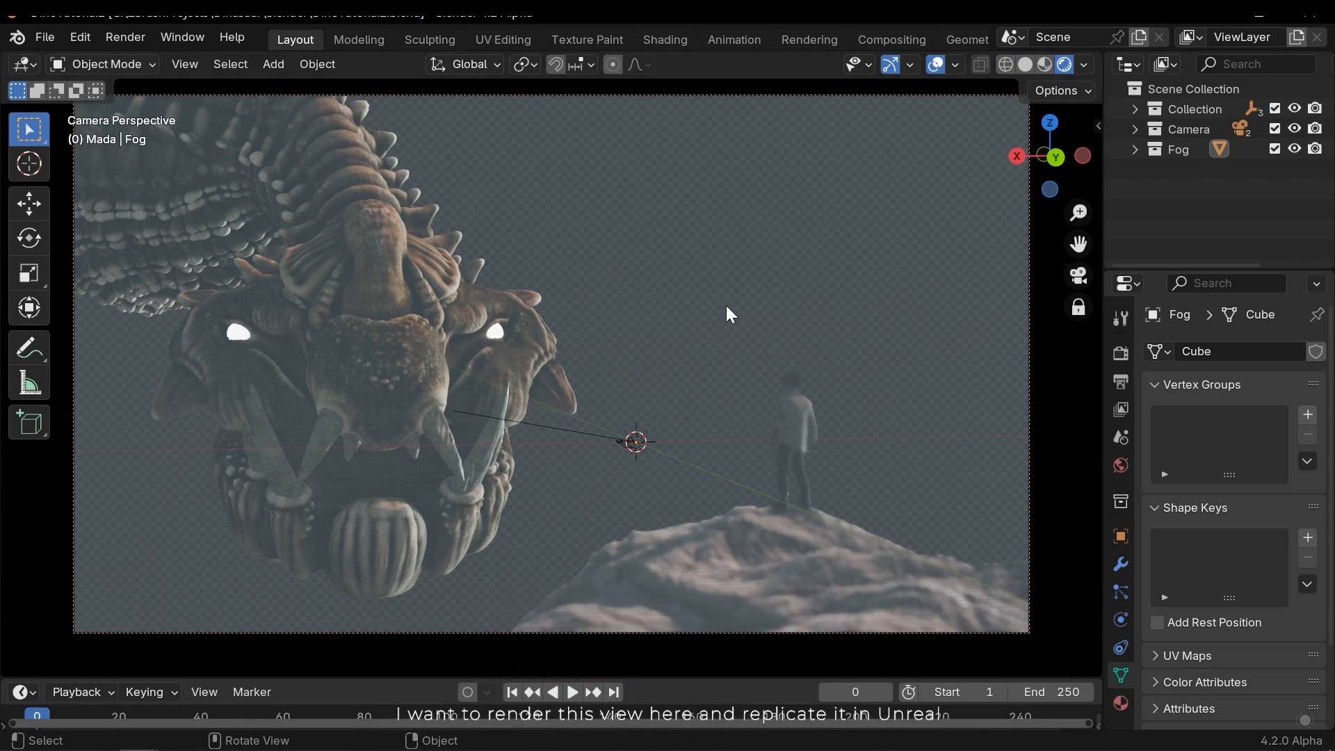
mouse_move(845, 310)
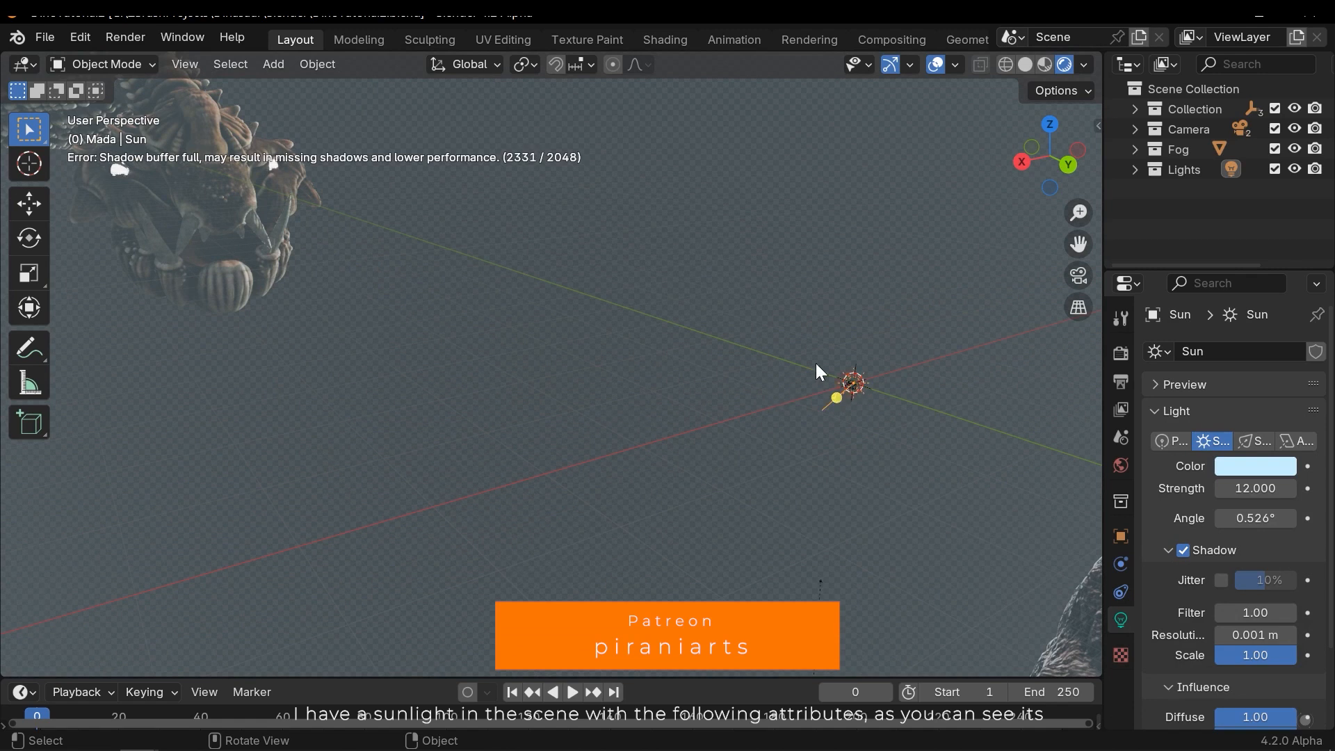
Step: Select the Sun light to review its pale blue colour and strength 12, then reveal the Fog collection
left_click(1197, 188)
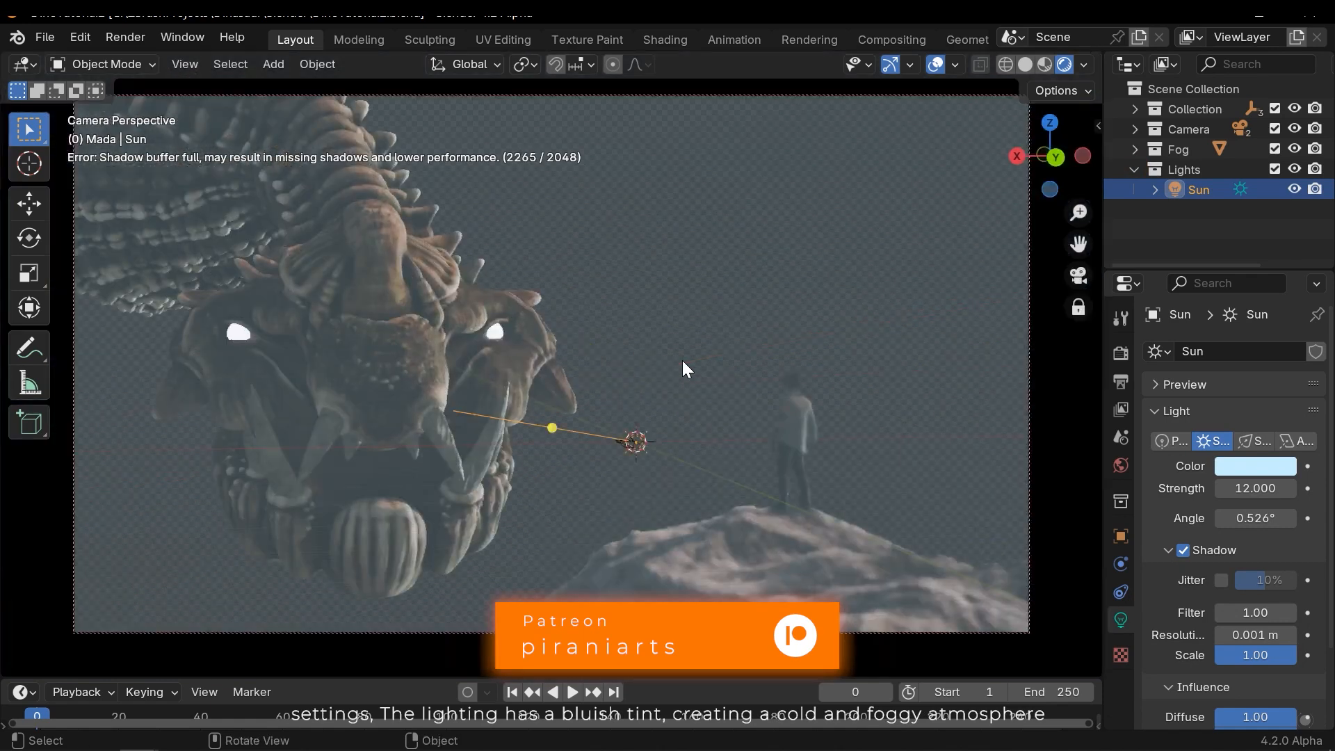
left_click(1121, 536)
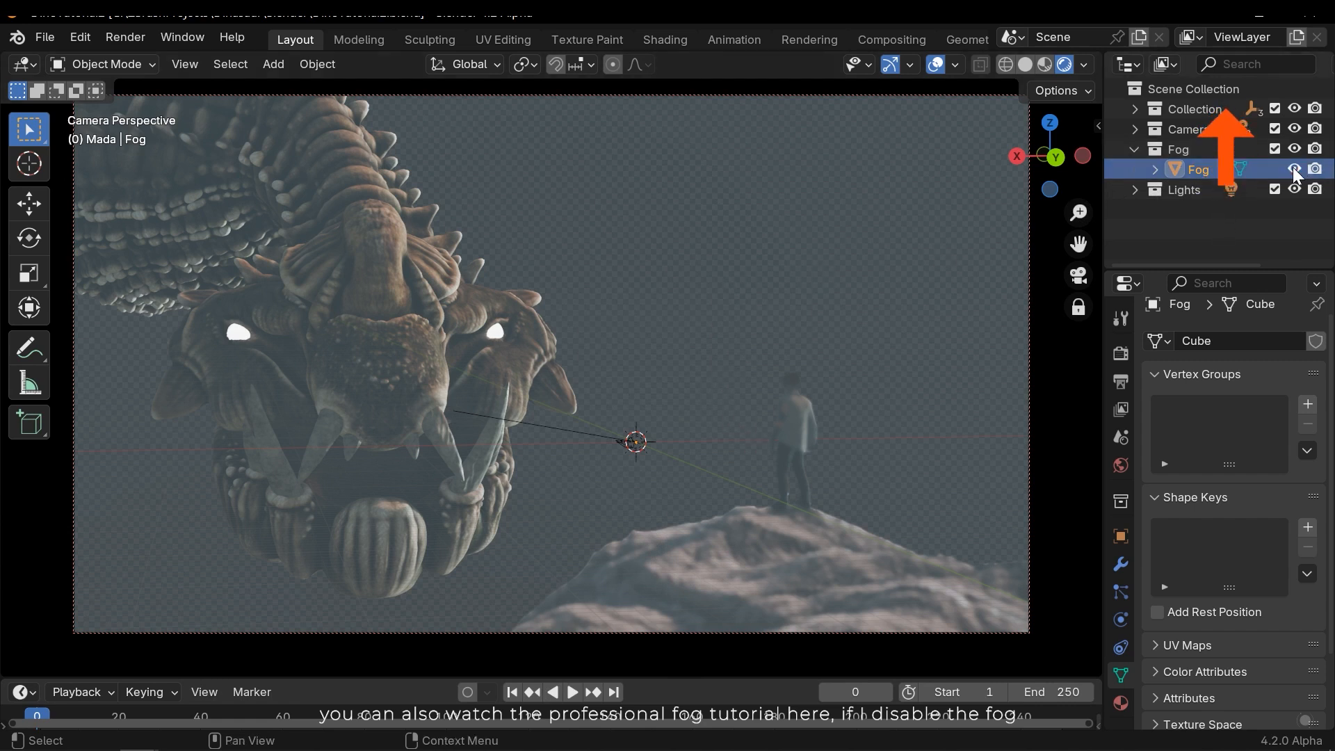
left_click(1295, 168)
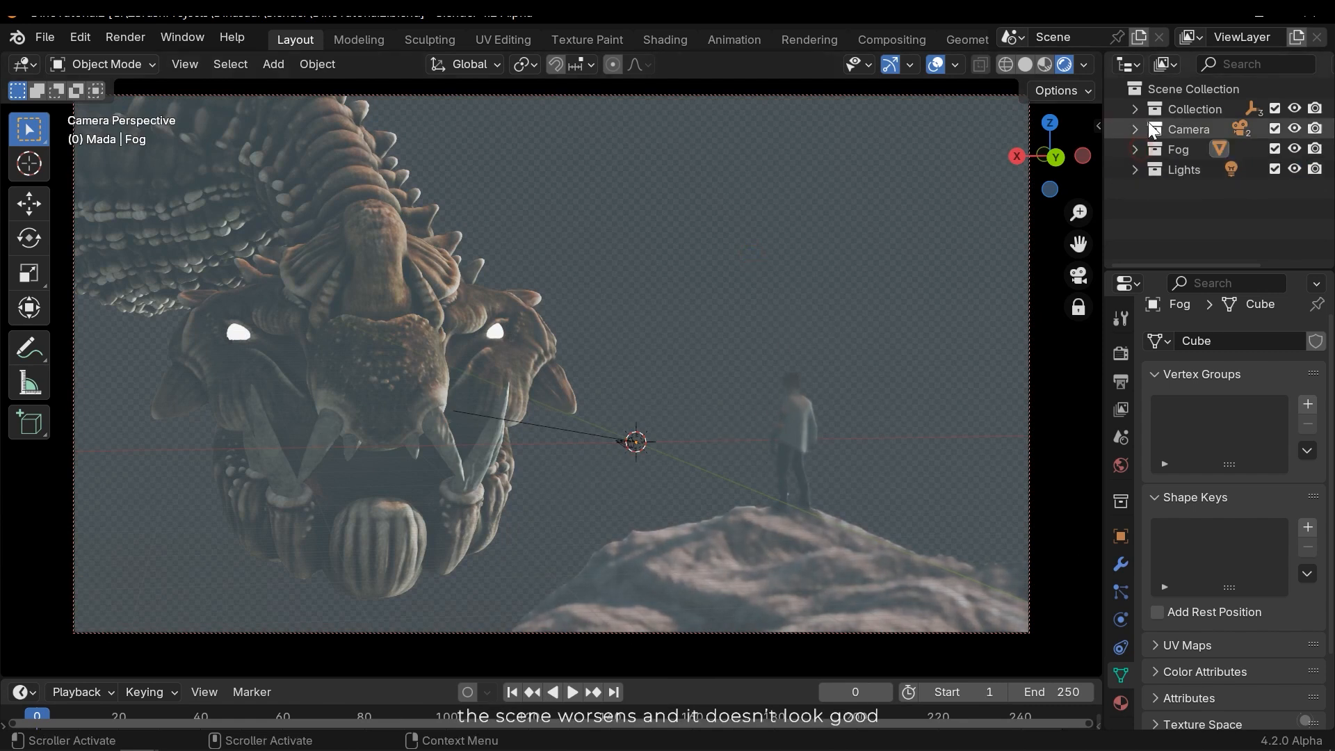
Step: Expand the Camera collection and select Camera.003, scrolling through its lens and f-stop 0.2 depth of field
left_click(1136, 128)
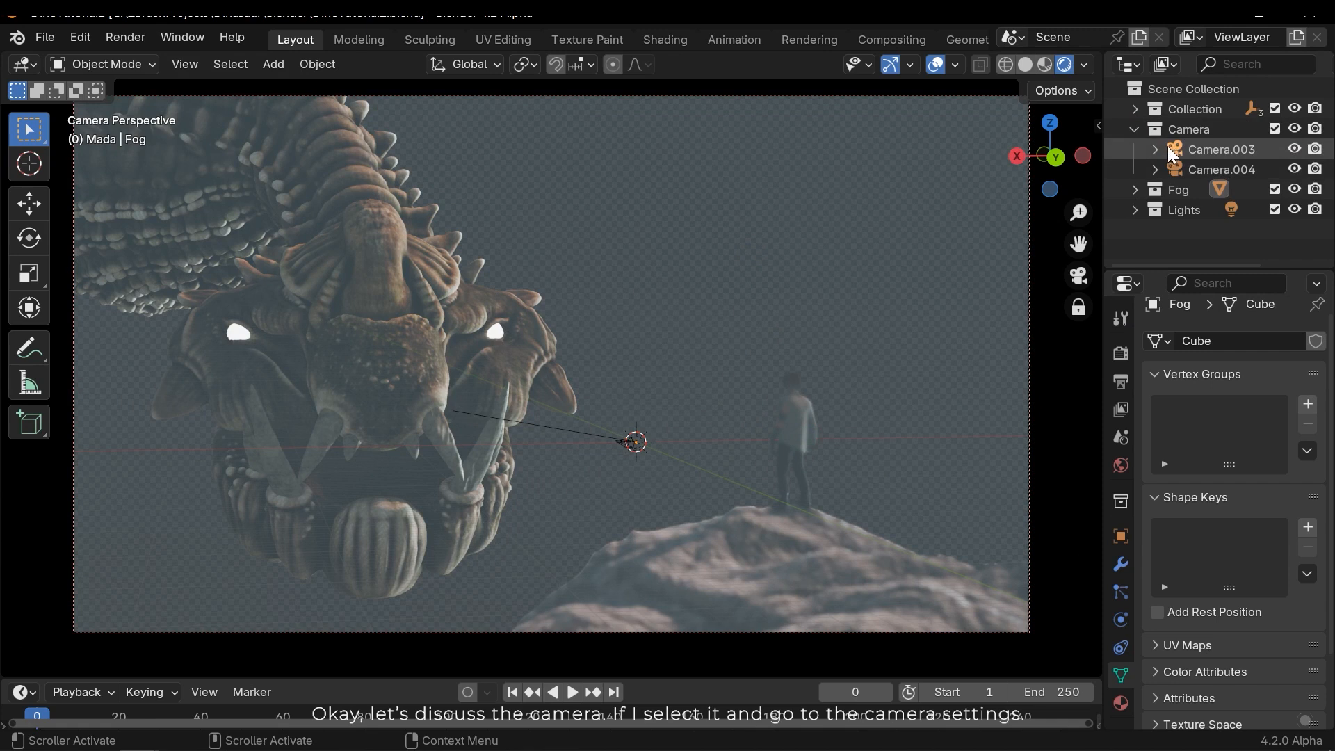
left_click(1220, 149)
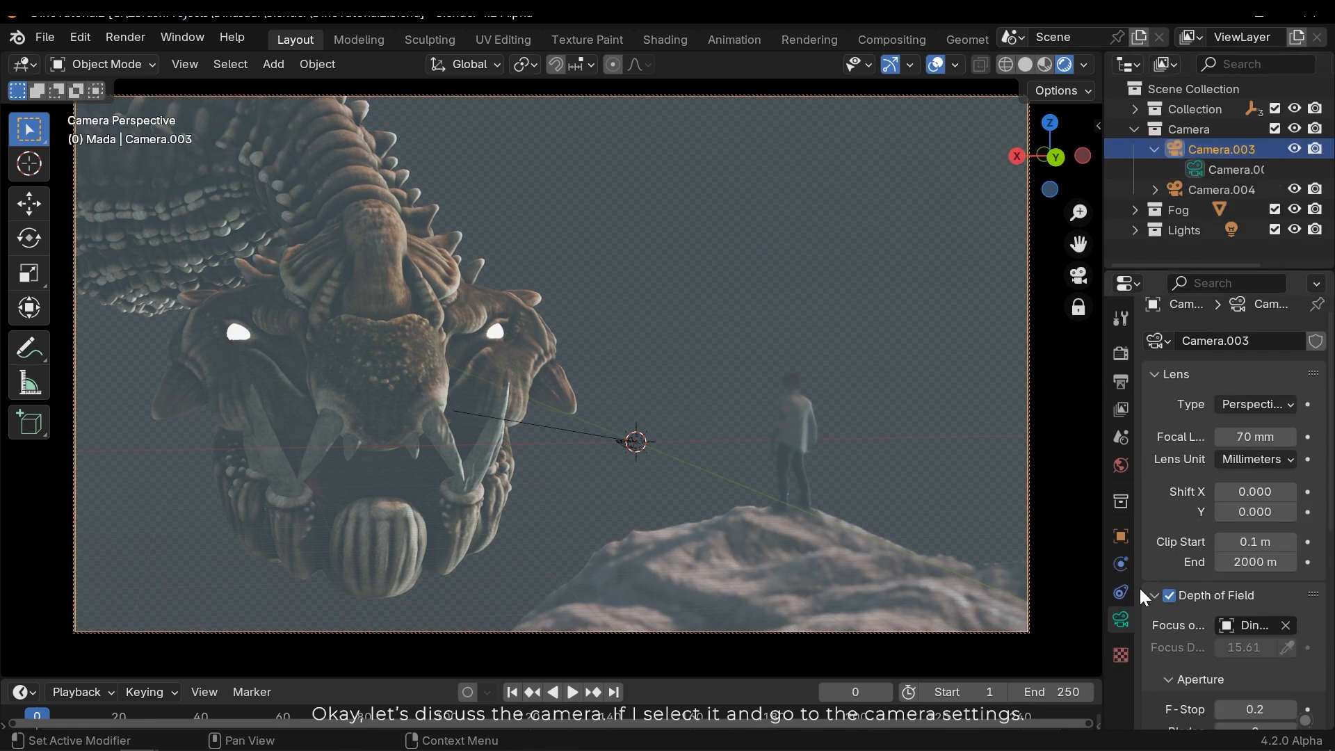
mouse_move(1254, 437)
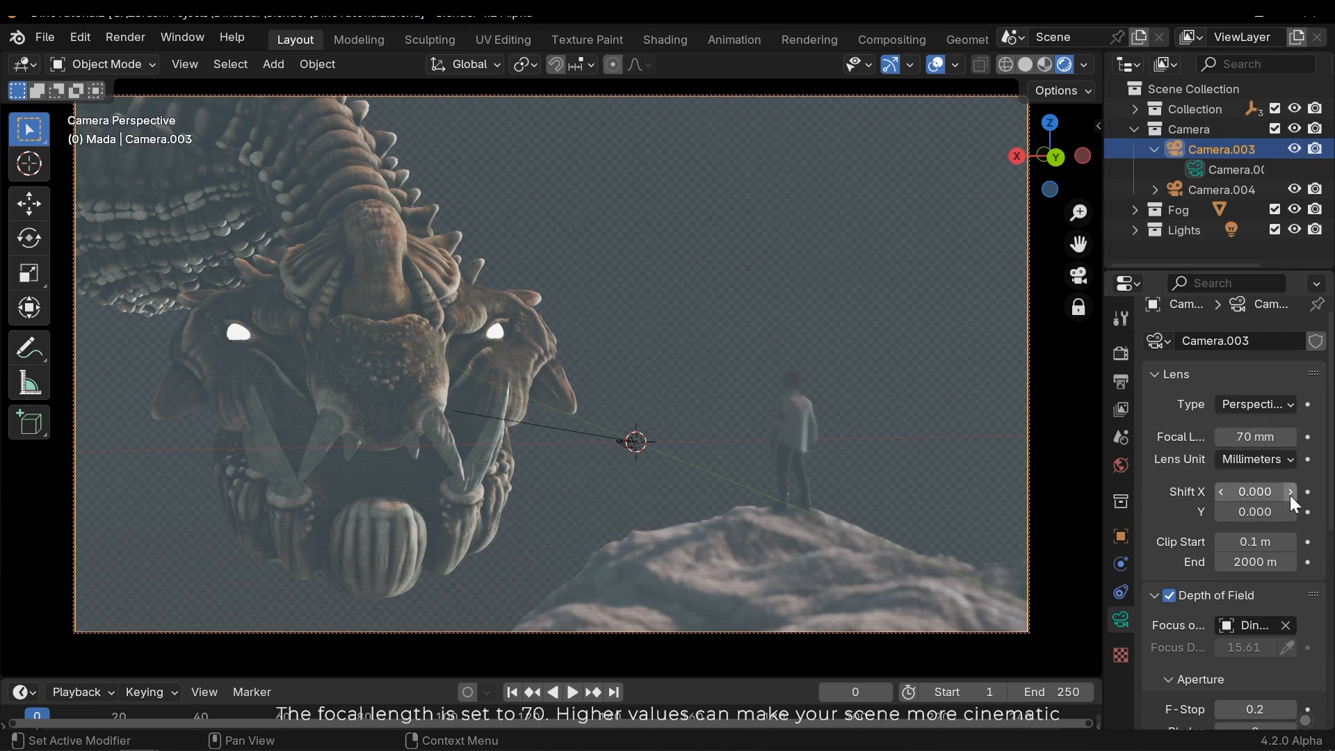
scroll("down", 3)
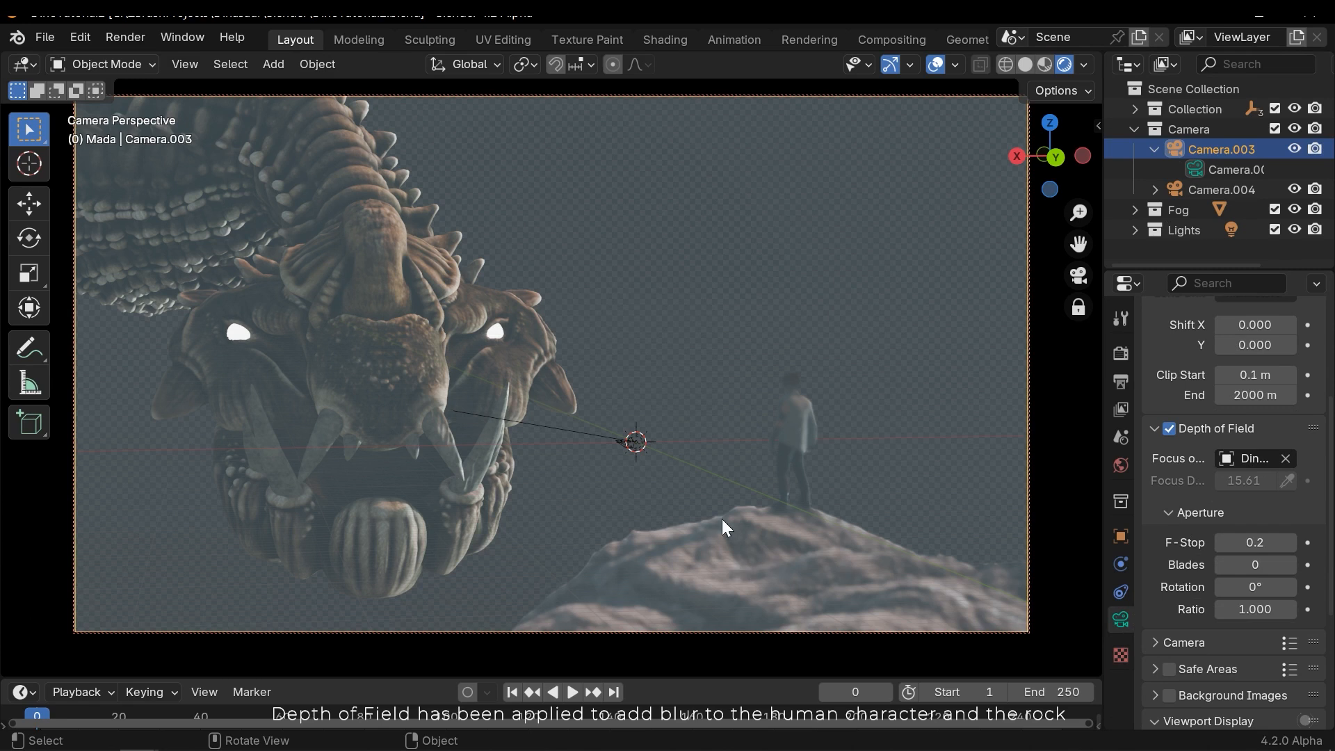
scroll("down", 3)
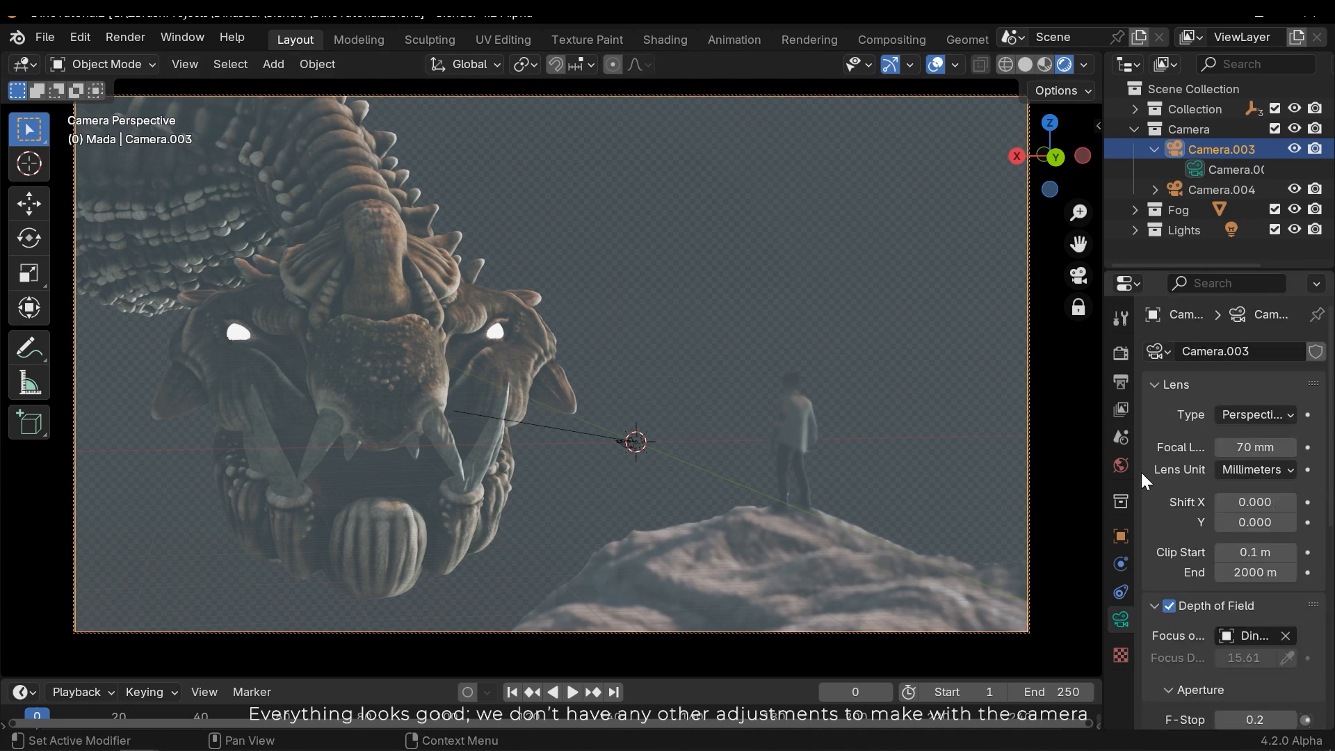
left_click(1178, 210)
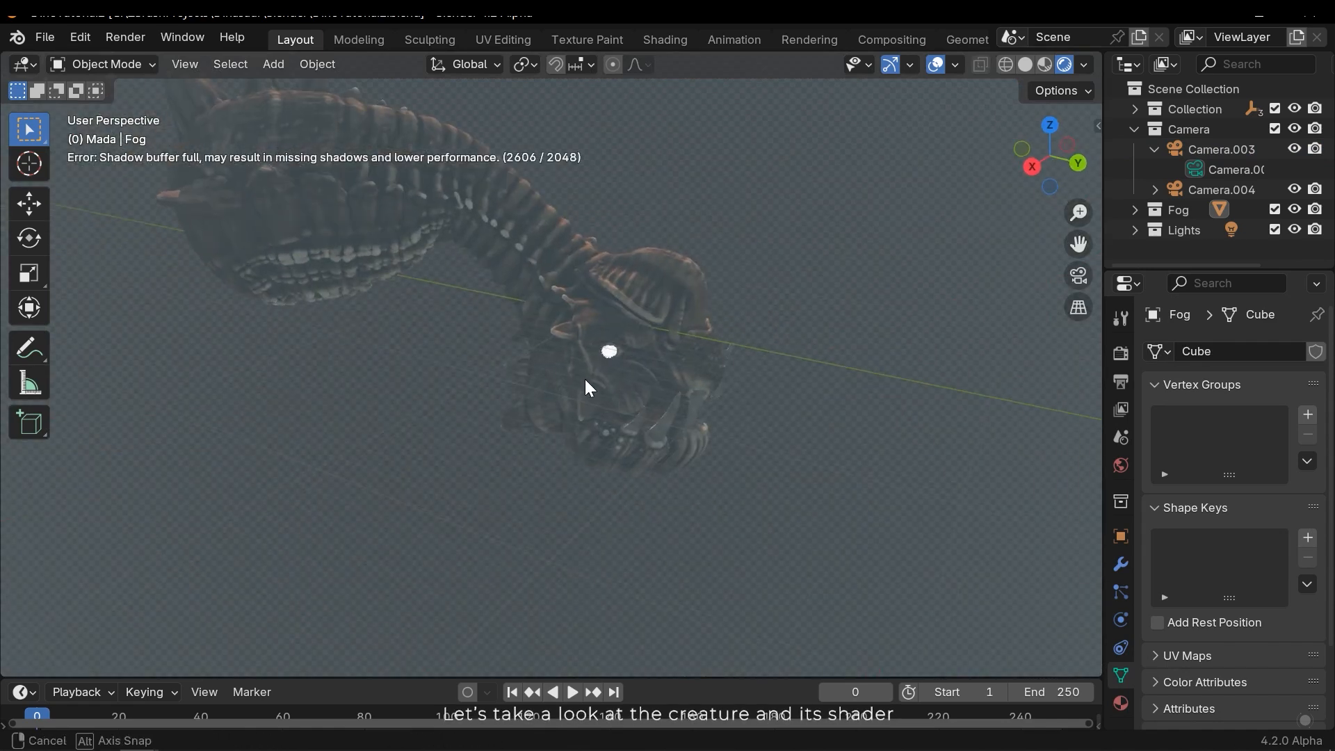
Step: Select the creature Dino_3 and enlarge the lower editor area
left_click(596, 384)
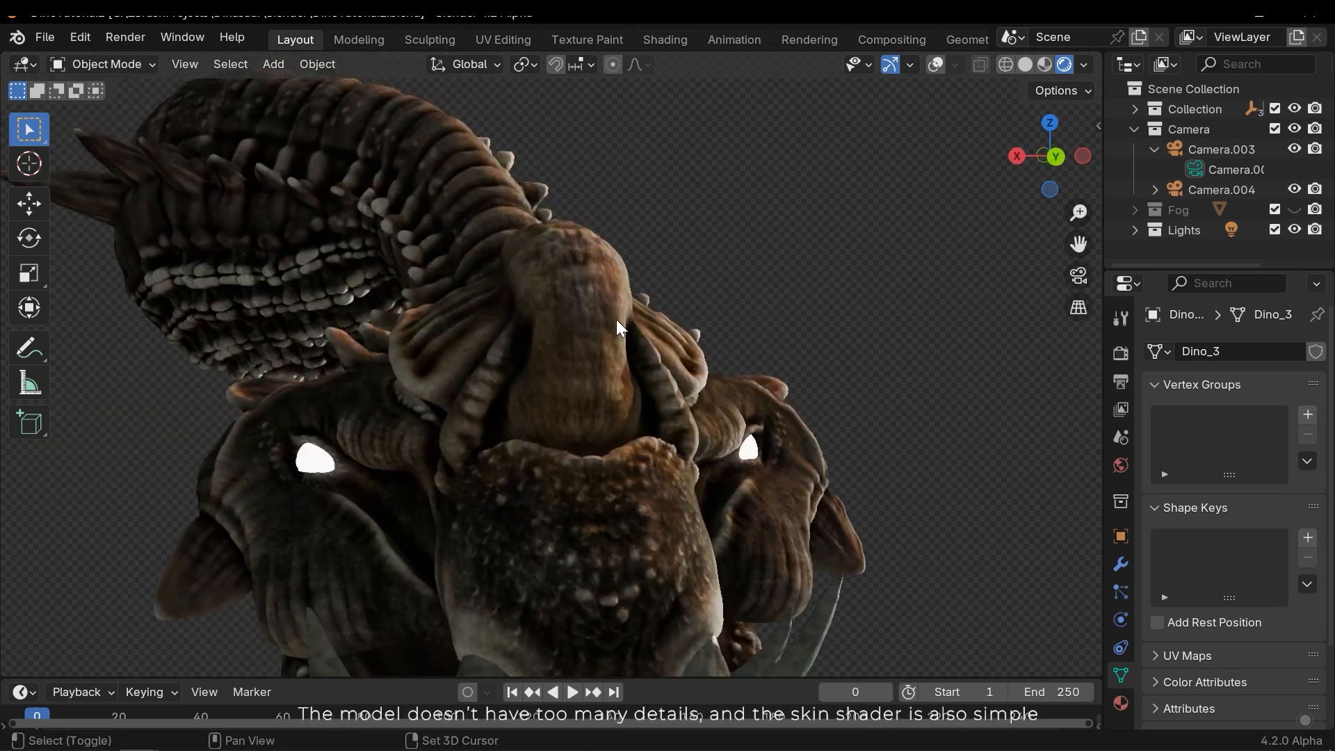
left_click_drag(618, 328, 687, 631)
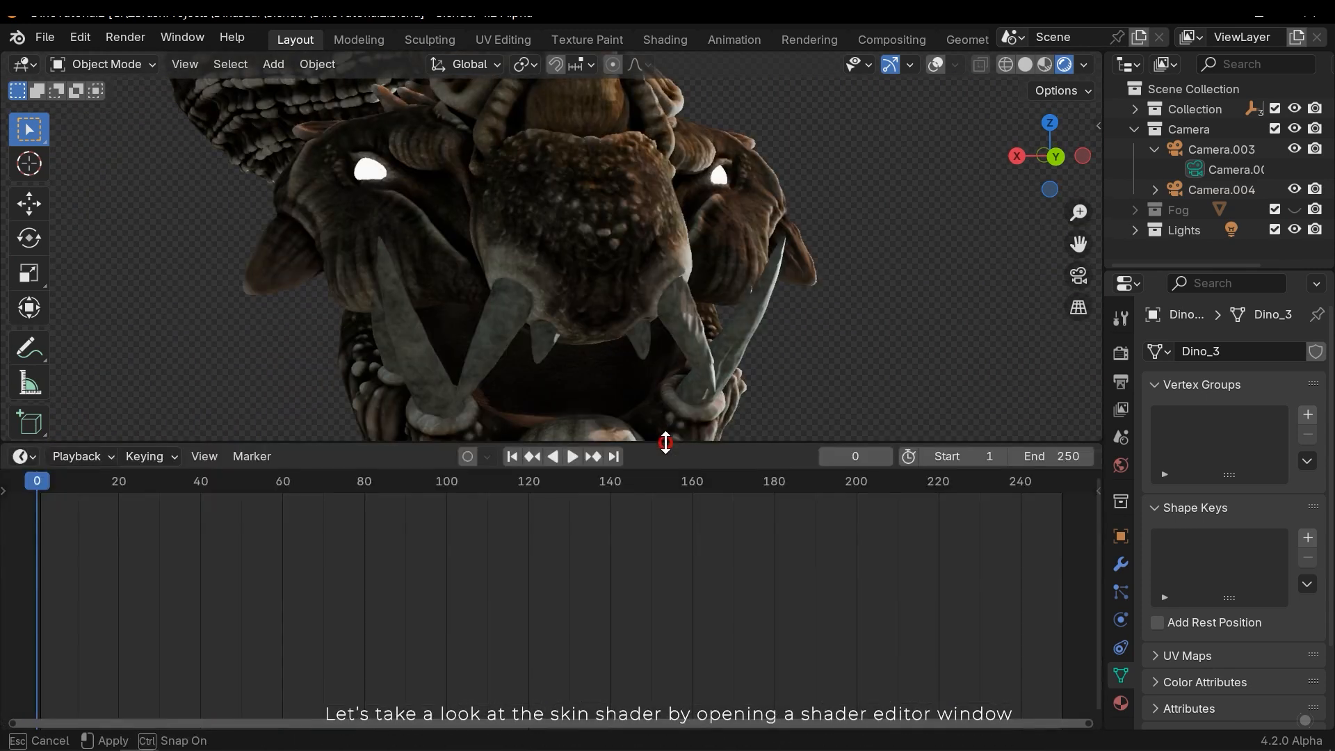
Step: Show defaultMat in a Shader Editor and set its Subsurface Weight to 0.873 after trying zero
left_click(18, 457)
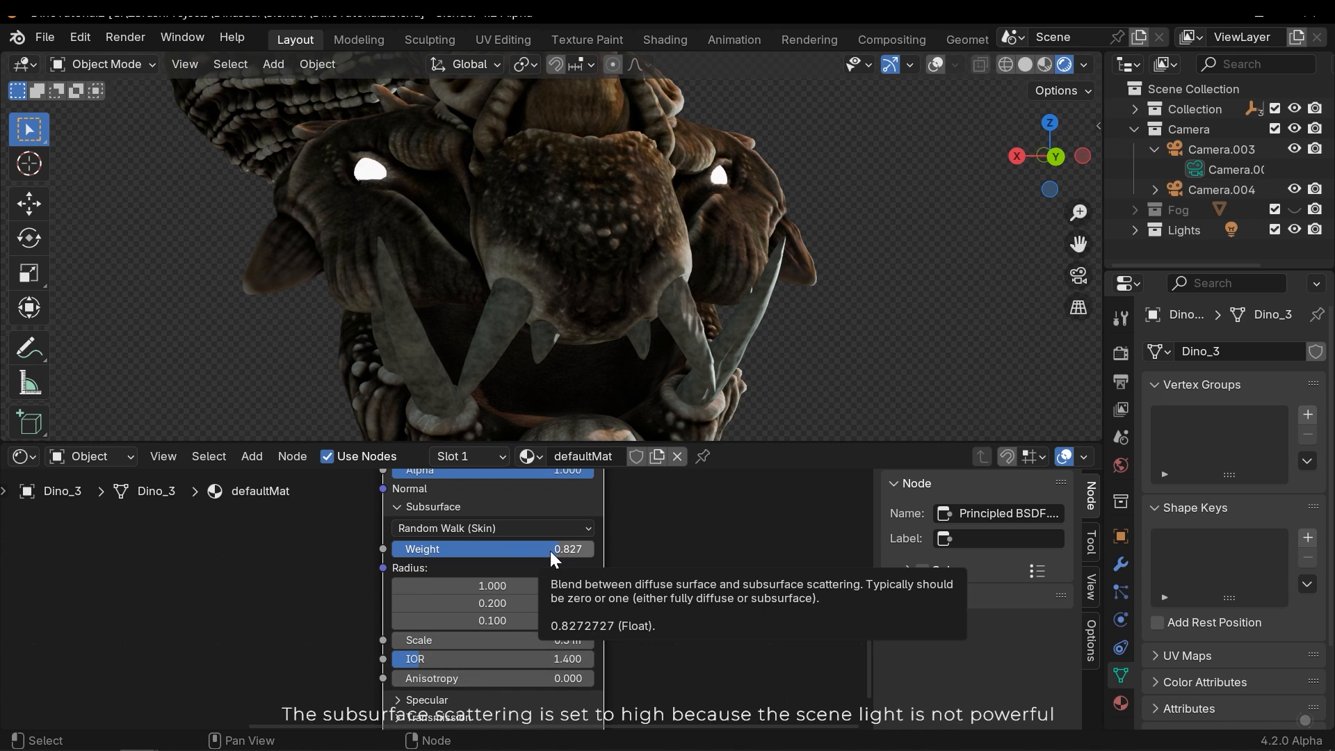
left_click_drag(566, 547, 518, 548)
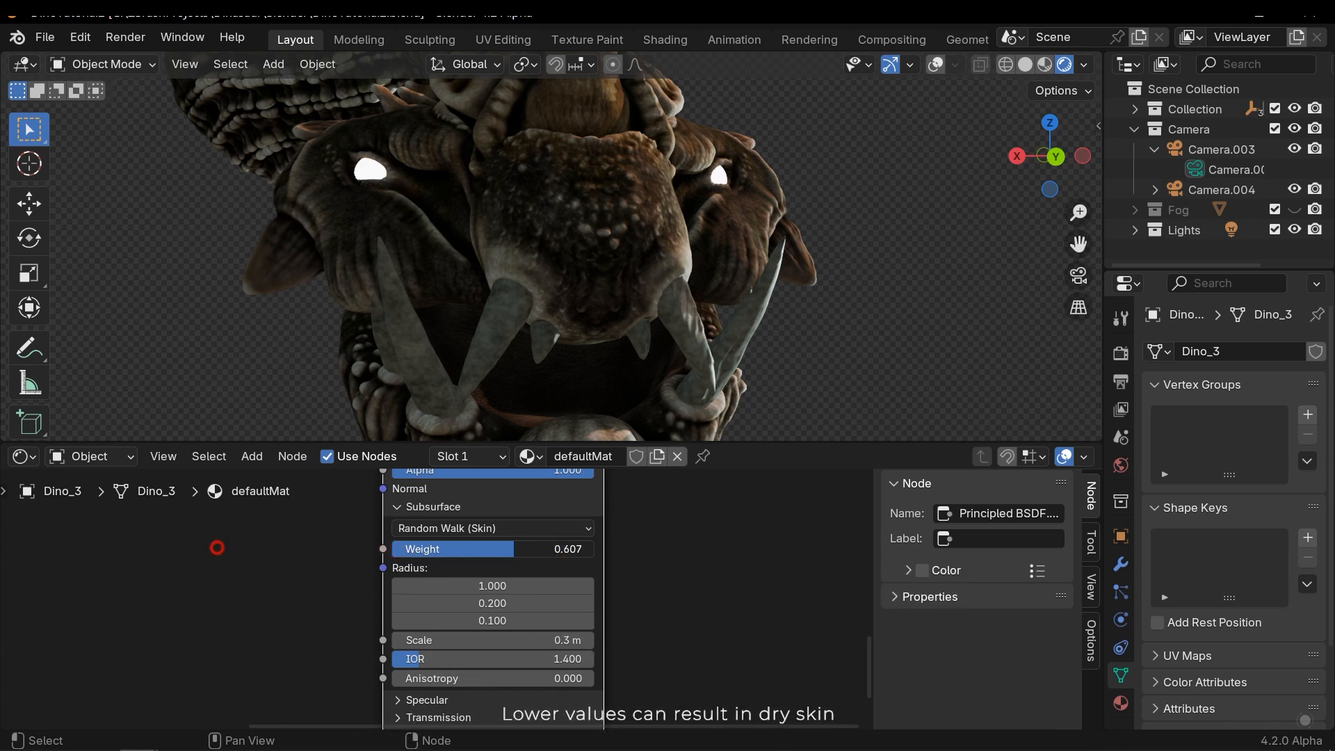
left_click_drag(510, 547, 392, 548)
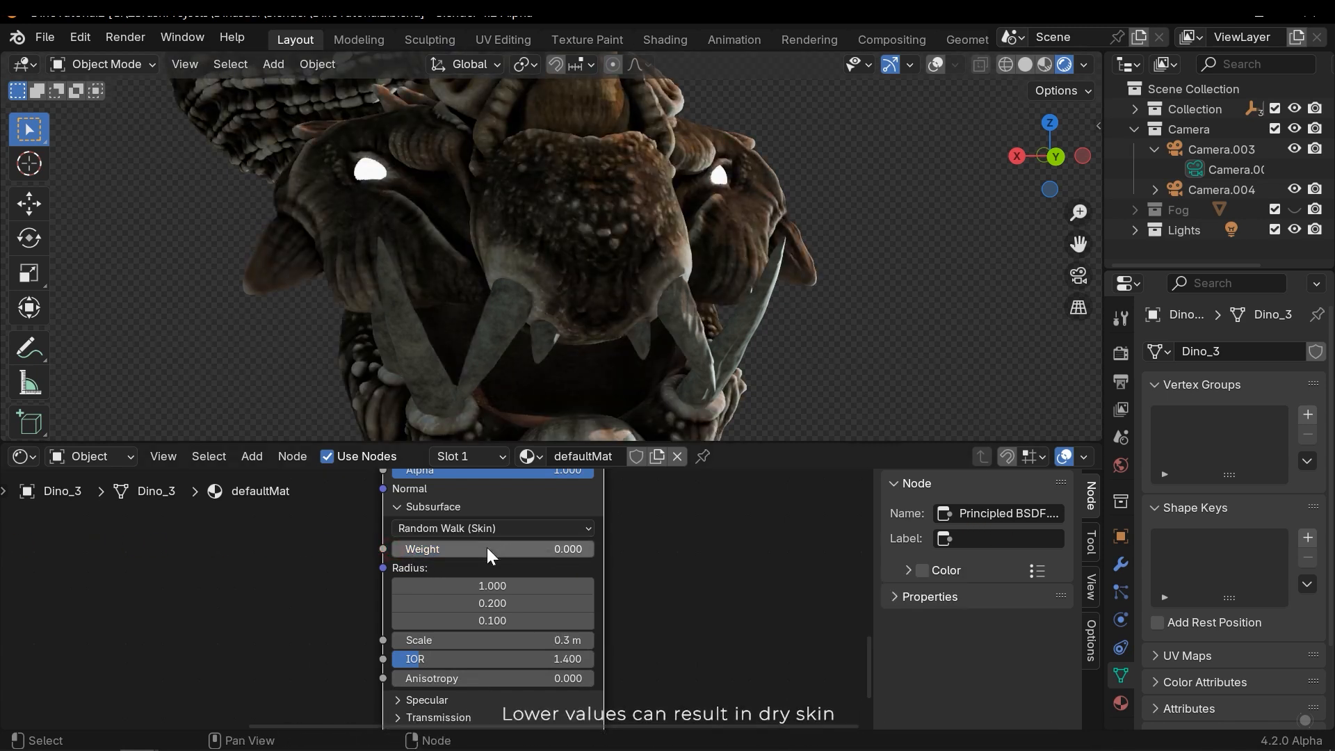
left_click_drag(489, 549, 490, 549)
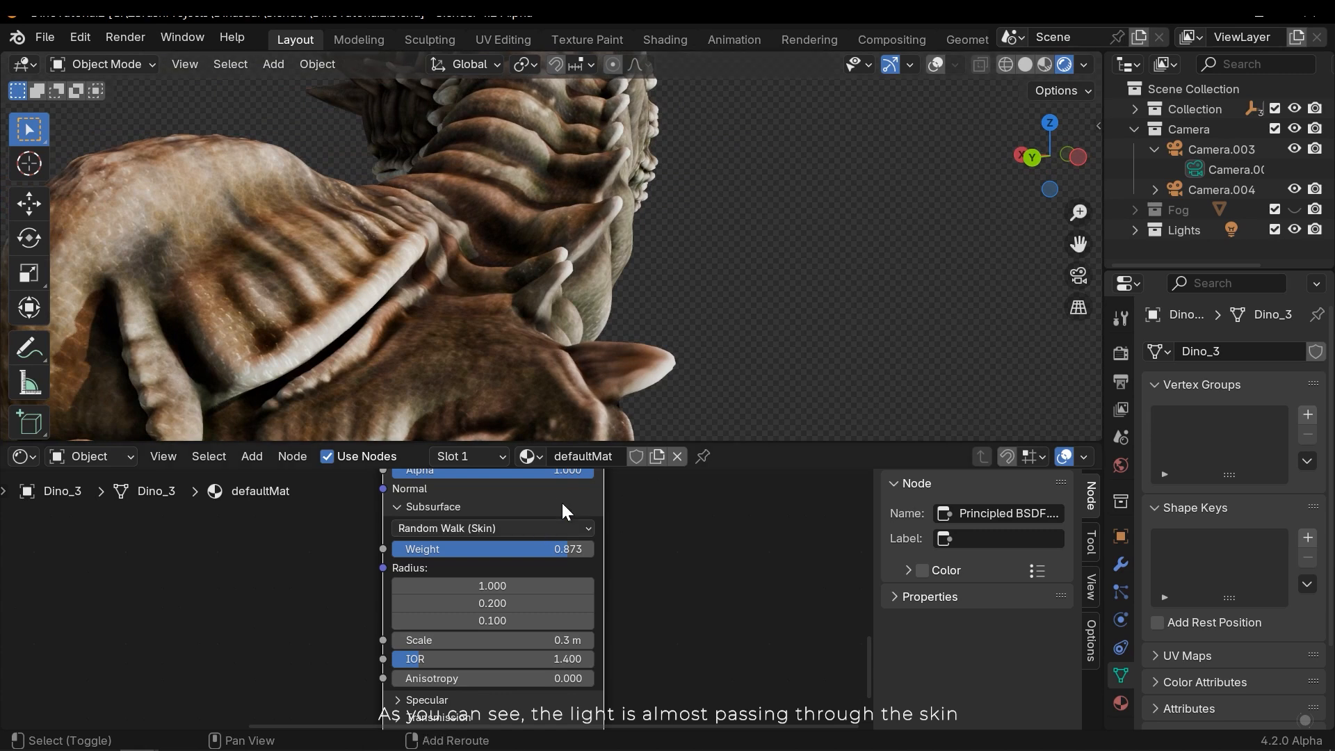
left_click(1121, 563)
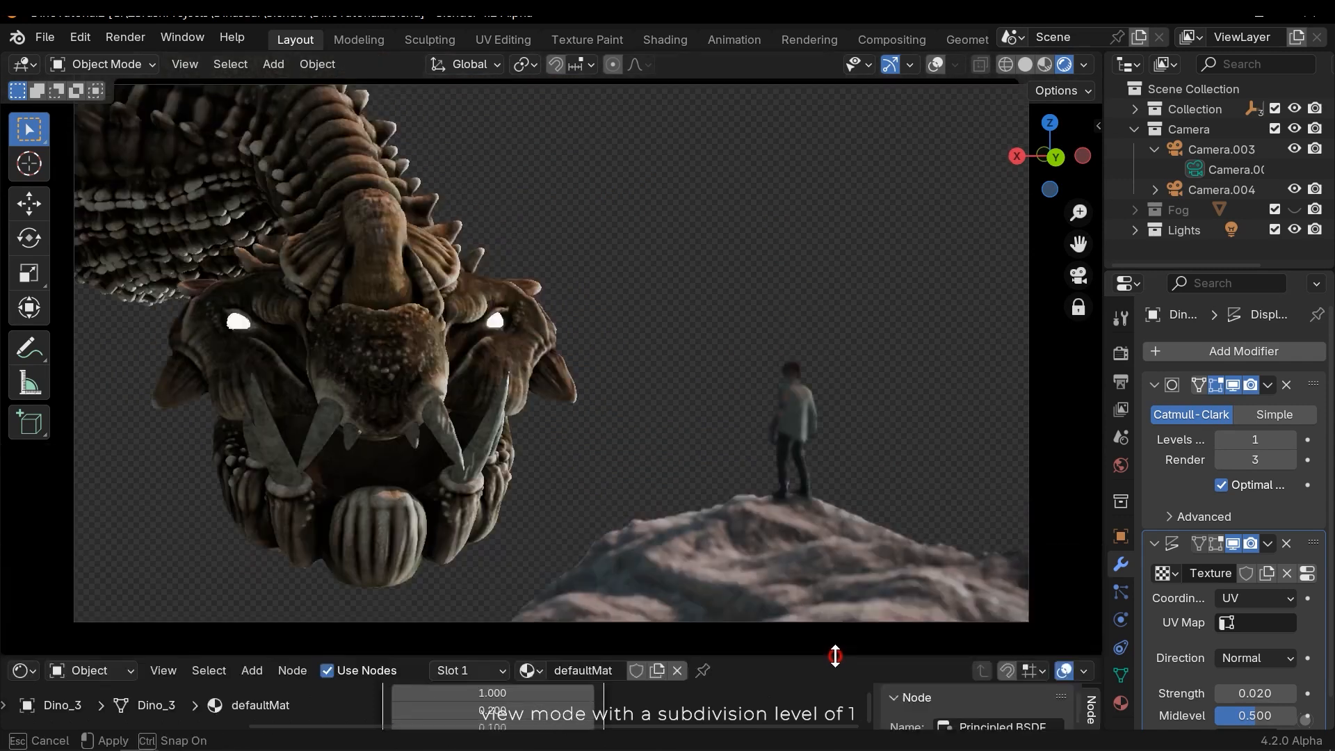
Step: Show the scene's render settings with 16 viewport samples, shadows and raytracing enabled
left_click(1121, 349)
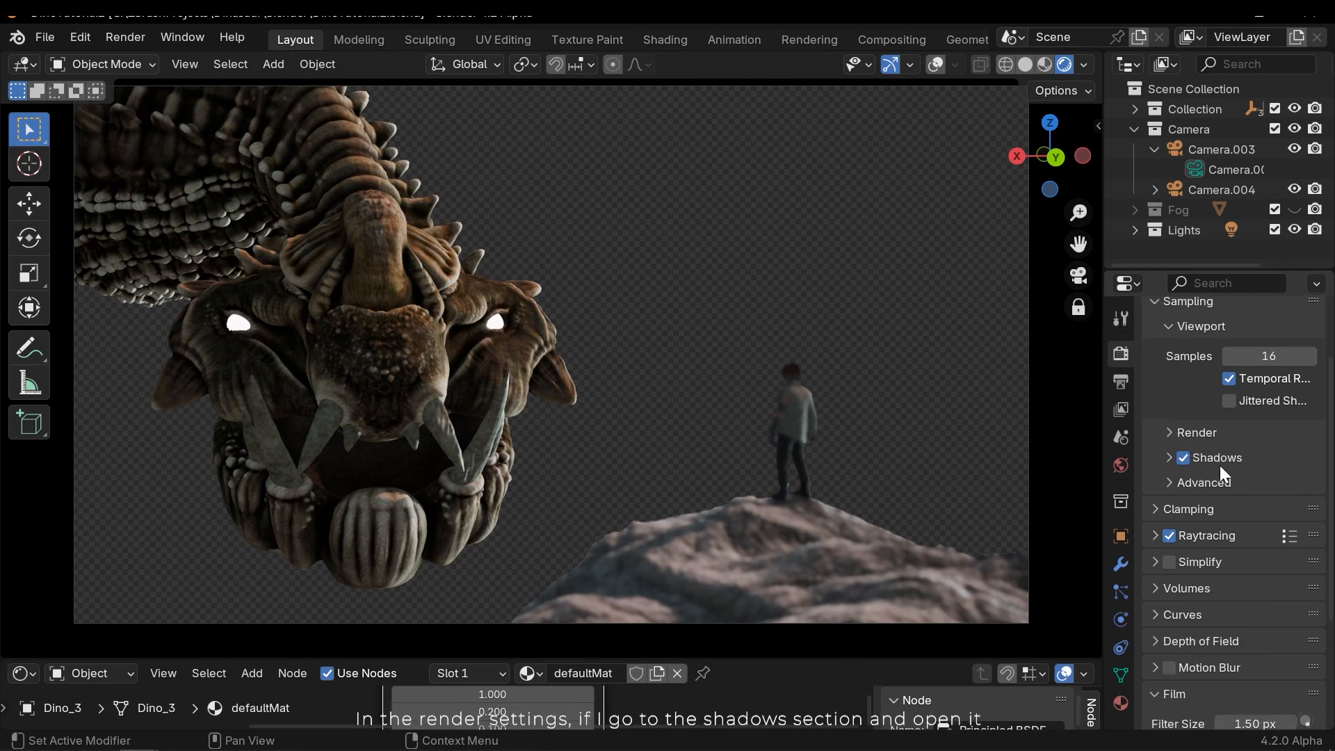
Step: Review shadows and set raytracing to 1:1 resolution with screen-tracing precision 0.250
left_click(1170, 457)
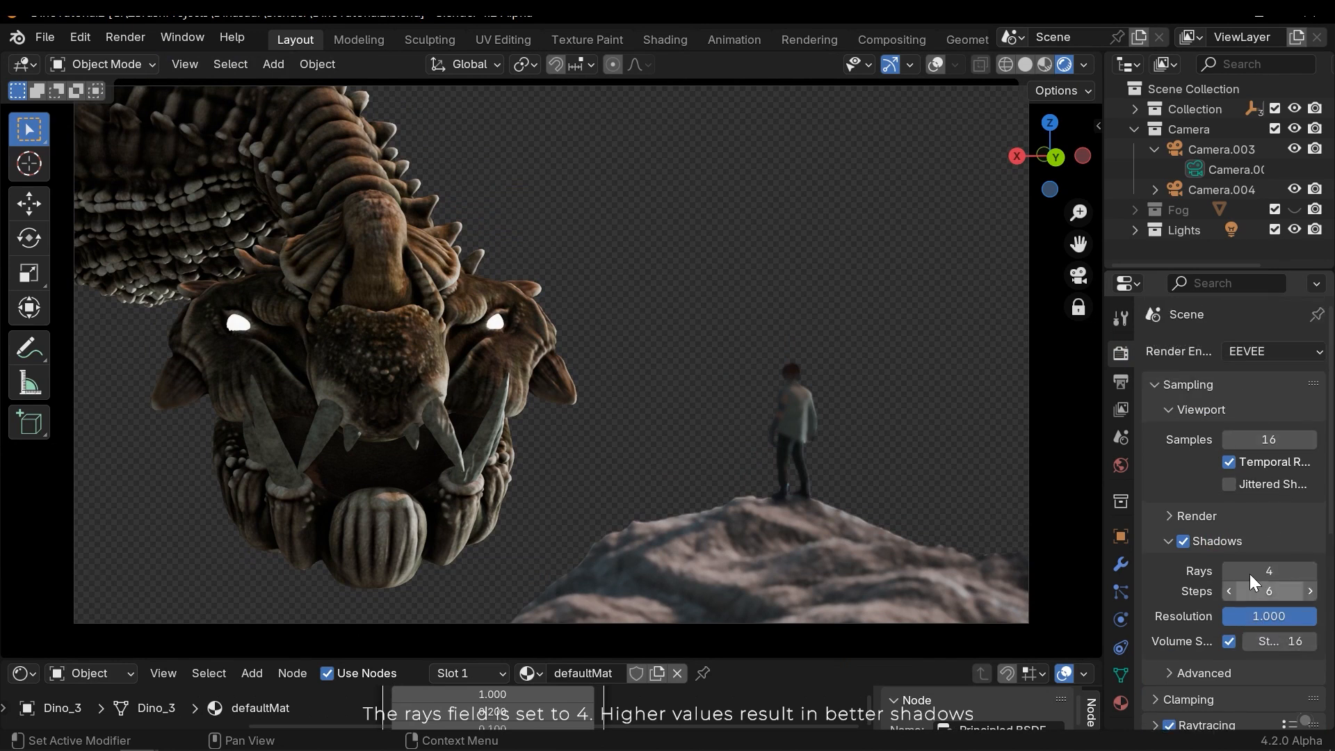
scroll("down", 3)
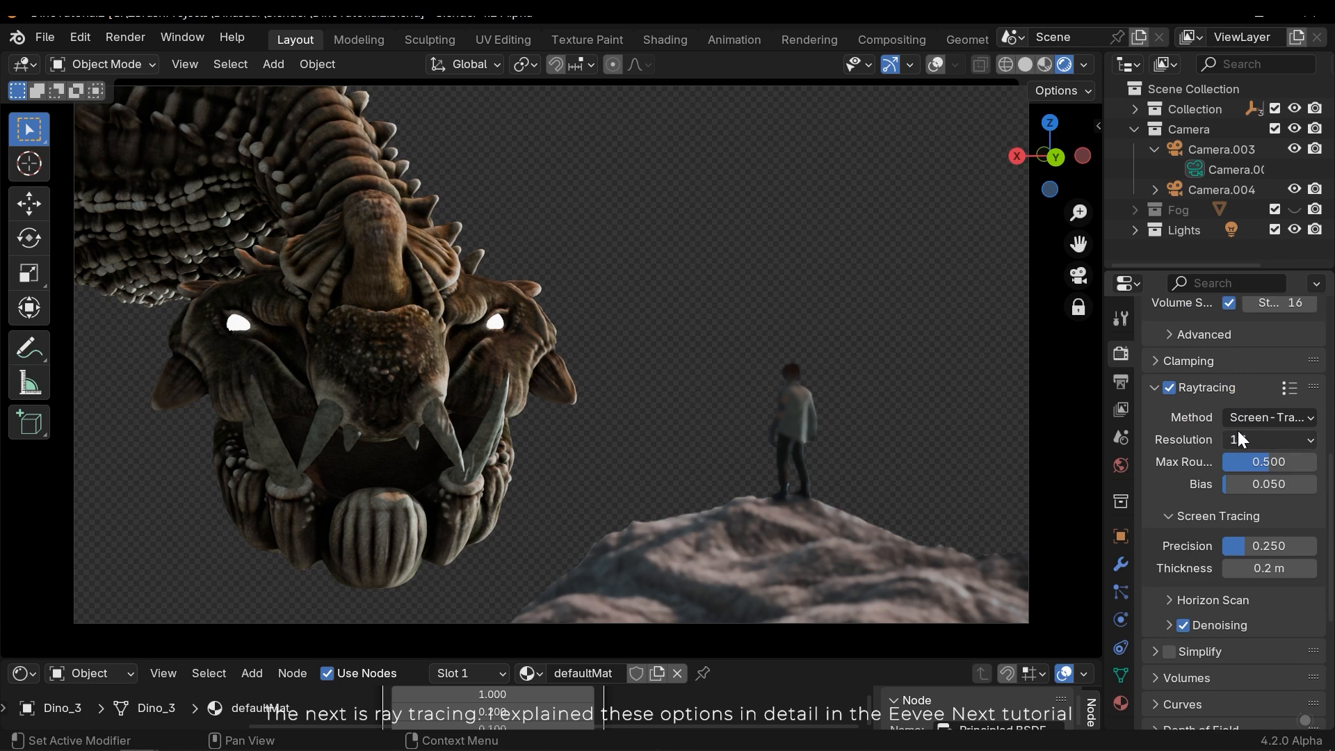
left_click(1268, 440)
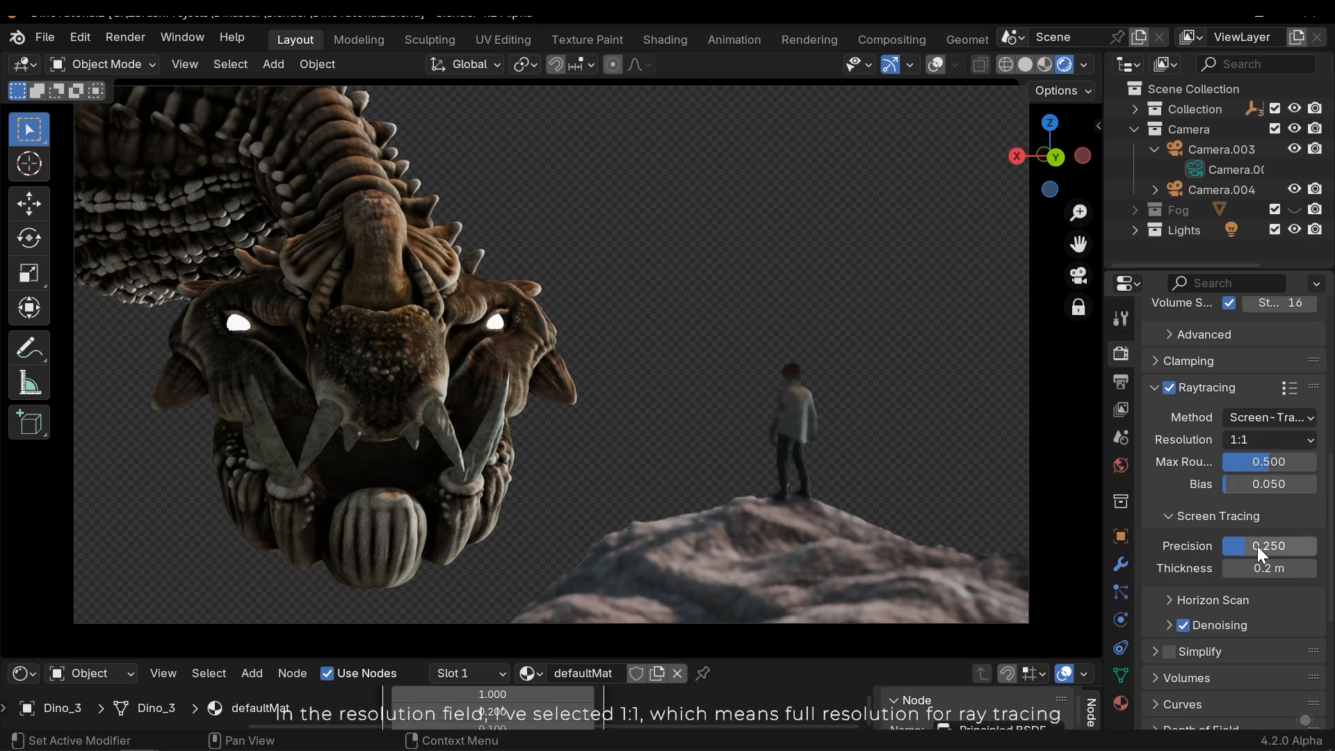
left_click(1269, 440)
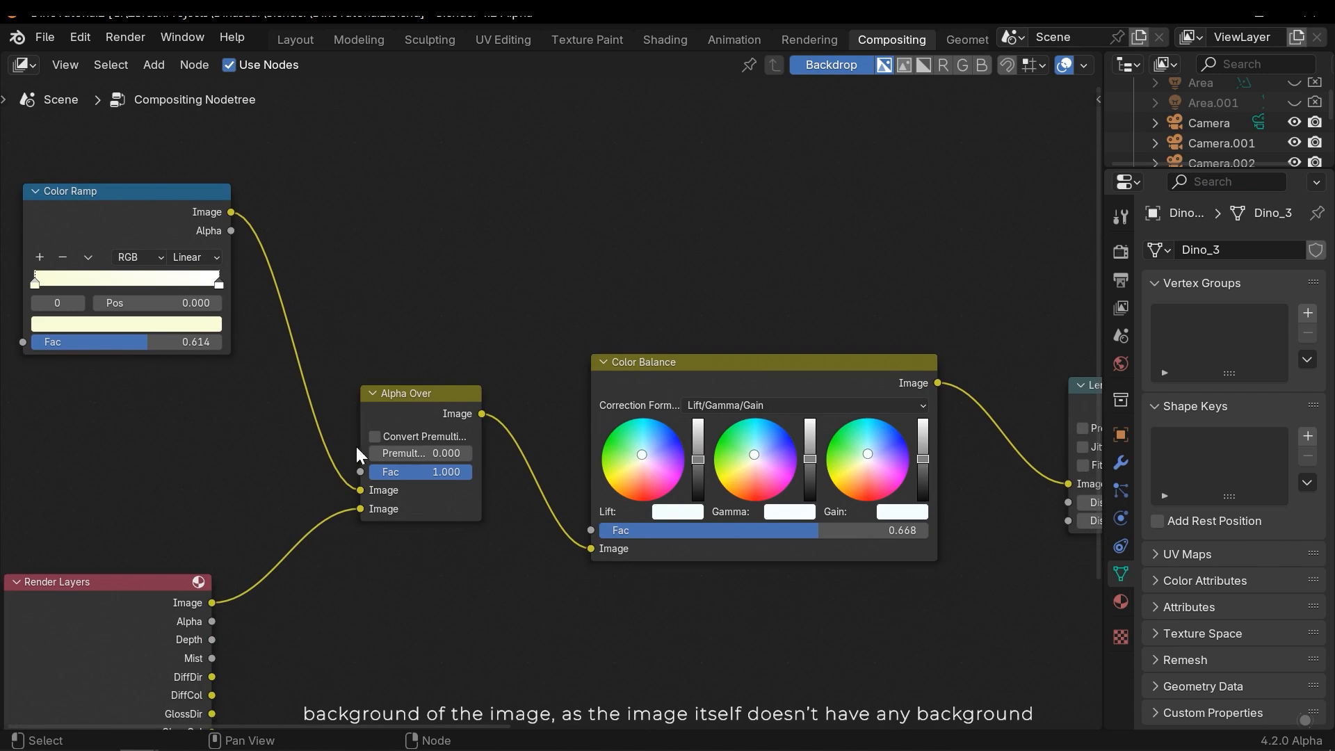
mouse_move(1079, 286)
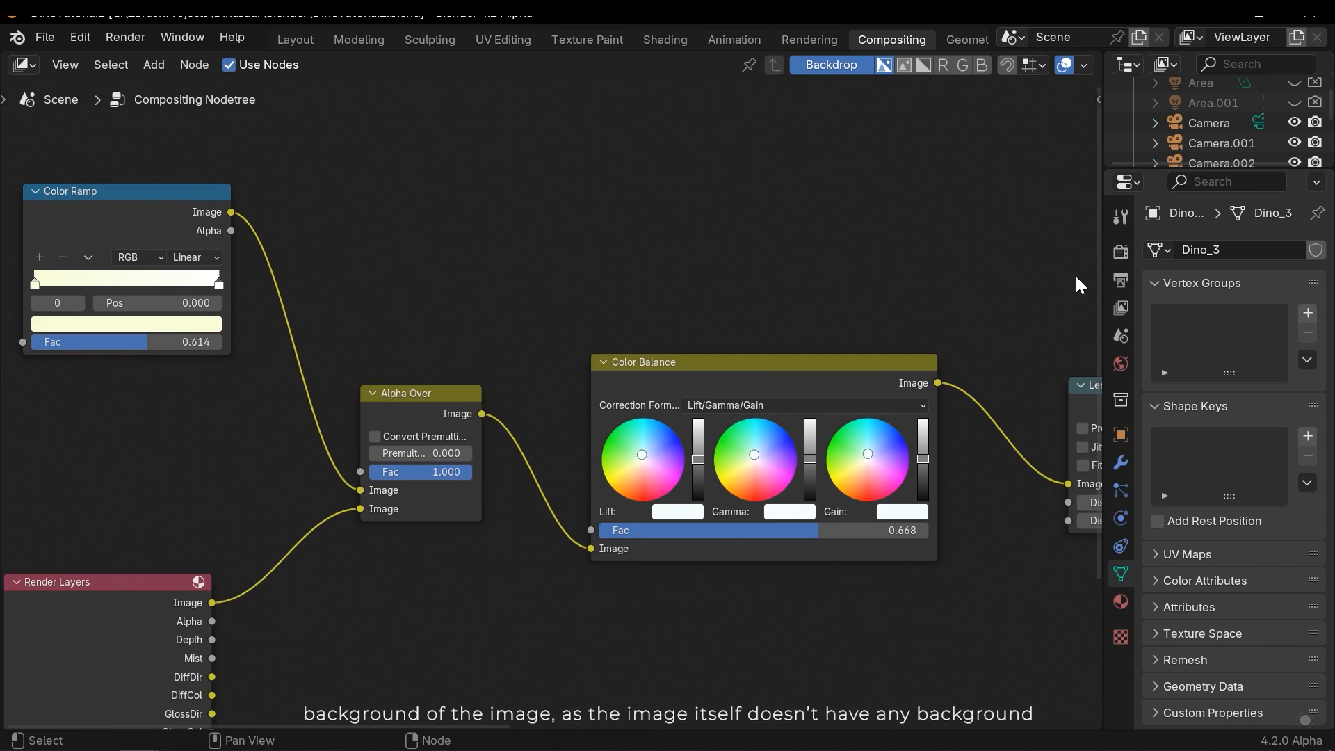
Step: Confirm Film Transparent is enabled in Render Properties, then view the Layout and Compositing workspaces
left_click(1121, 253)
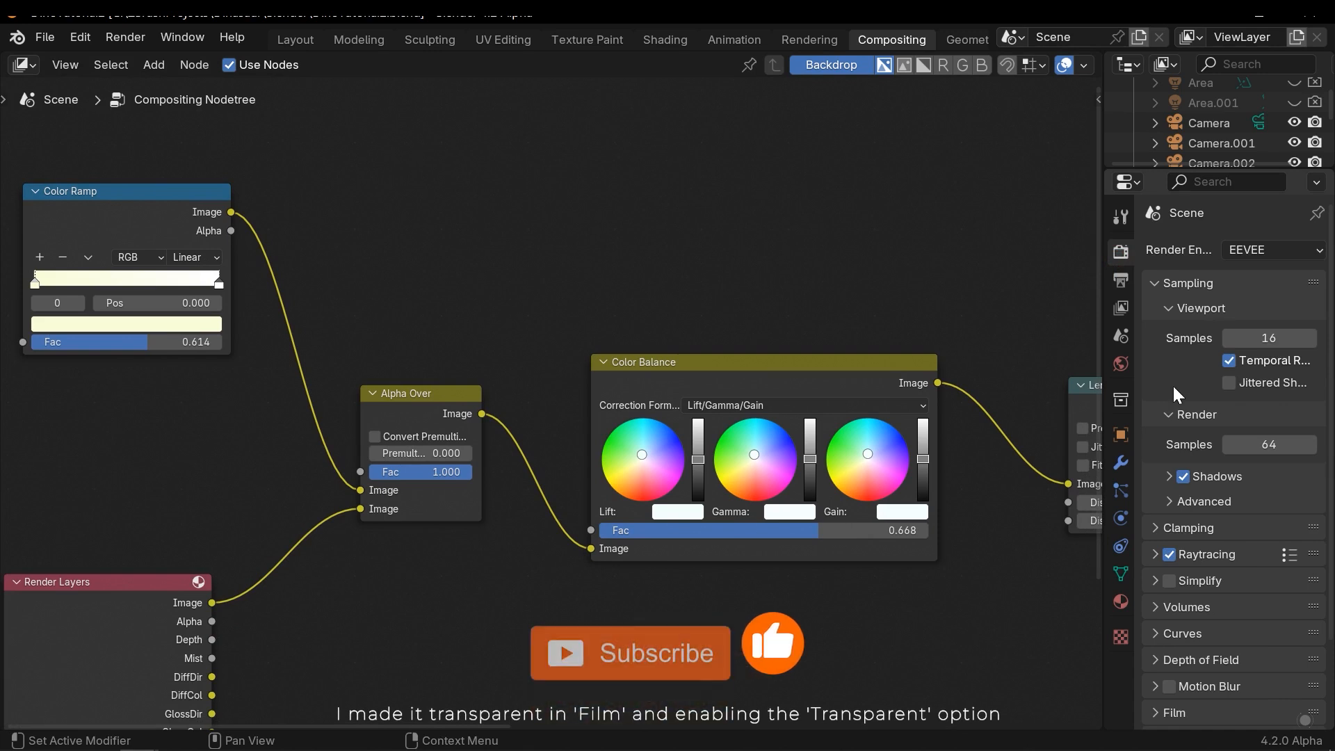
left_click(1174, 610)
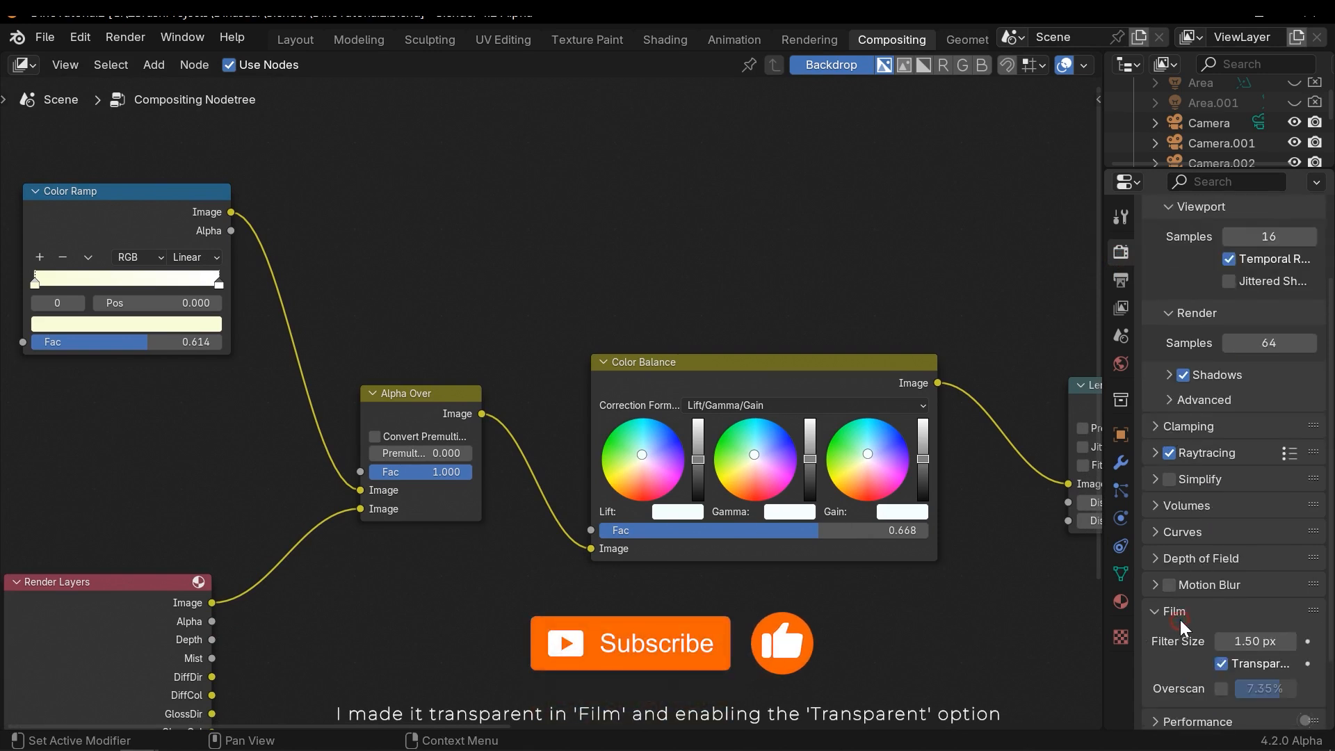
left_click(295, 38)
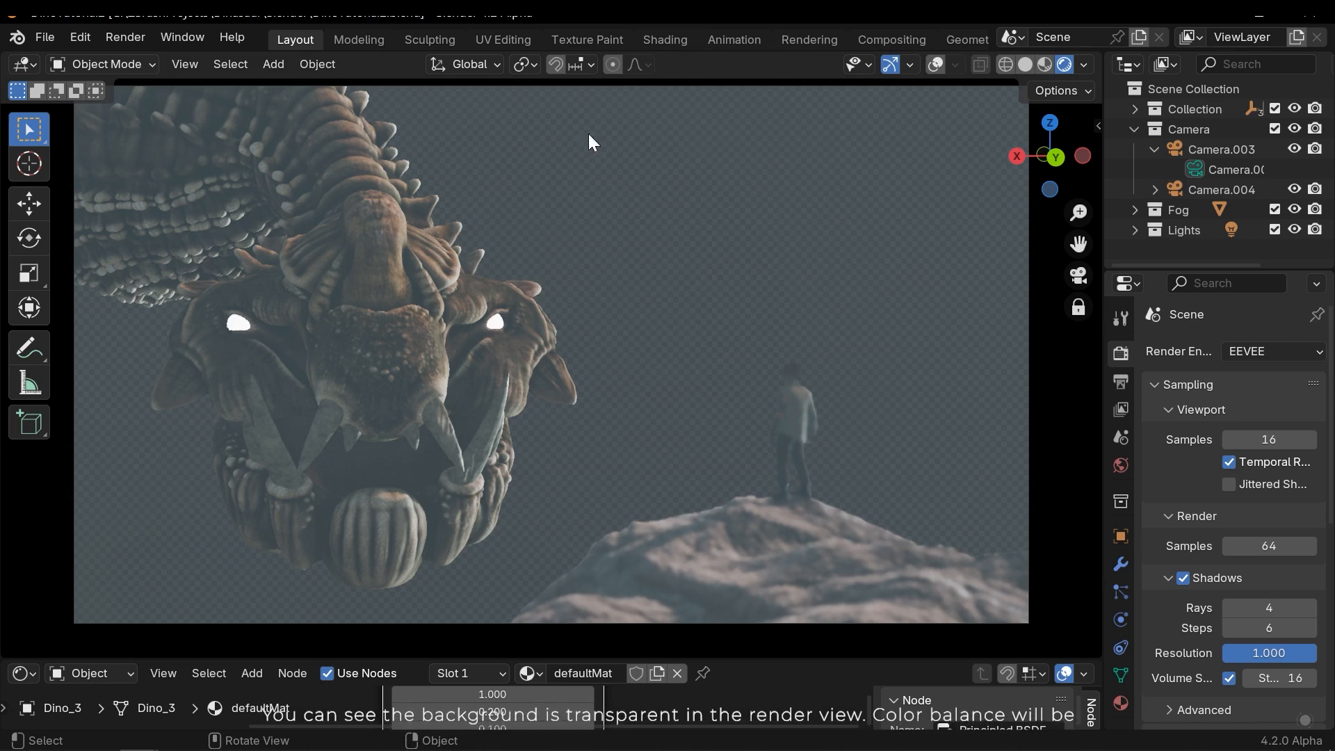
left_click(890, 39)
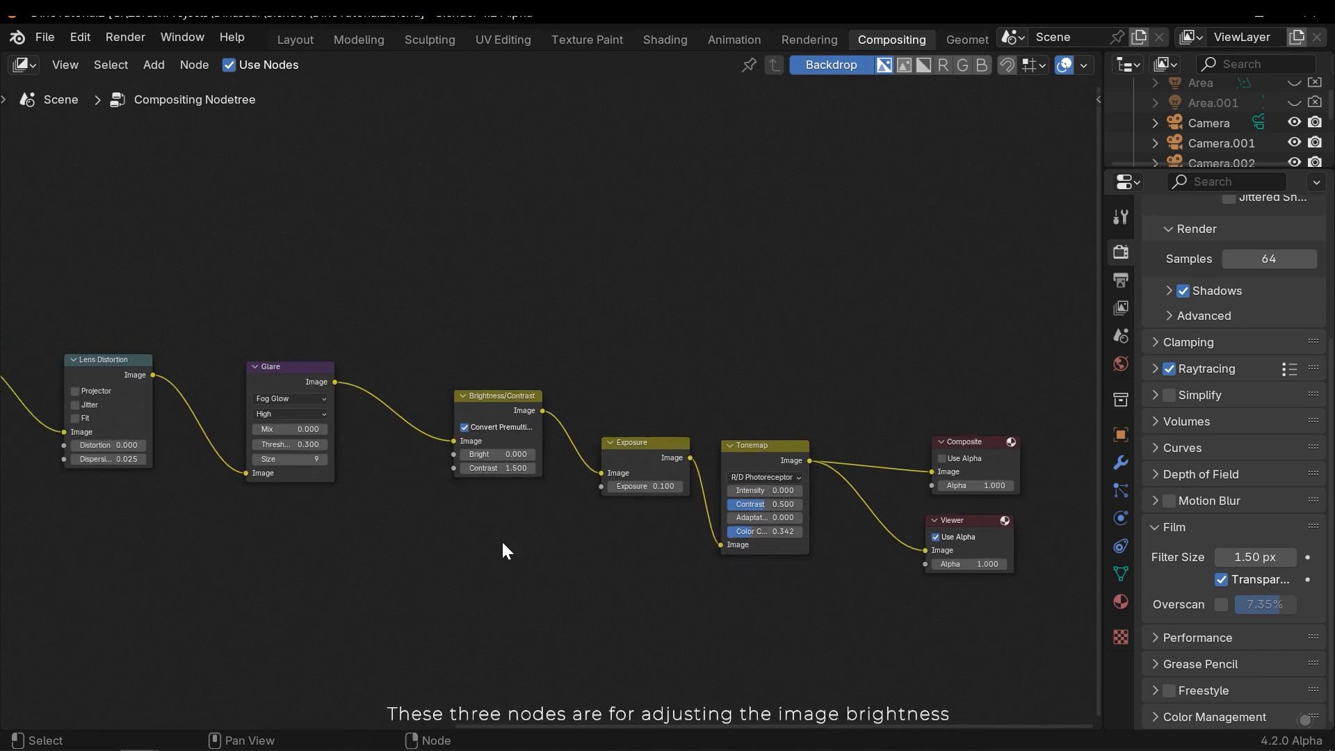
mouse_move(498, 534)
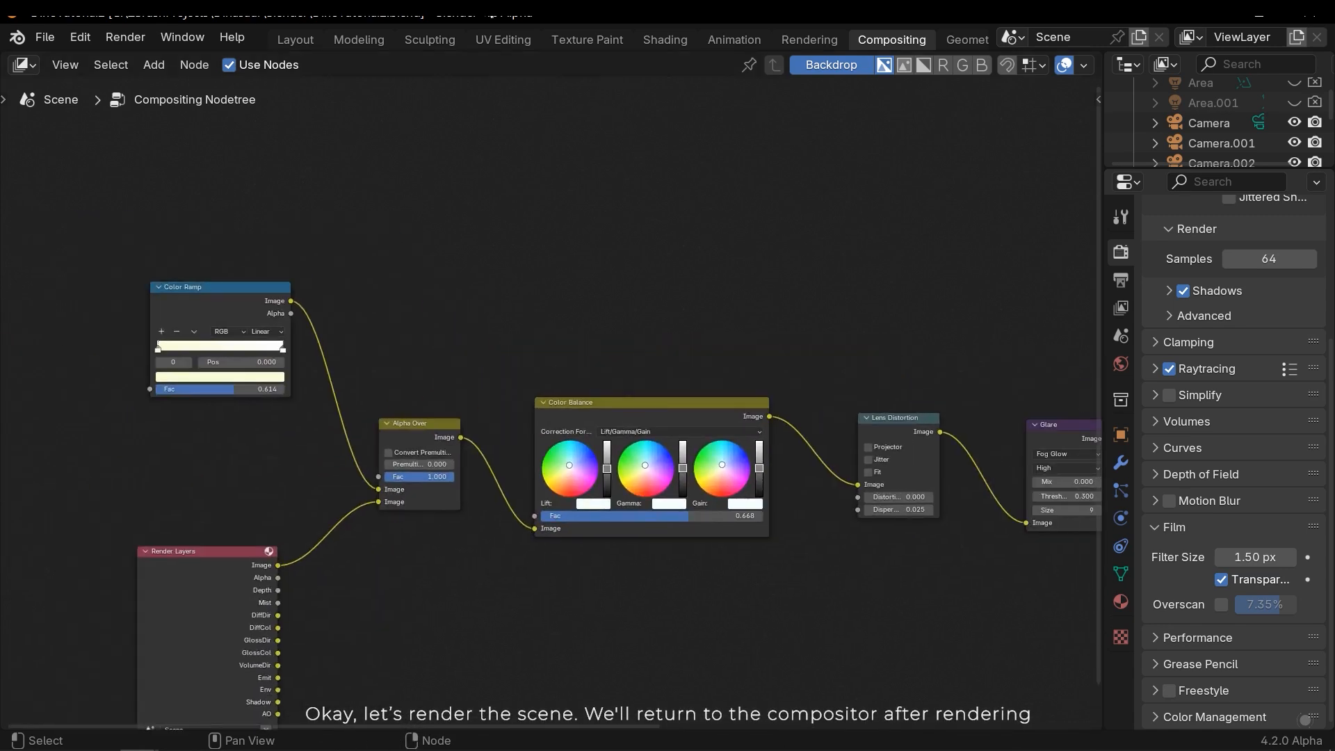
left_click(294, 39)
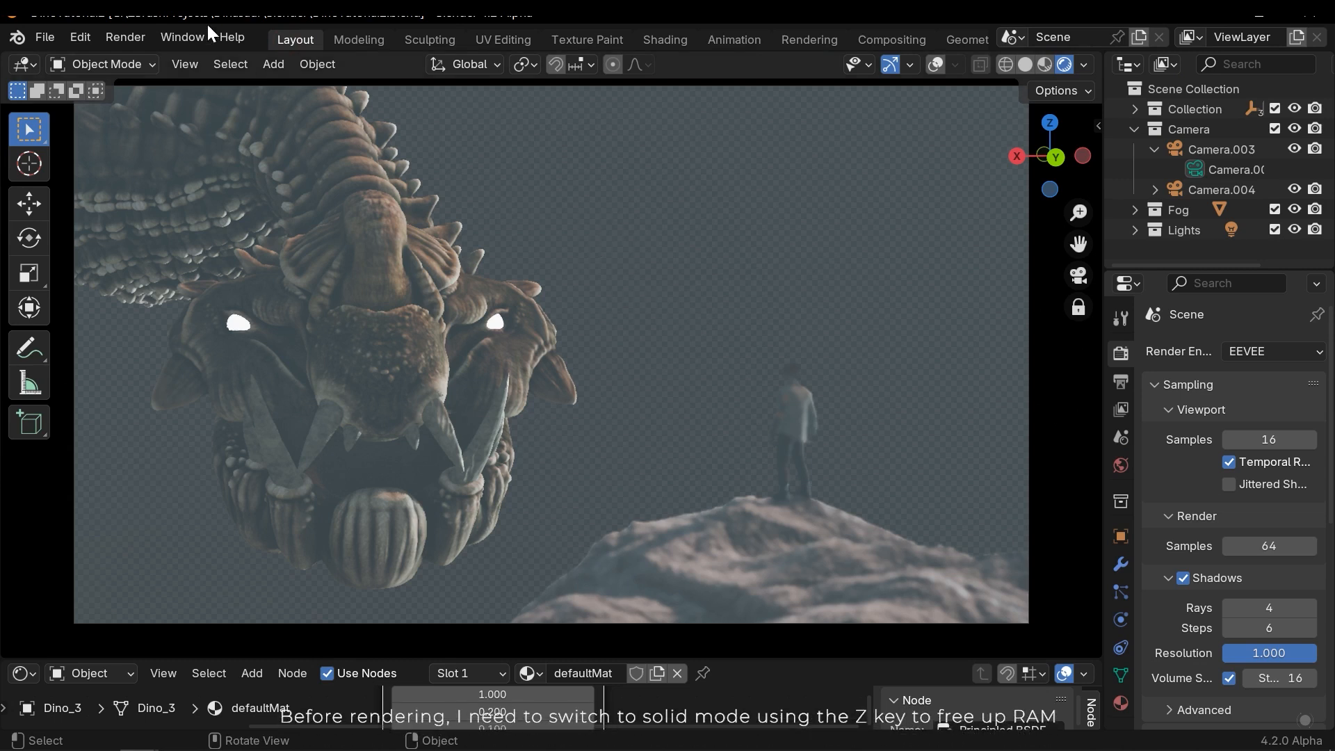
Step: Switch the viewport to Solid shading, then move to the Compositing workspace
key("z")
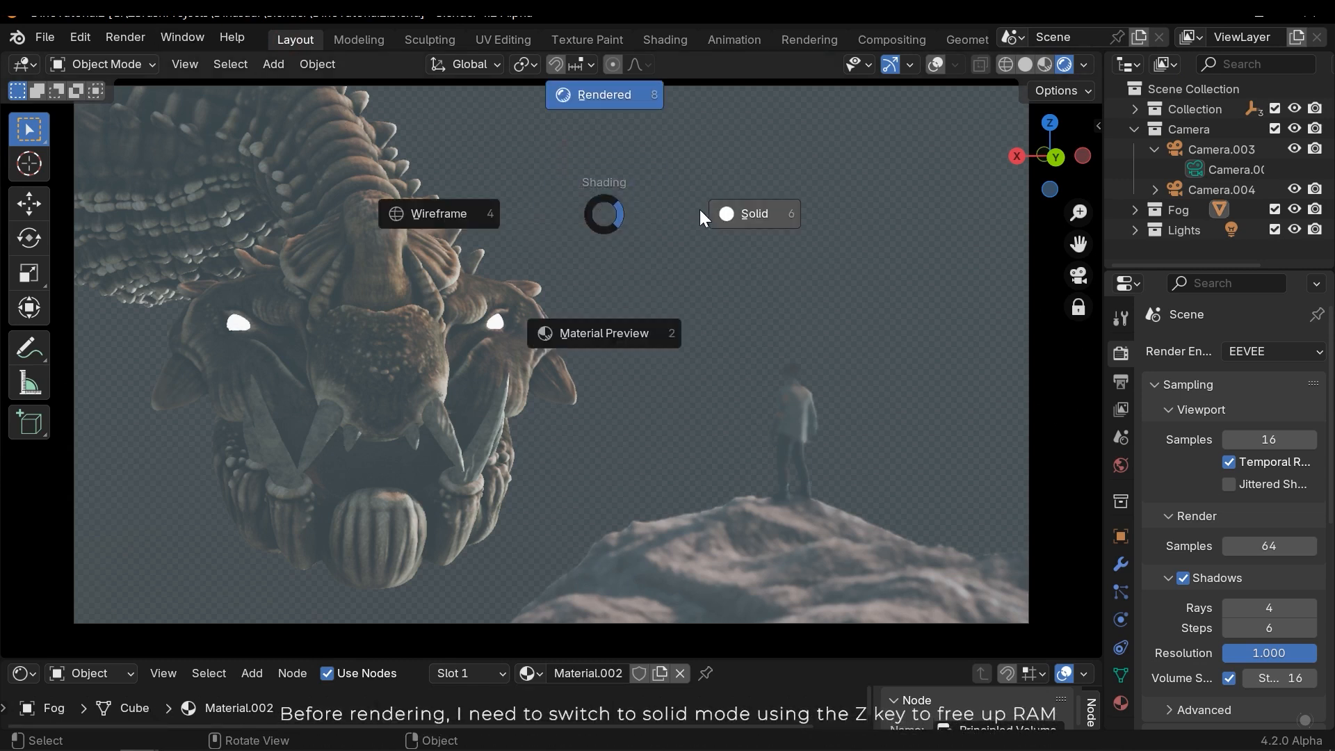
left_click(124, 36)
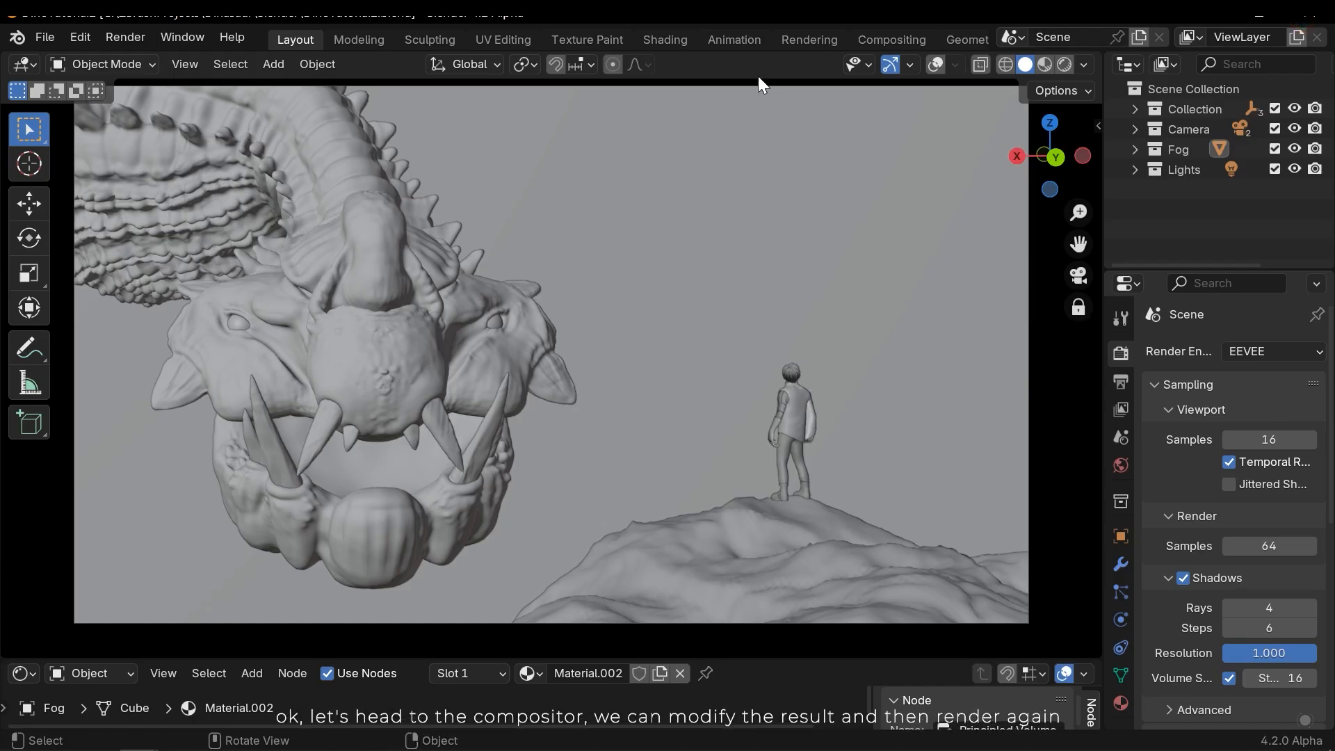
left_click(890, 39)
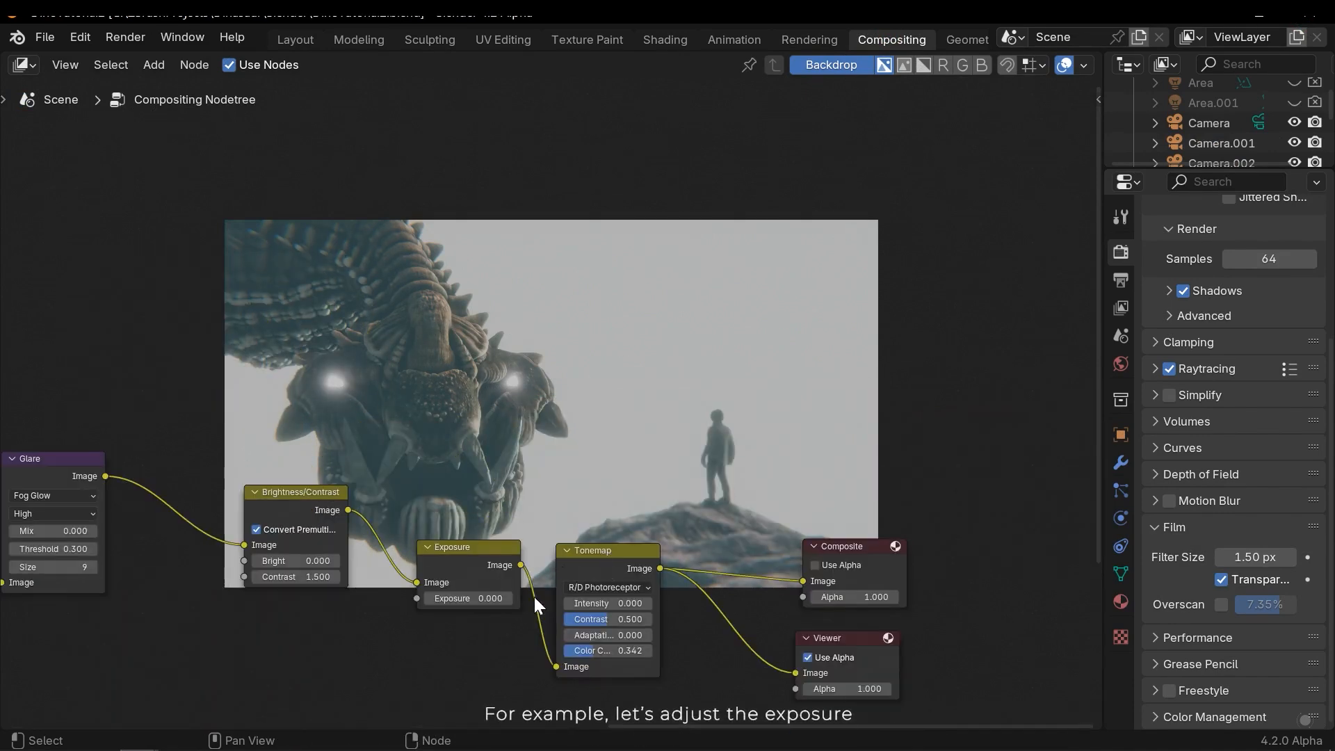
Step: Set the compositor Exposure node to 0.100 and review the Brightness/Contrast node
left_click(468, 598)
type("0.100")
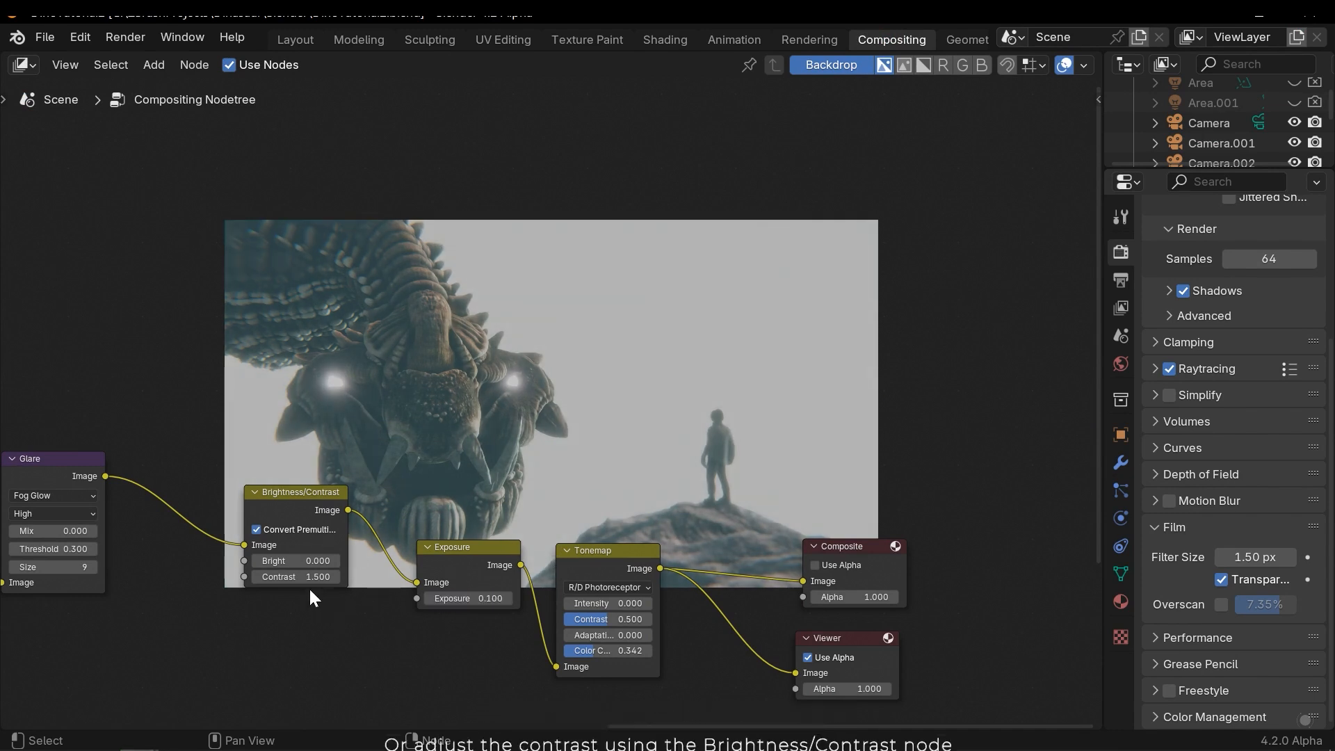
left_click(295, 575)
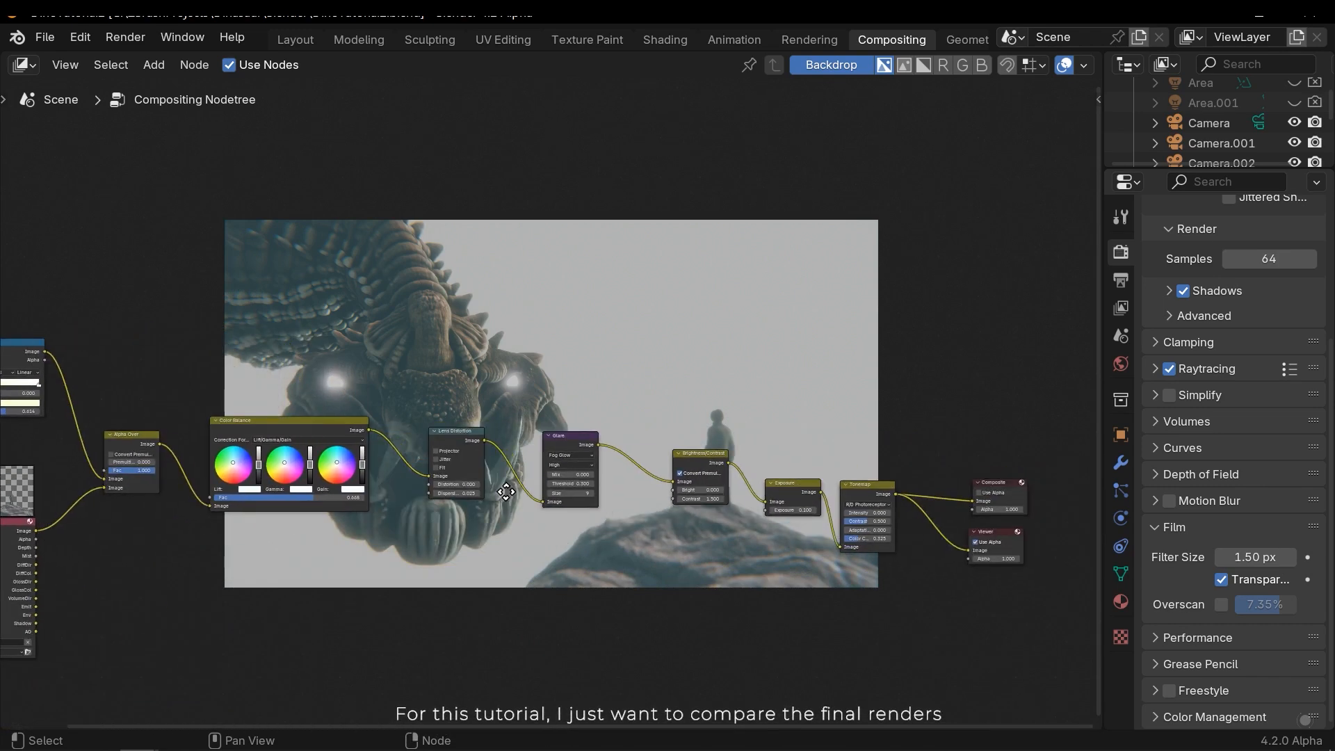
mouse_move(651, 230)
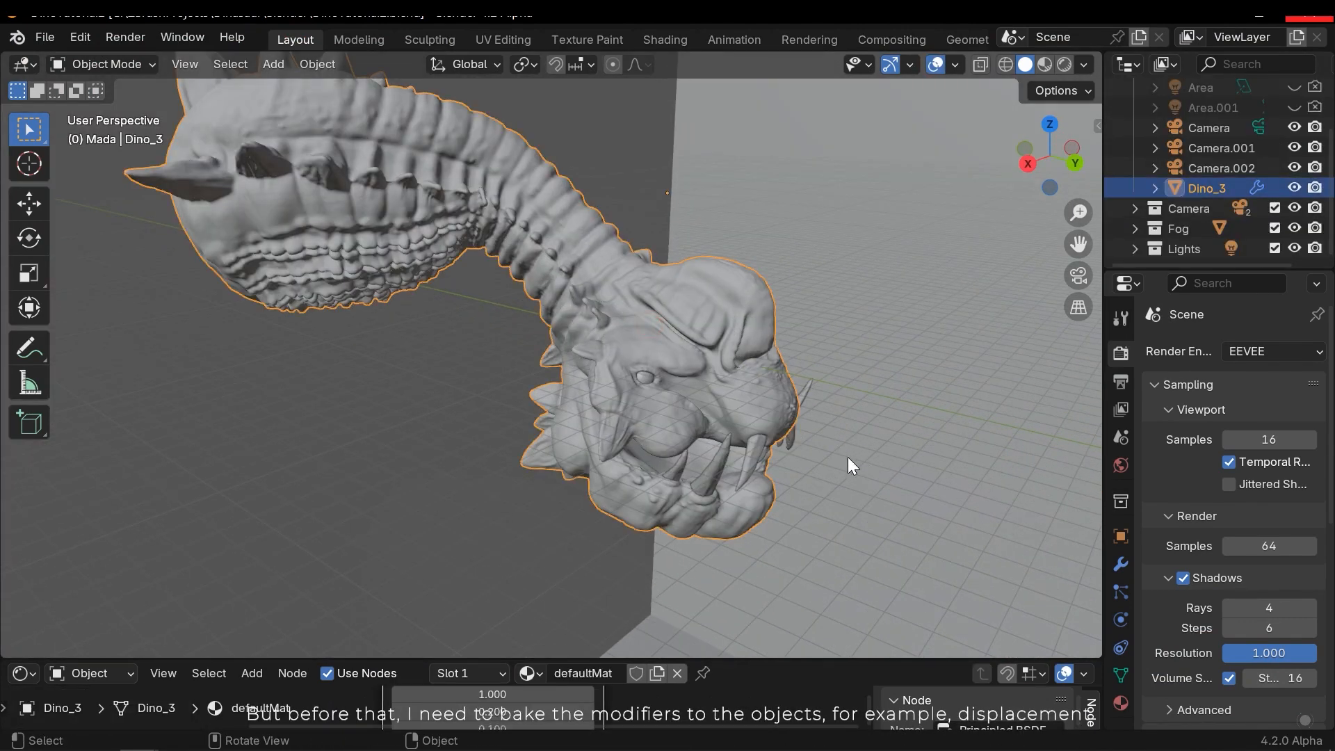
Step: Convert the Dino_3 creature to a mesh and start an FBX export named DinoTutorial2.fbx
left_click(1119, 563)
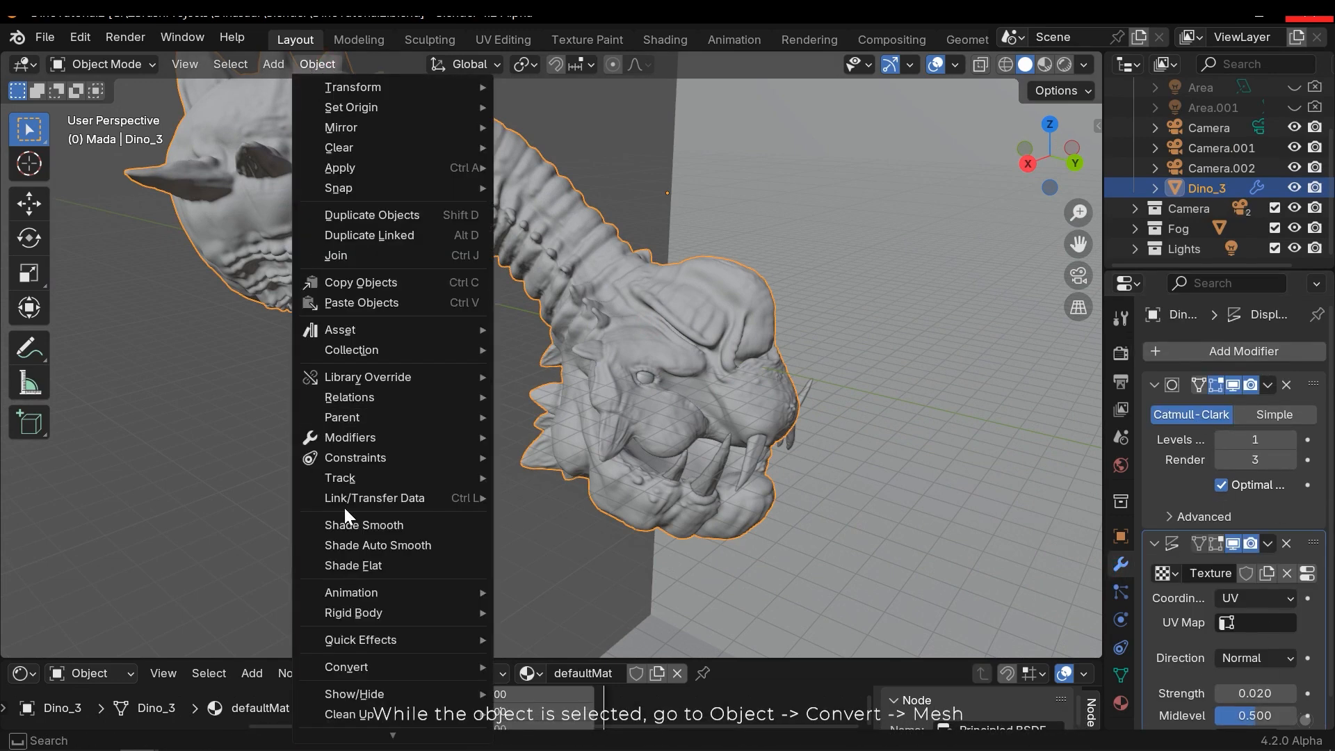
mouse_move(352, 692)
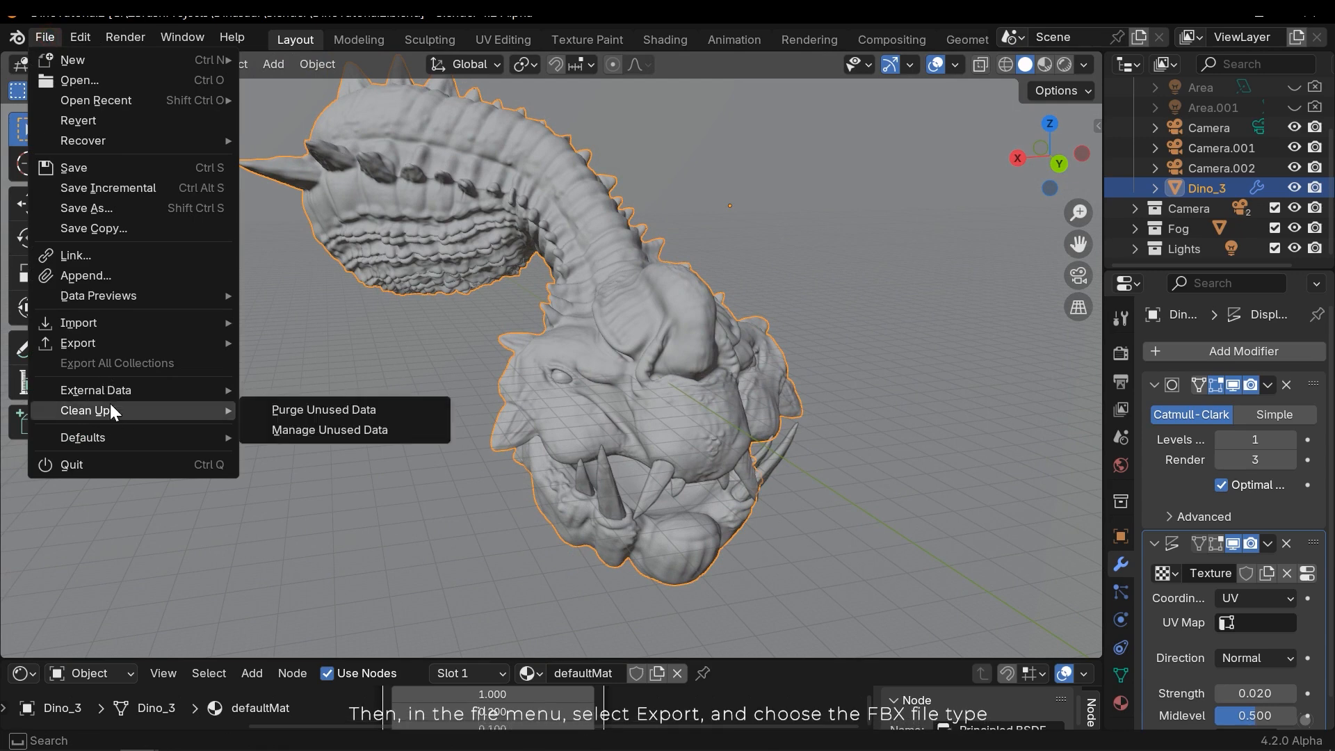
mouse_move(78, 342)
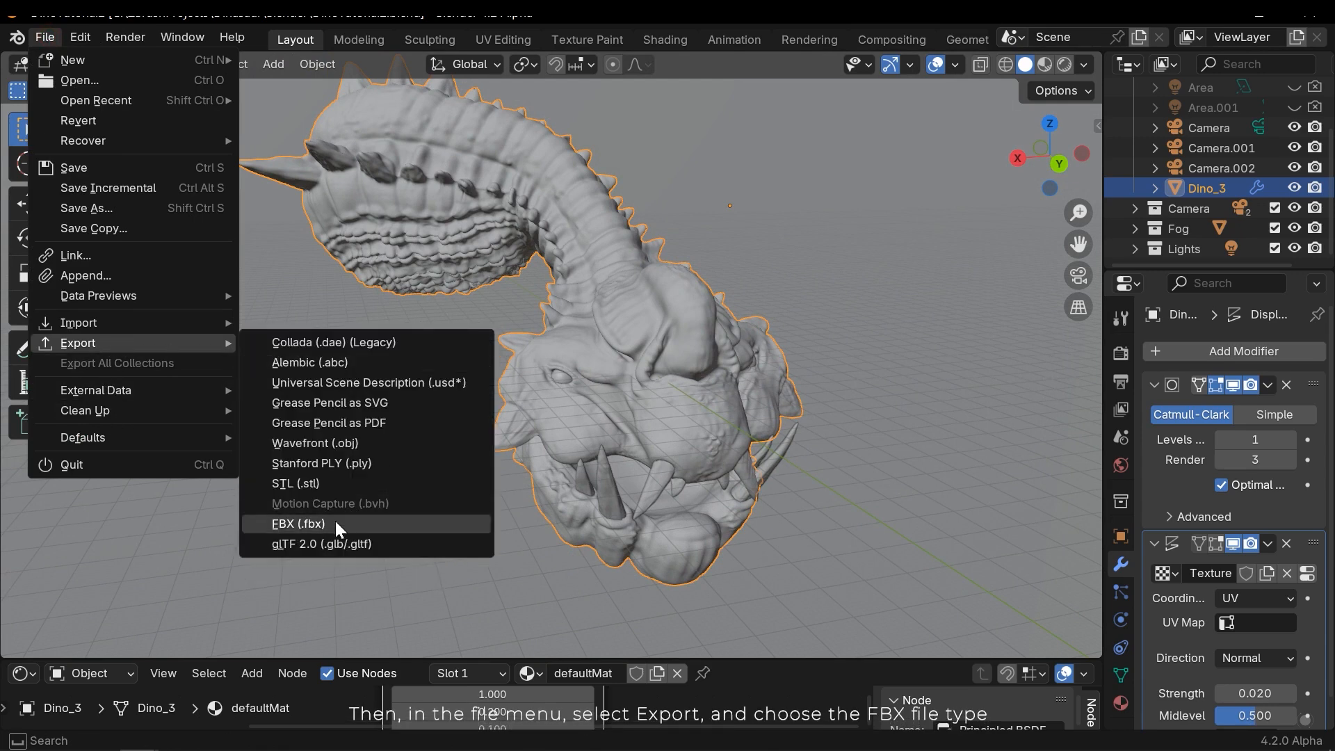
left_click(298, 522)
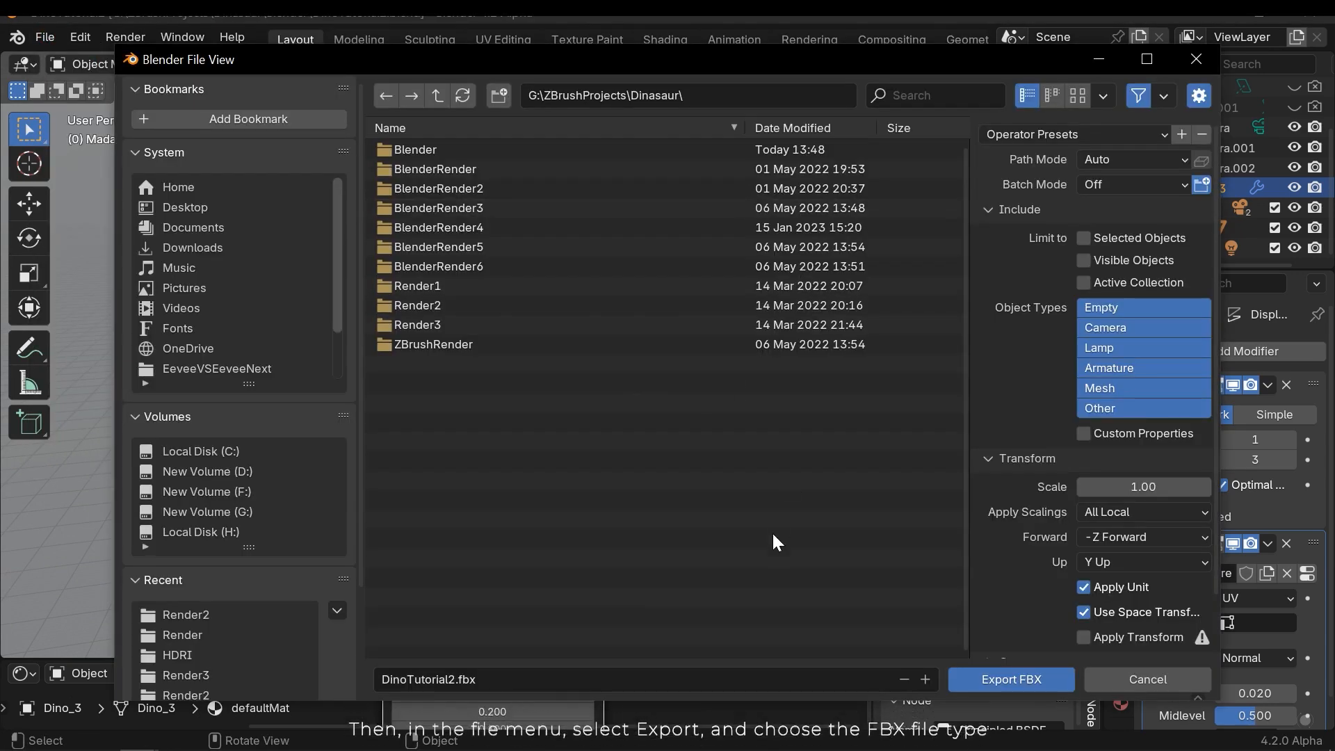
mouse_move(602, 679)
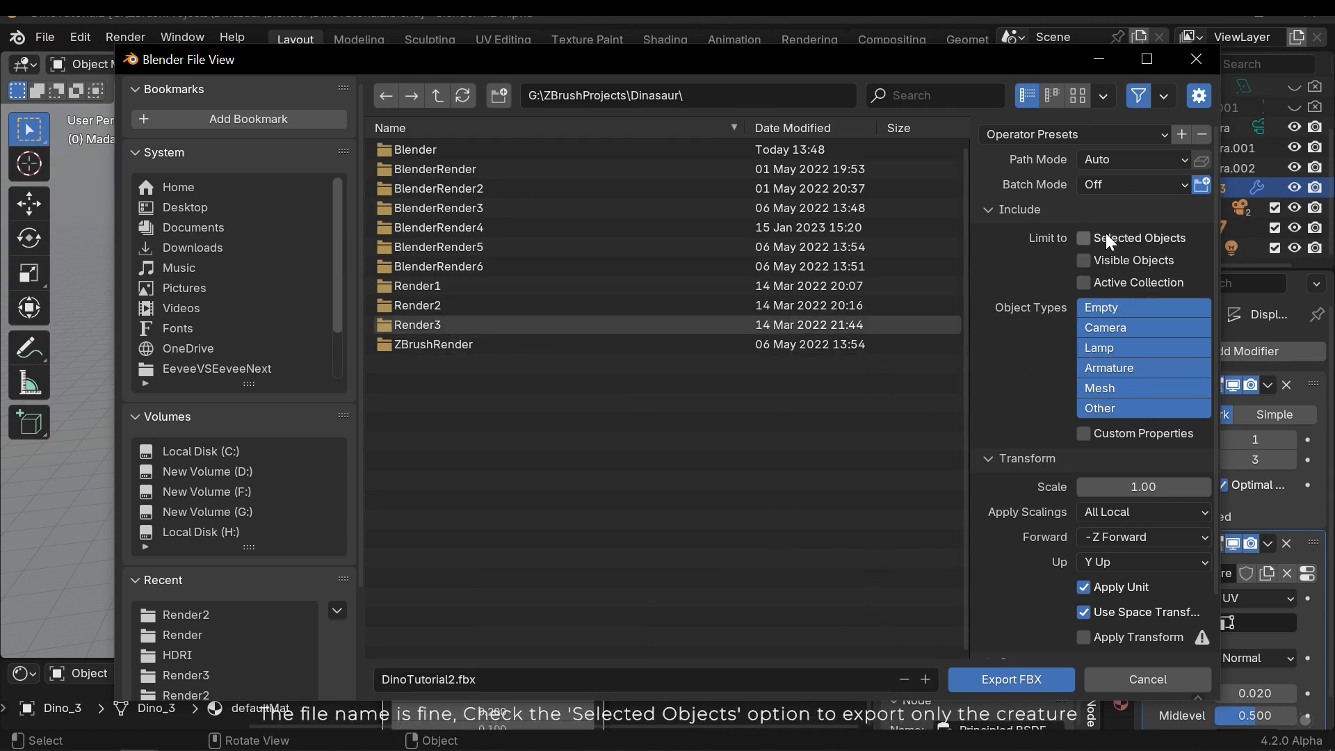
Step: Export DinoTutorial2.fbx limited to selected objects with Animation disabled
left_click(1083, 238)
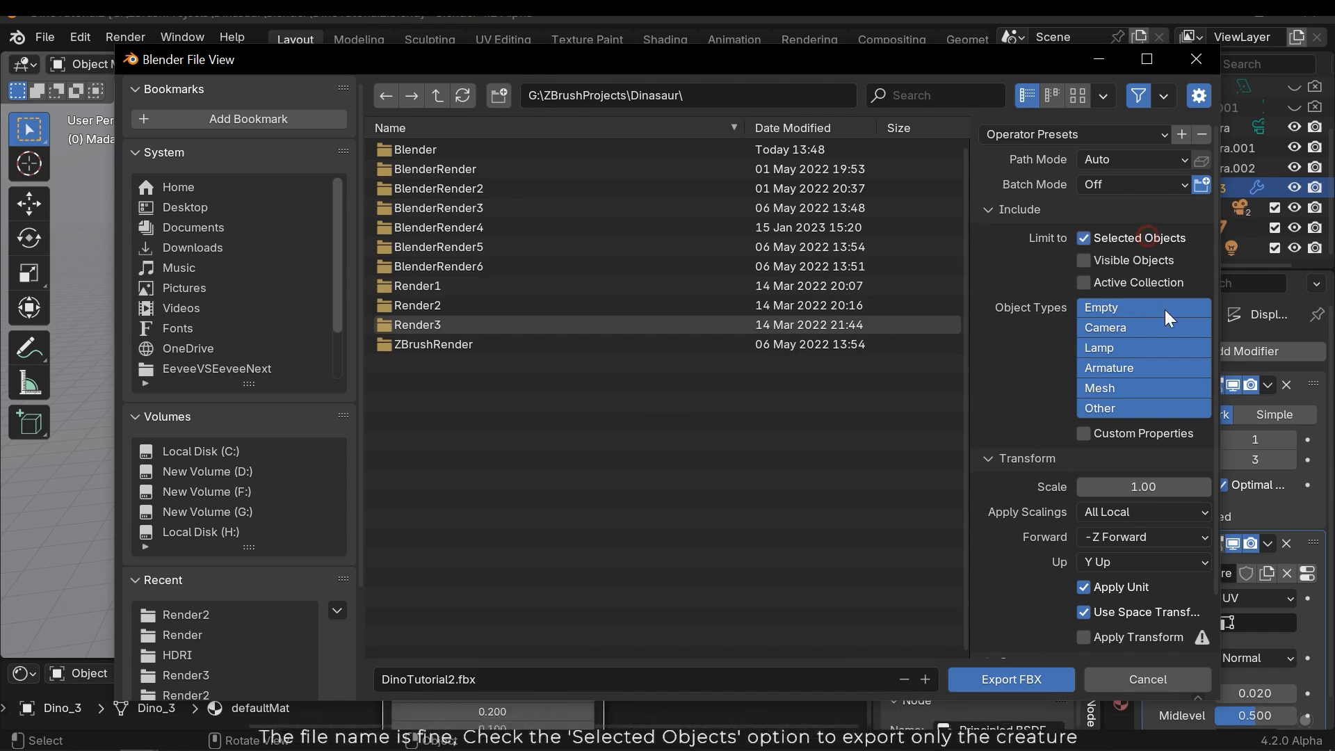
scroll("down", 3)
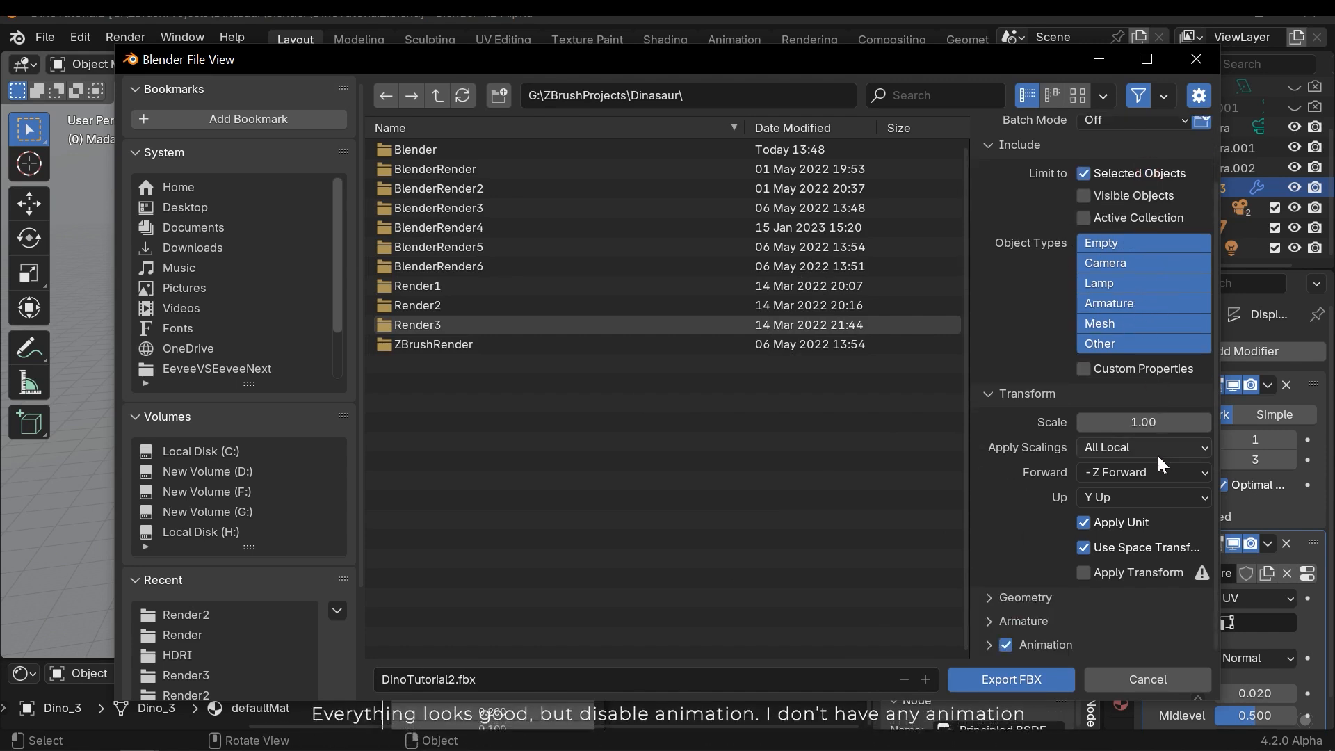
left_click(1005, 644)
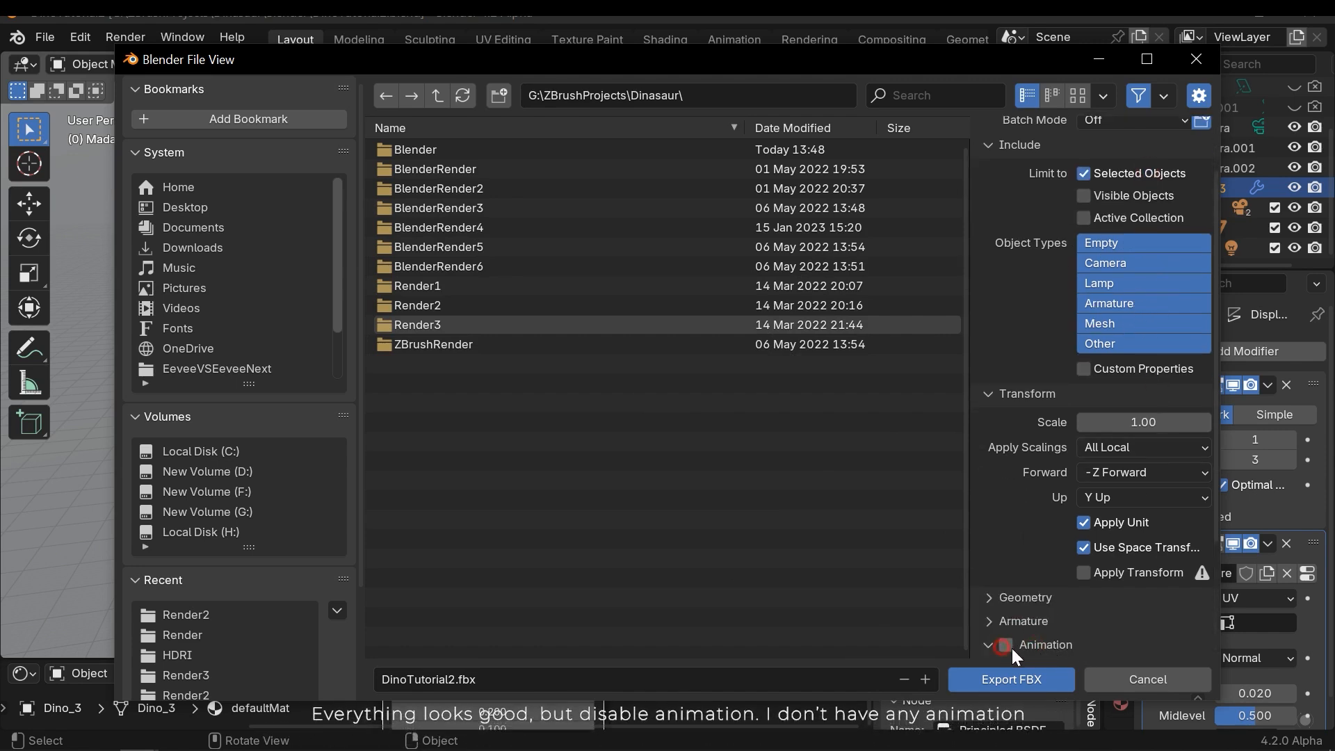
left_click(1004, 644)
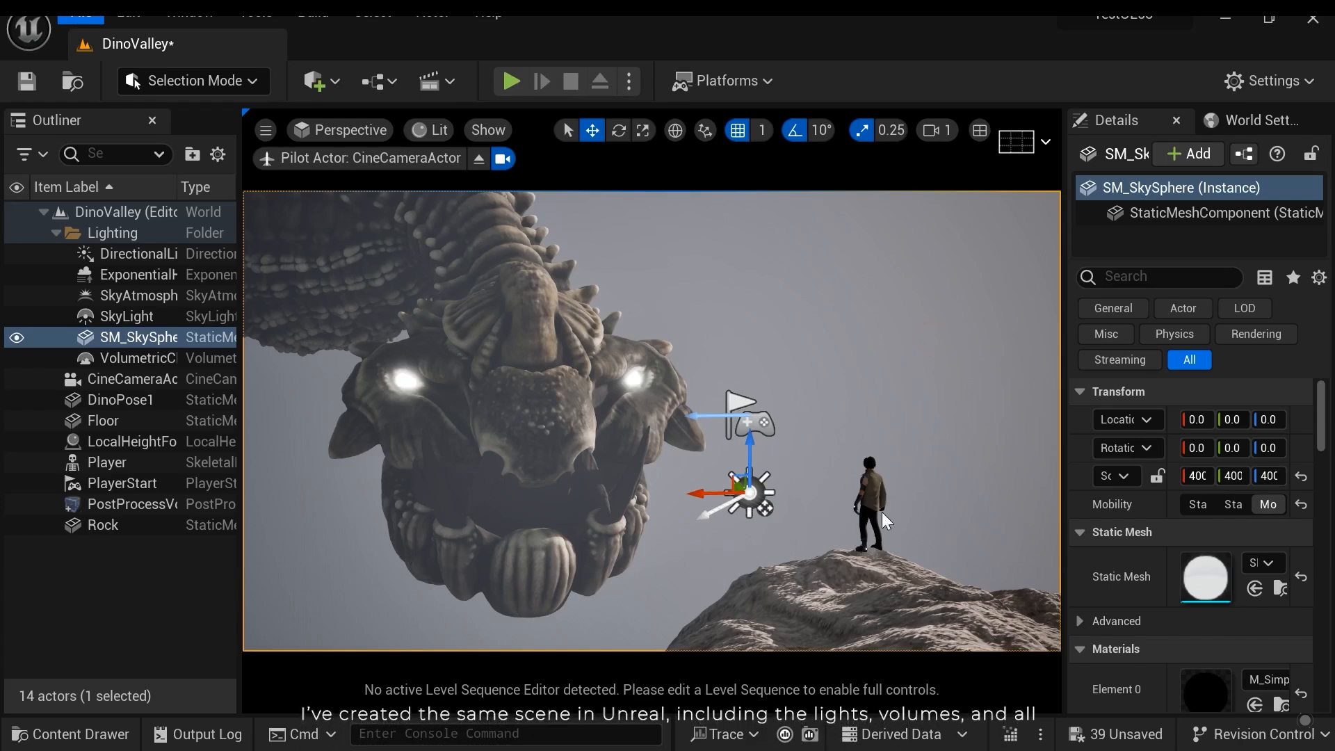
mouse_move(284, 469)
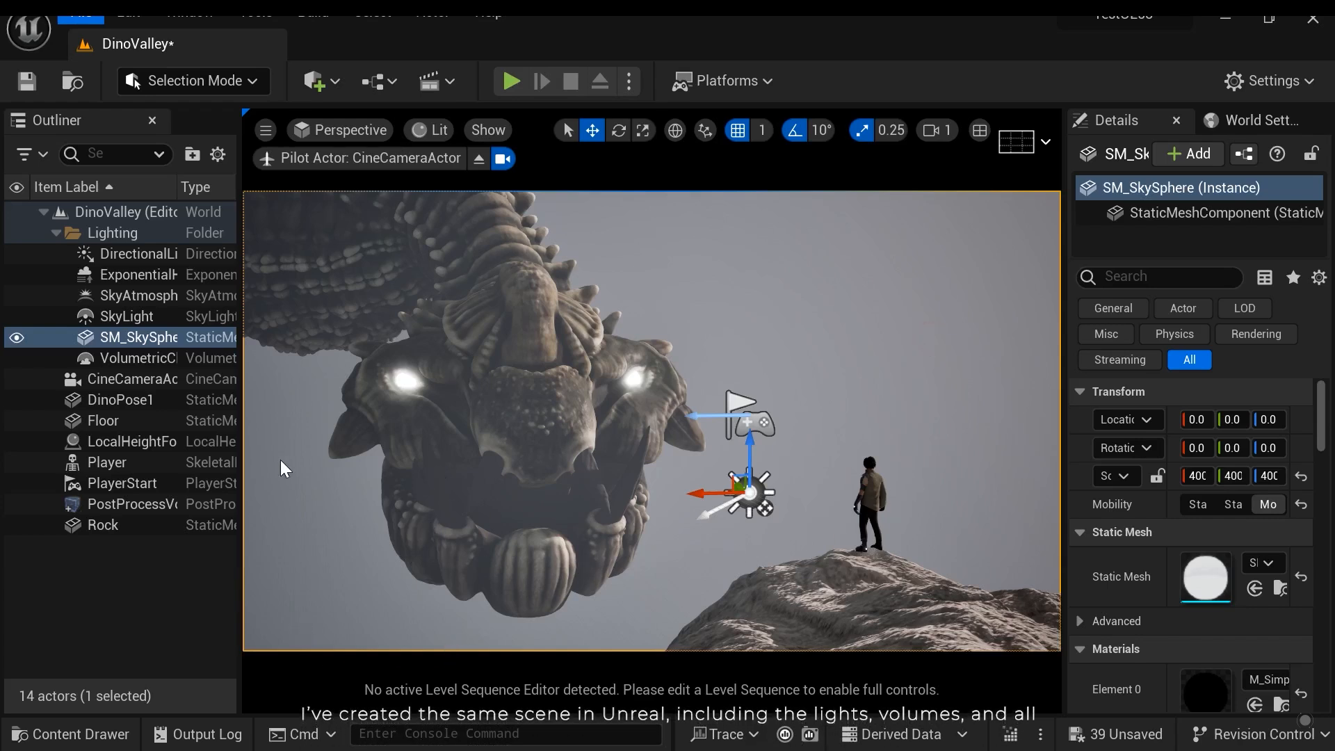
mouse_move(602, 531)
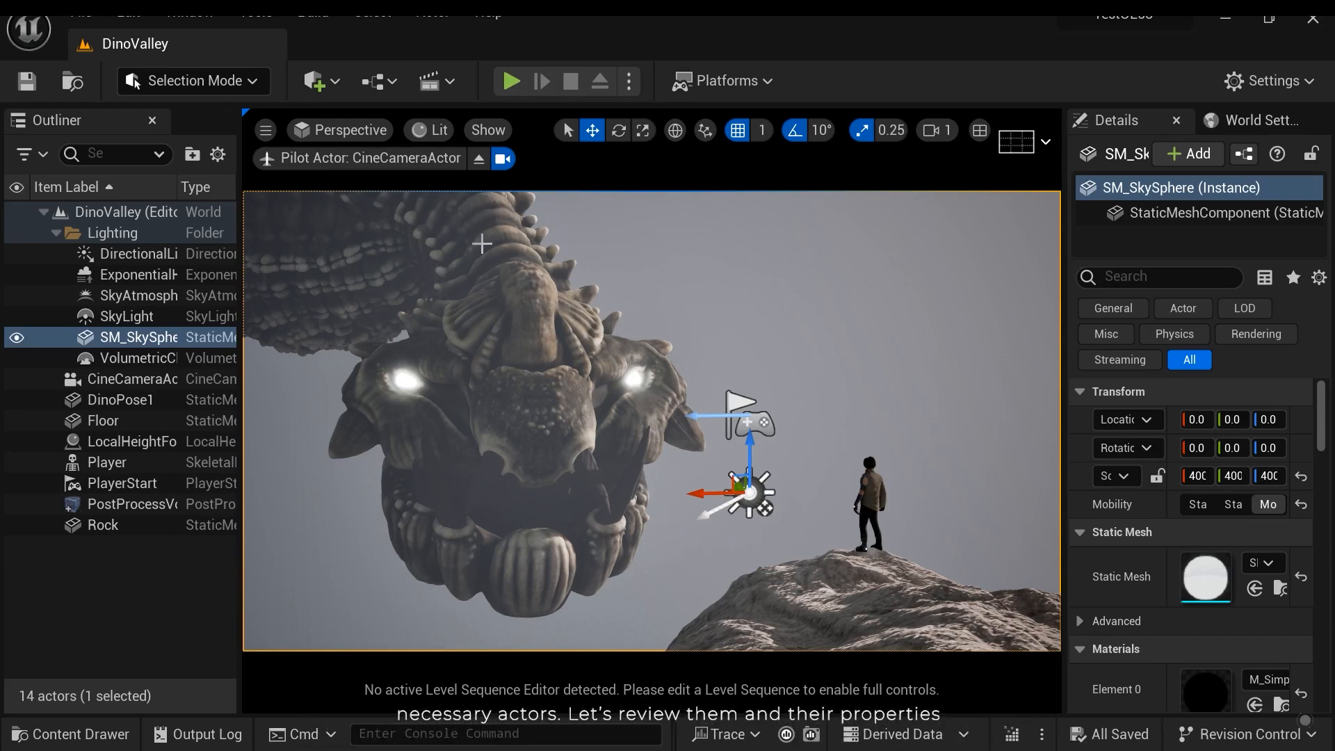
mouse_move(274, 313)
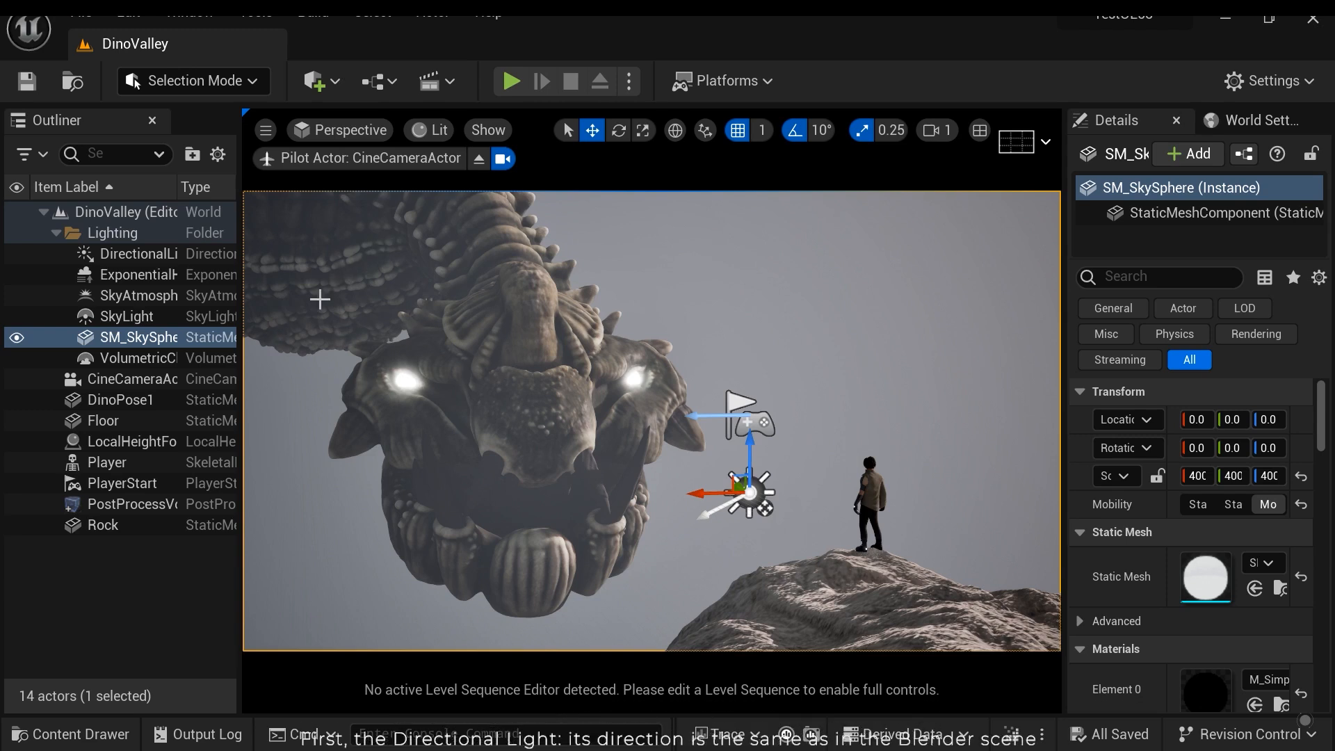
left_click(139, 253)
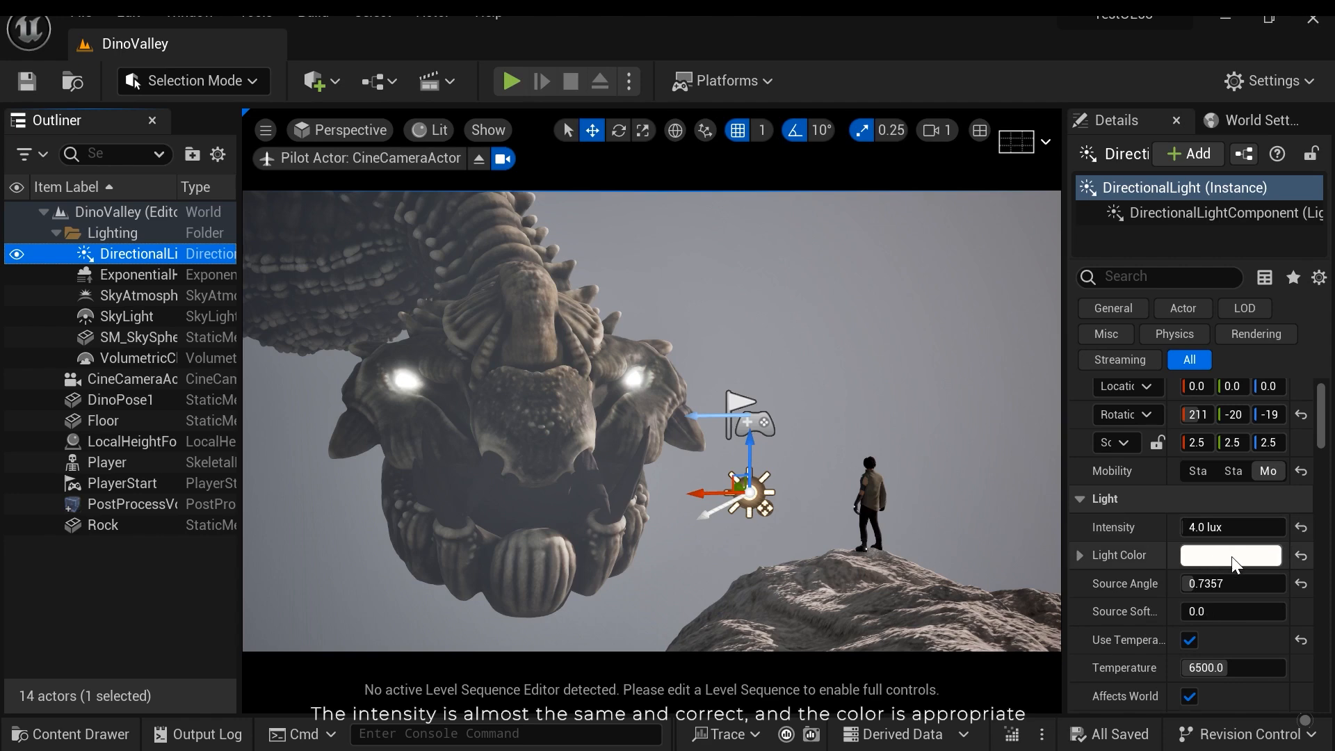
left_click(1229, 554)
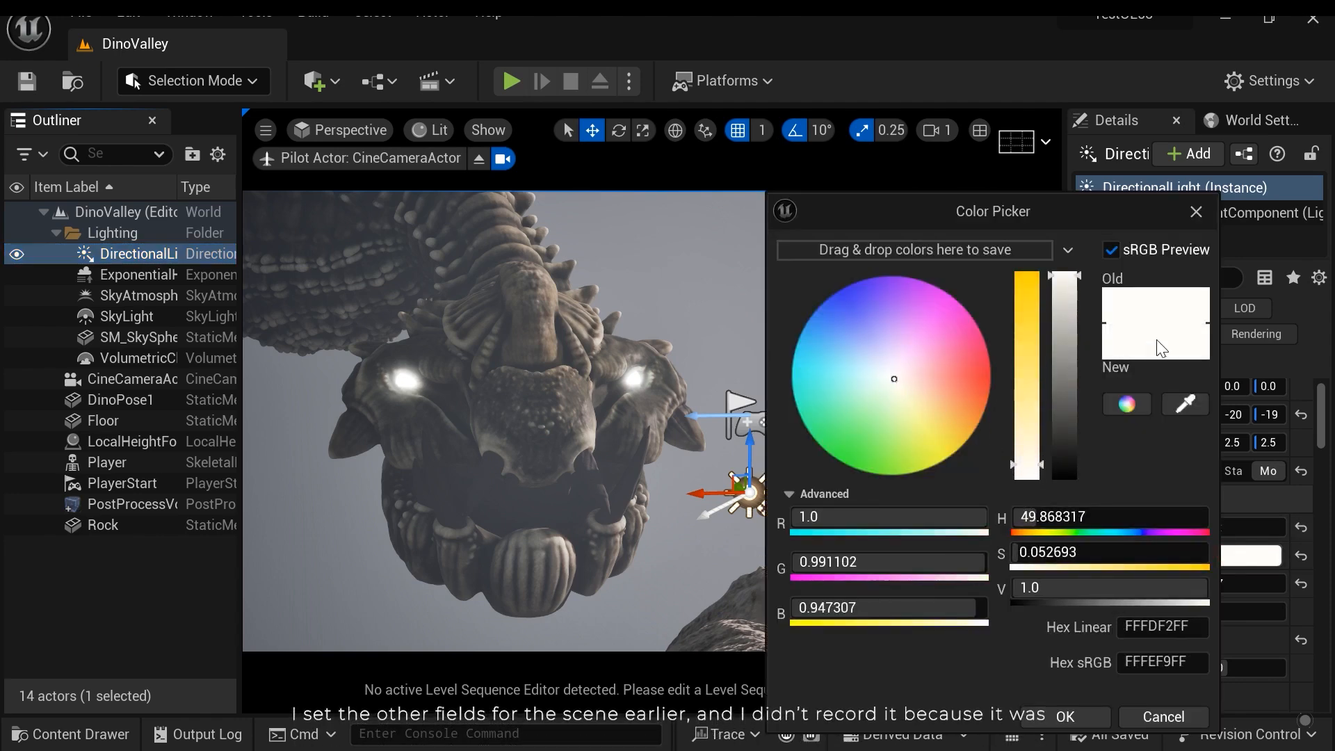
left_click(1063, 716)
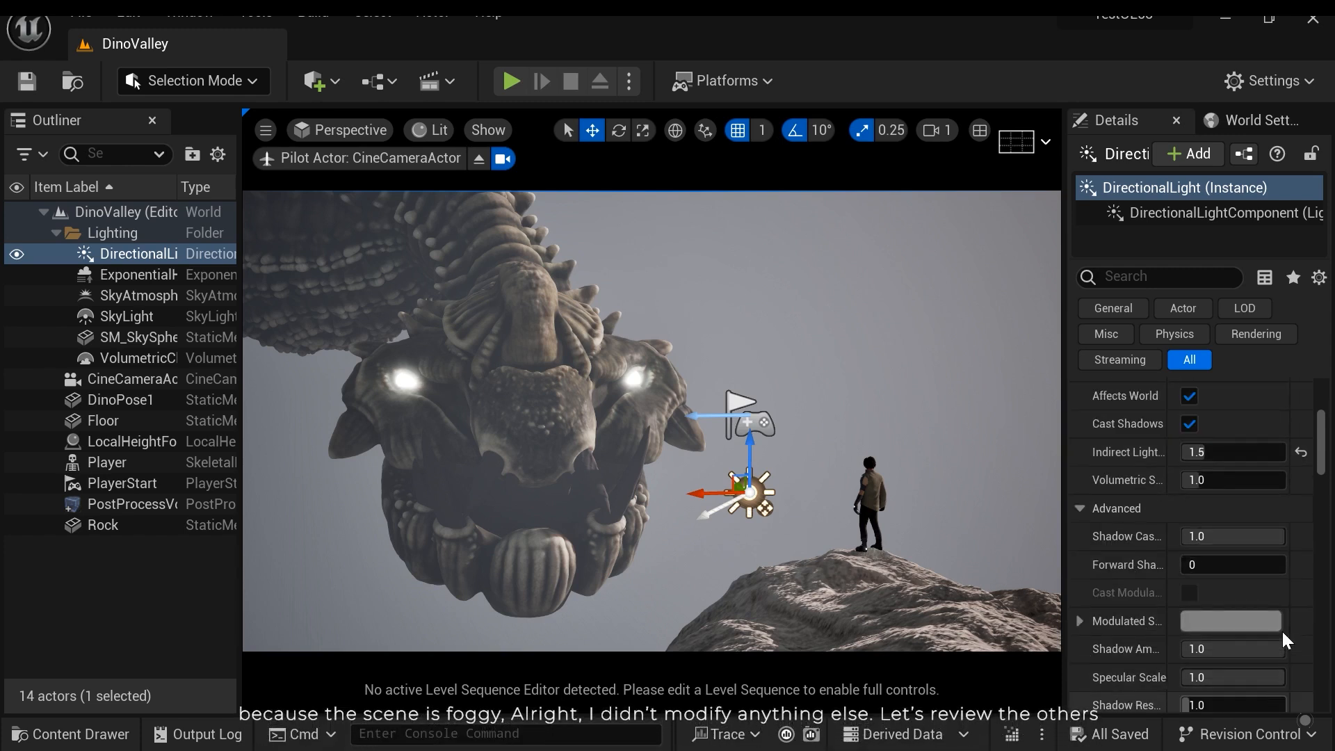
scroll("down", 3)
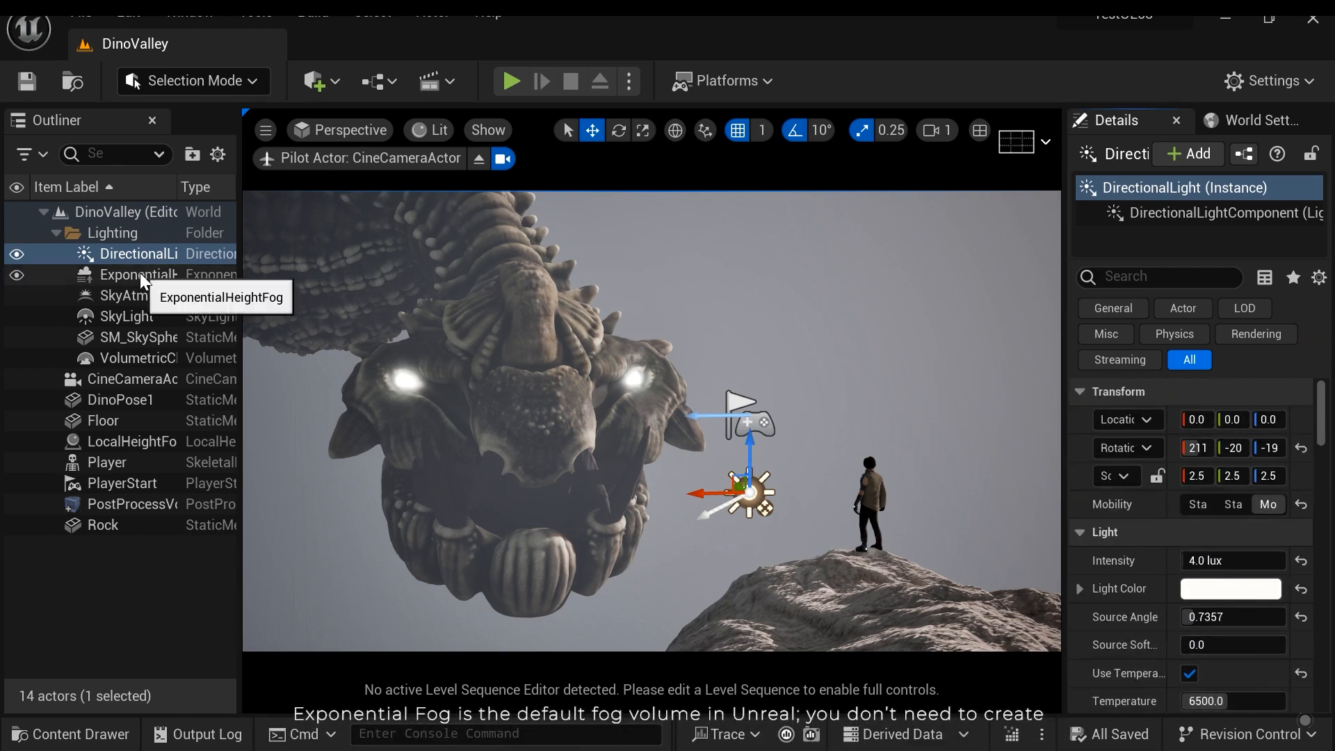
Step: Review ExponentialHeightFog: toggle visibility, density 0.07, second fog 0.1, white sky atmosphere colour
left_click(136, 274)
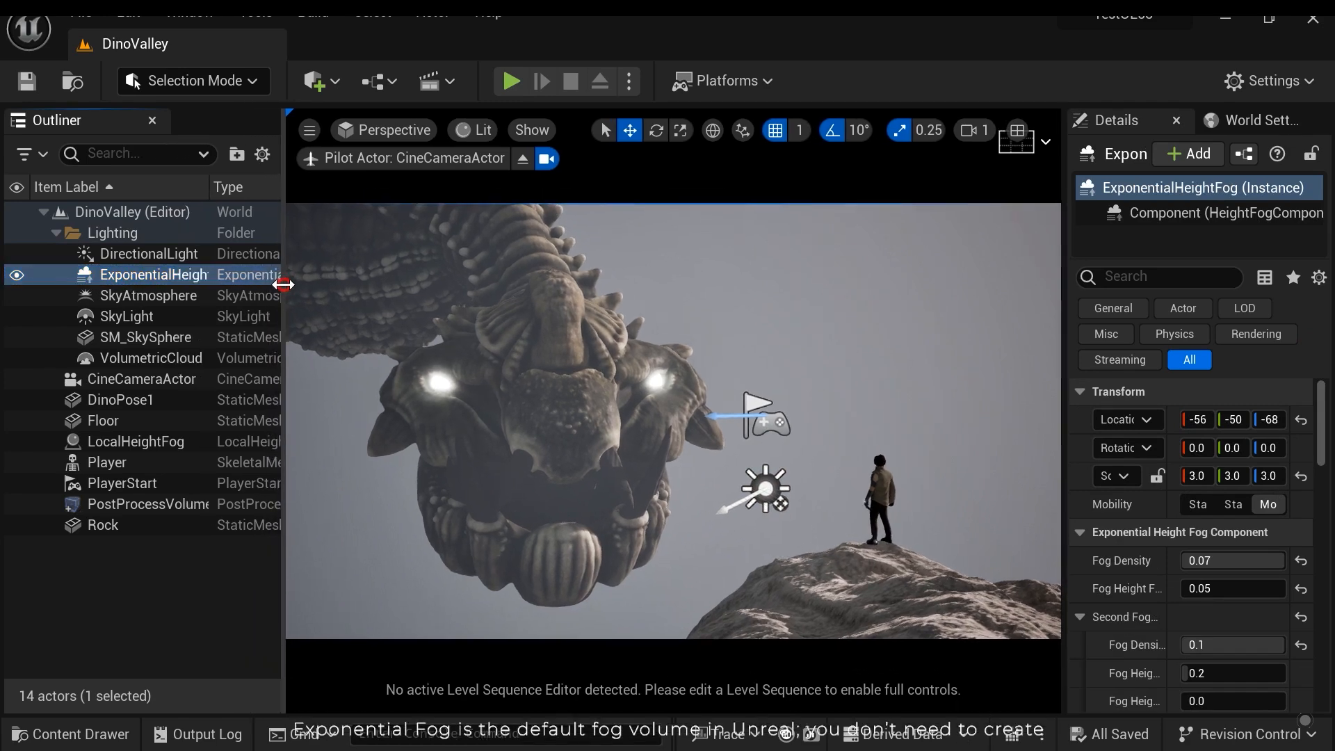
mouse_move(160, 274)
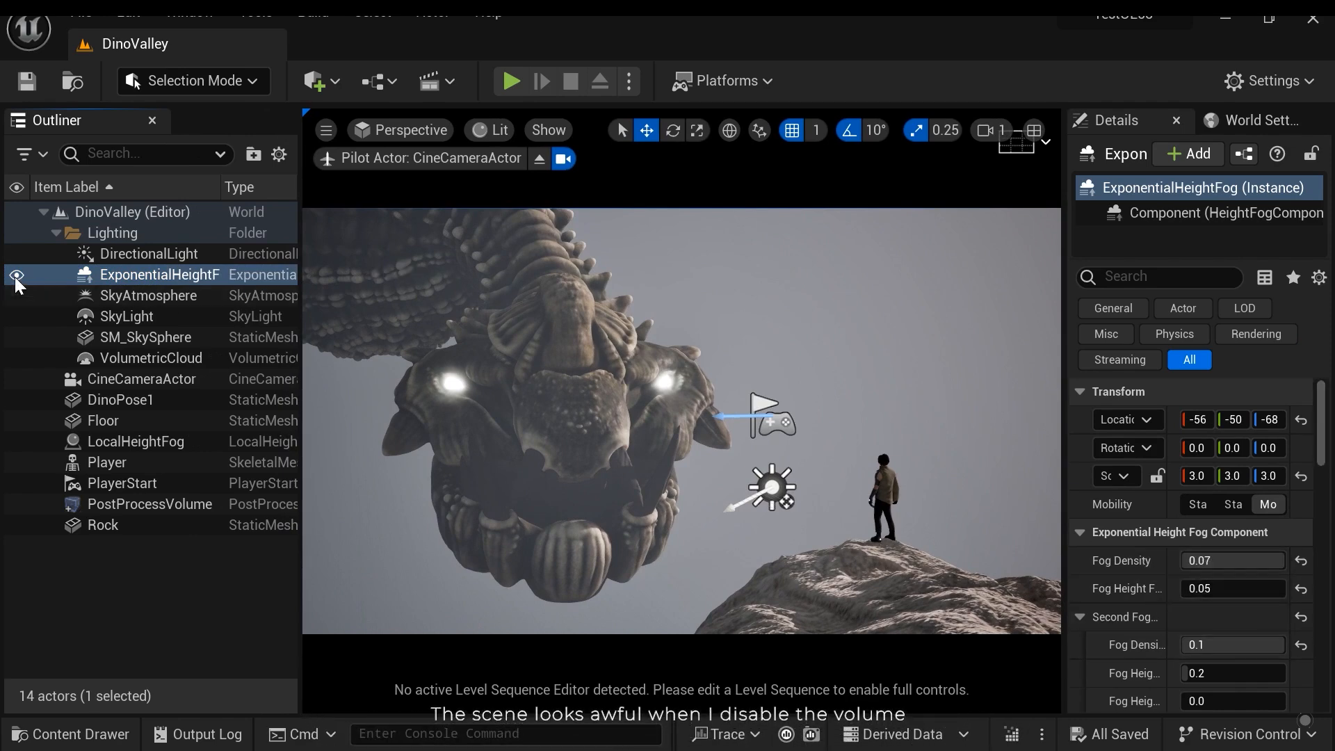
left_click(16, 275)
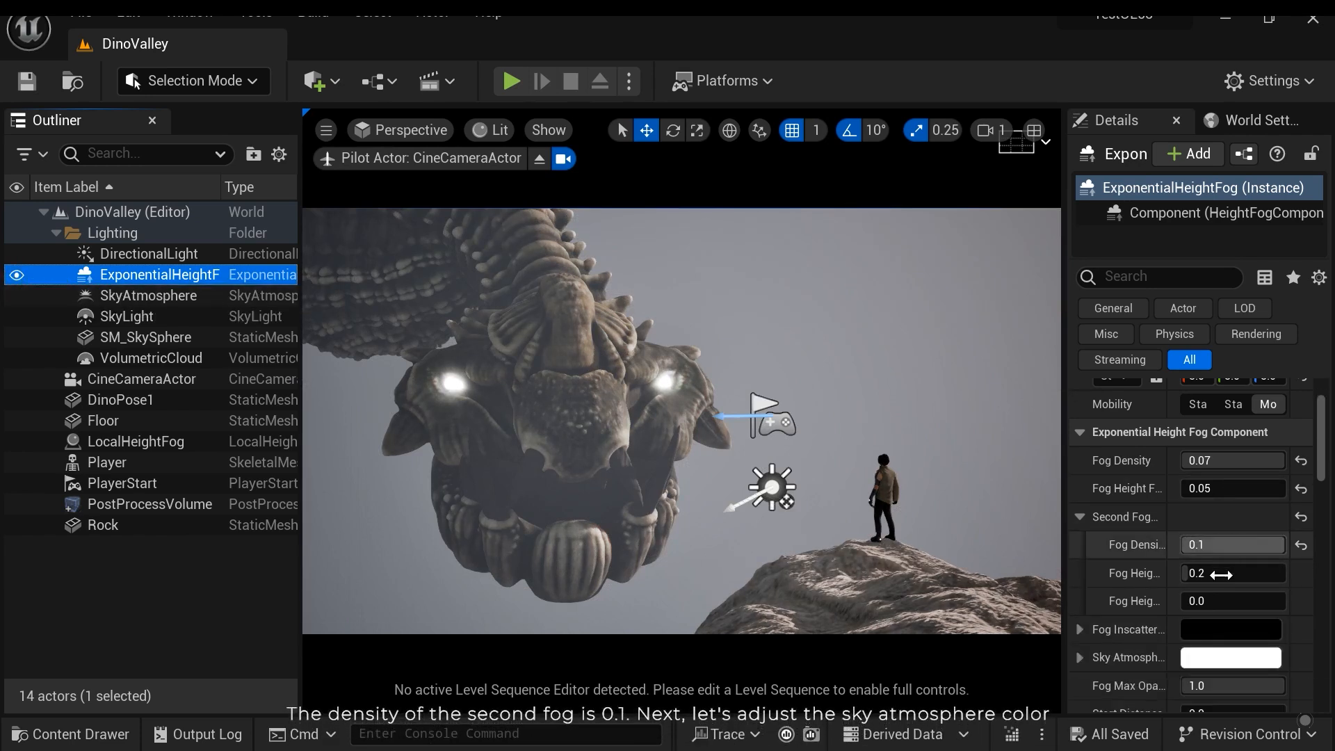
scroll("down", 3)
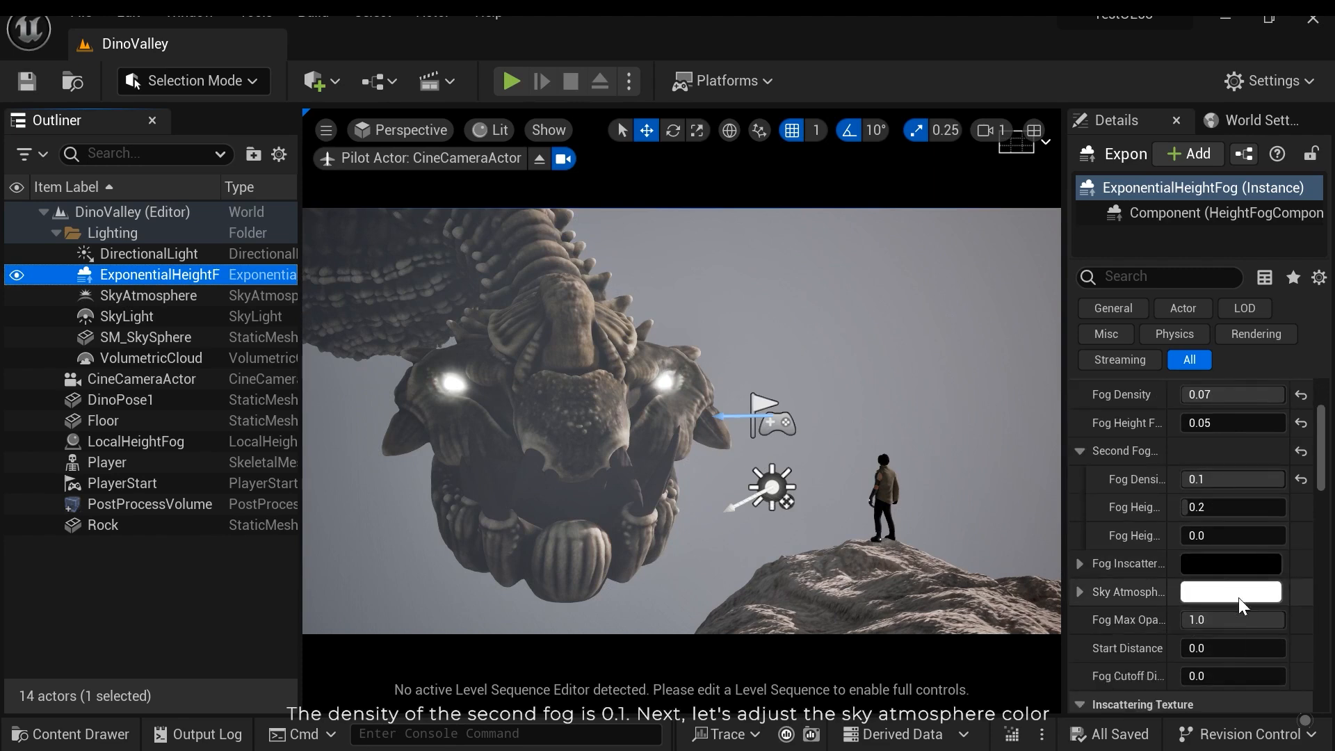
left_click(1229, 592)
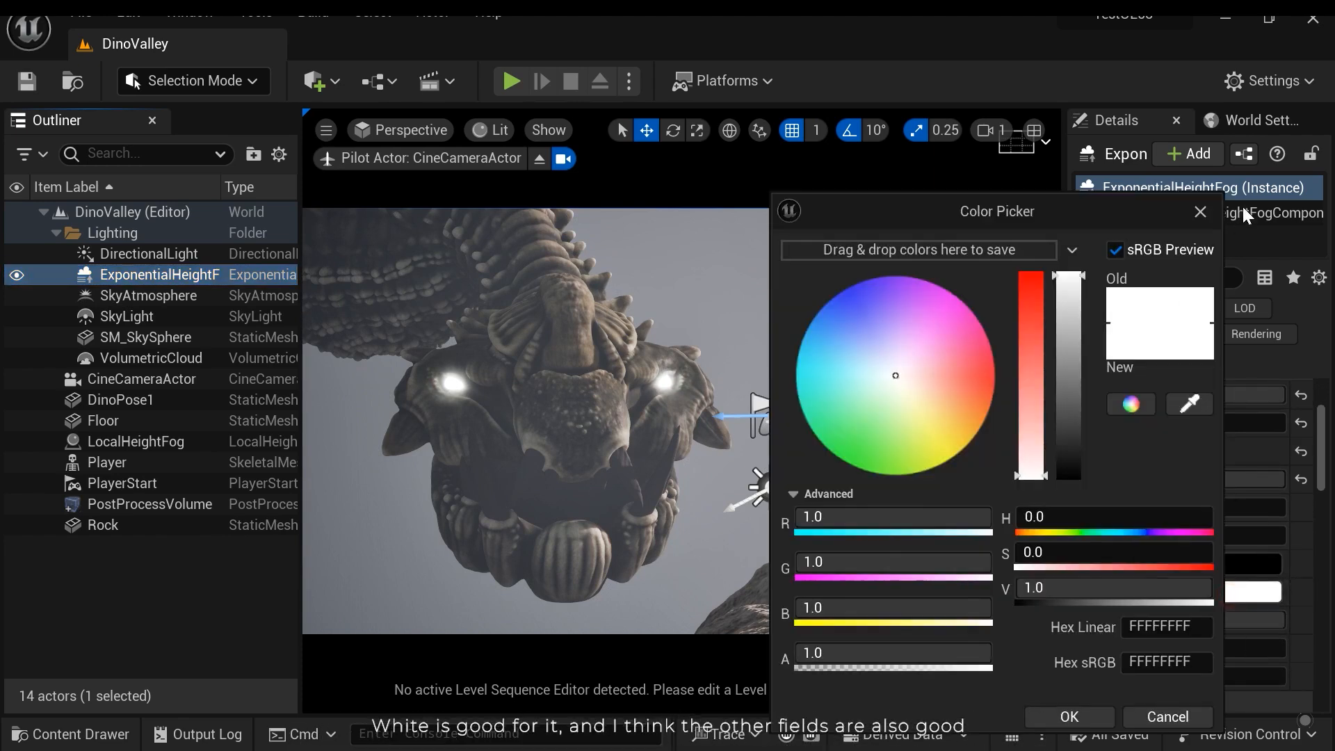
left_click(1070, 716)
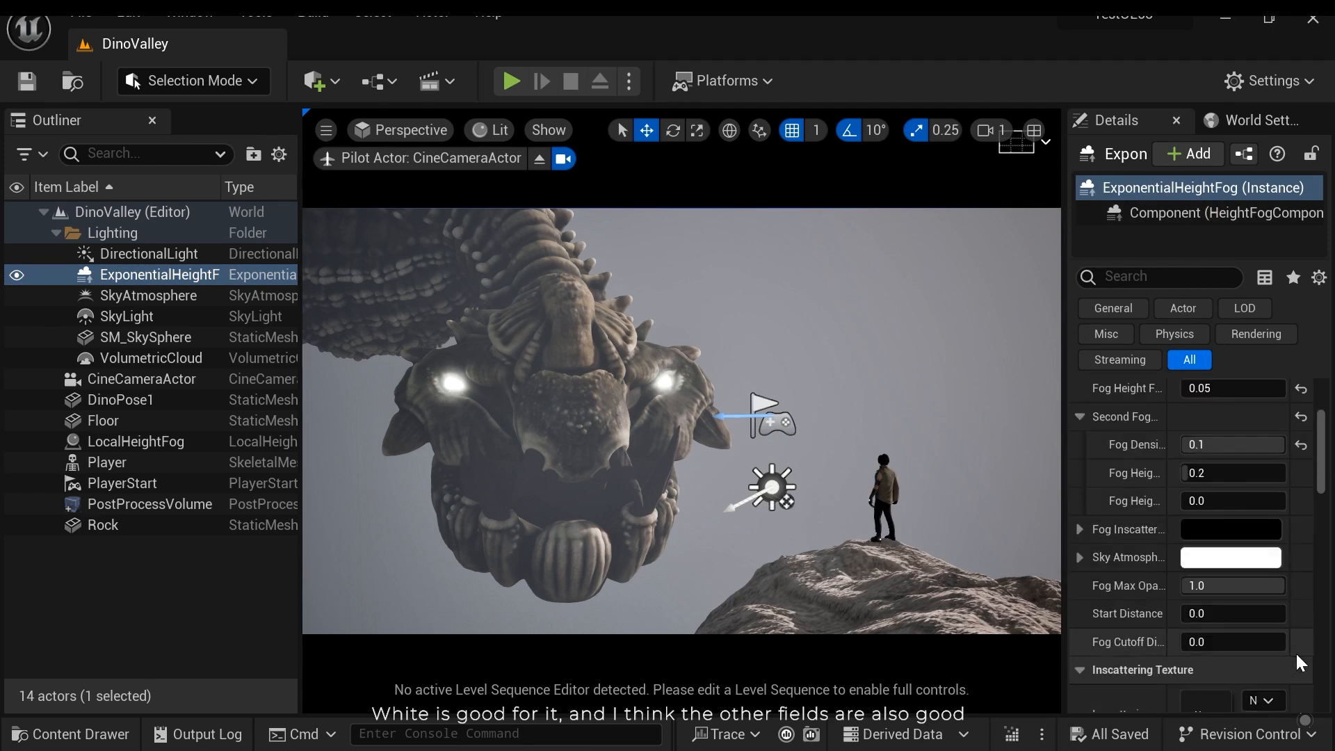
left_click(149, 295)
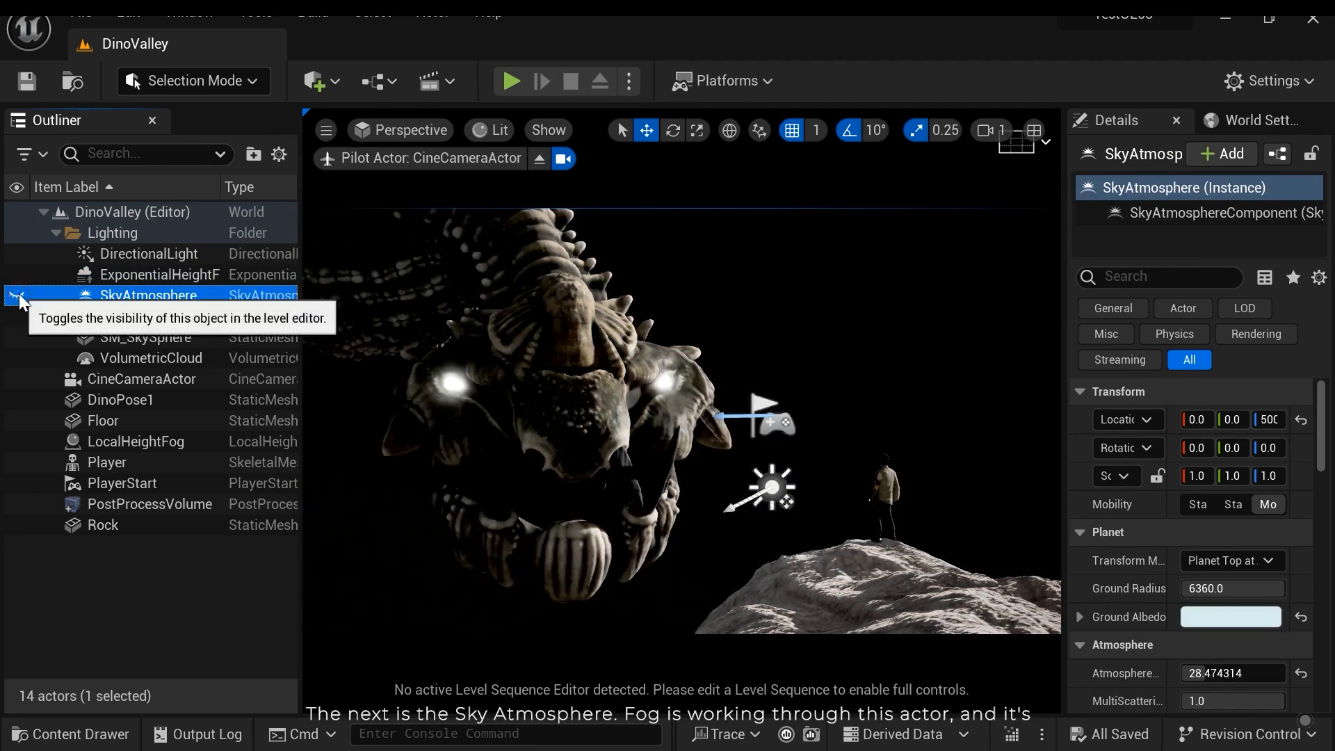
Step: Show the Sky Atmosphere again and confirm its Mie scattering colour stays white
left_click(18, 295)
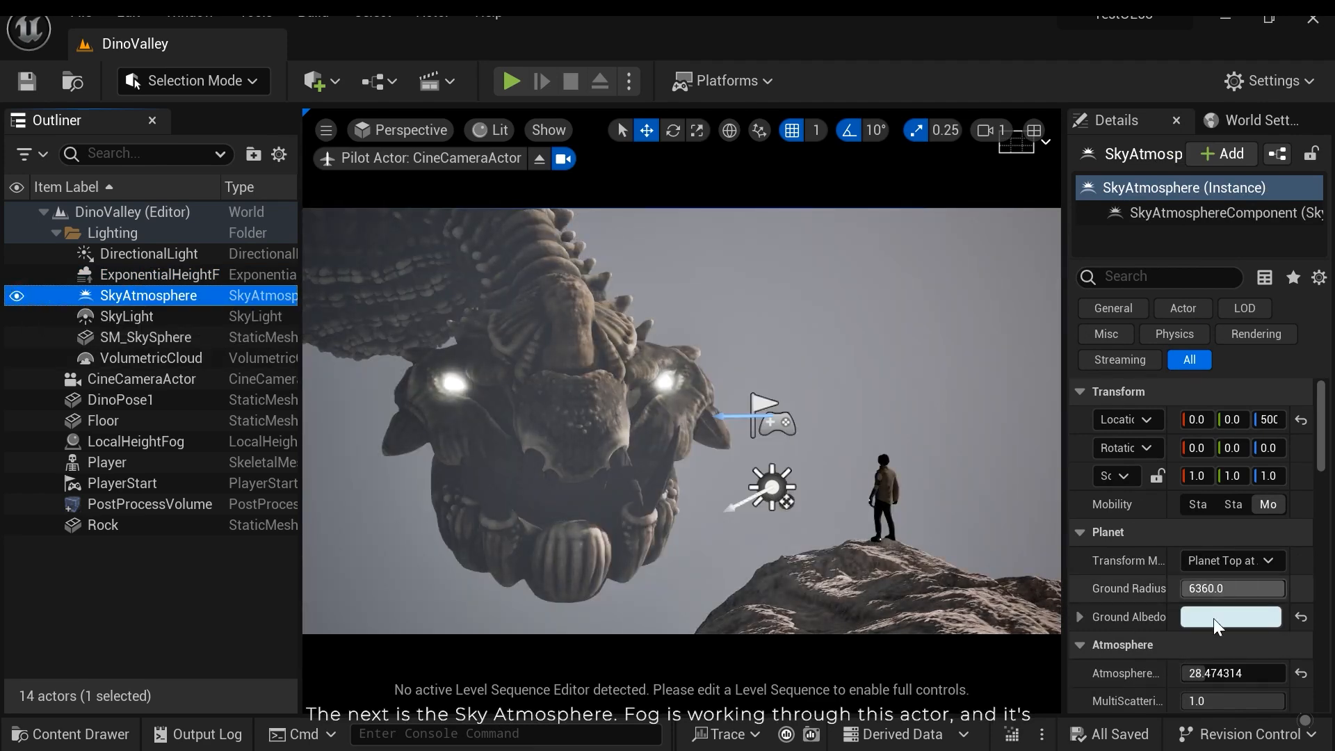
scroll("down", 3)
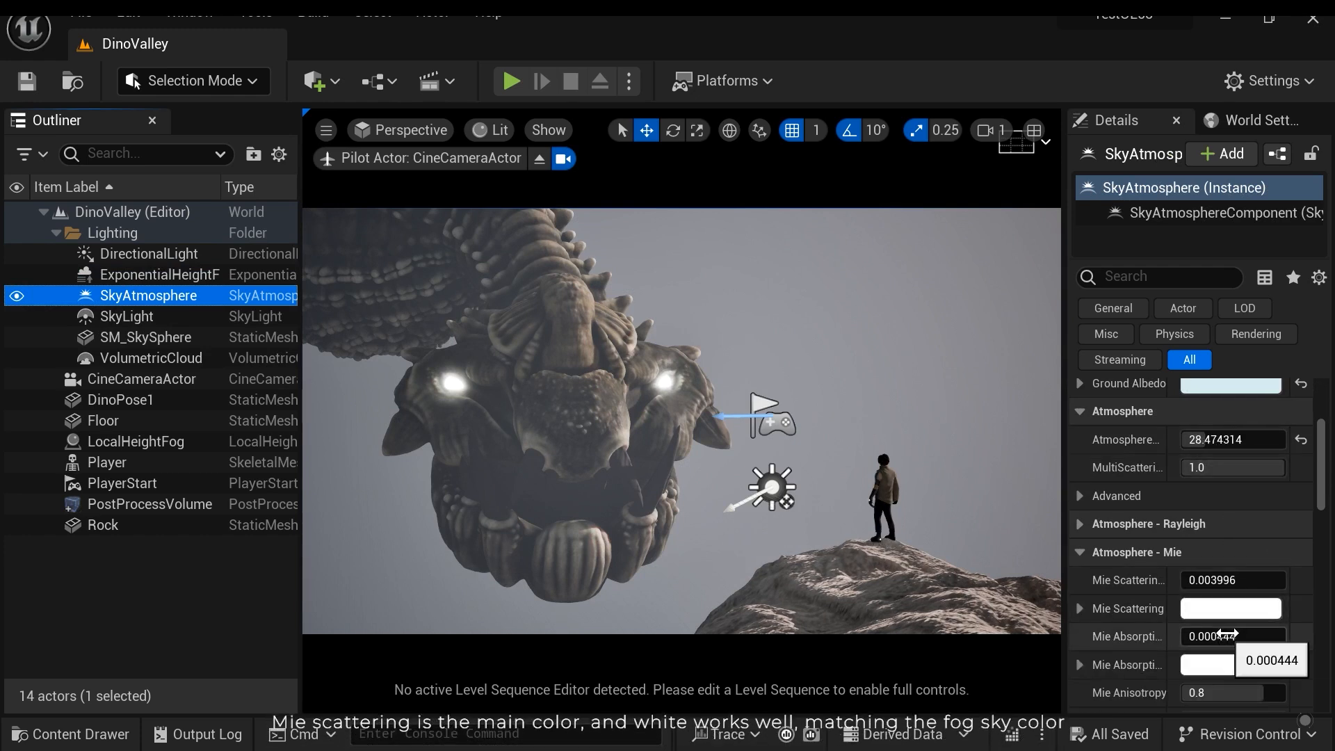
left_click(1229, 608)
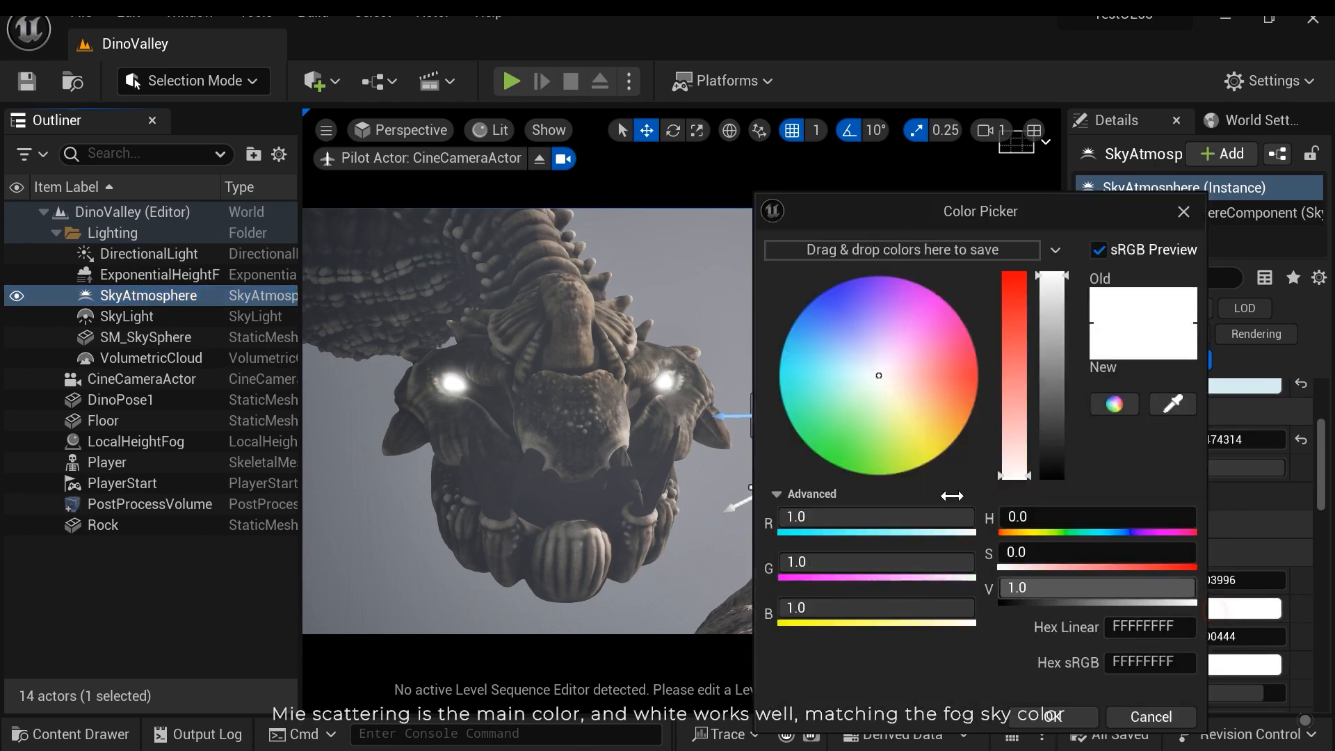
left_click(1053, 718)
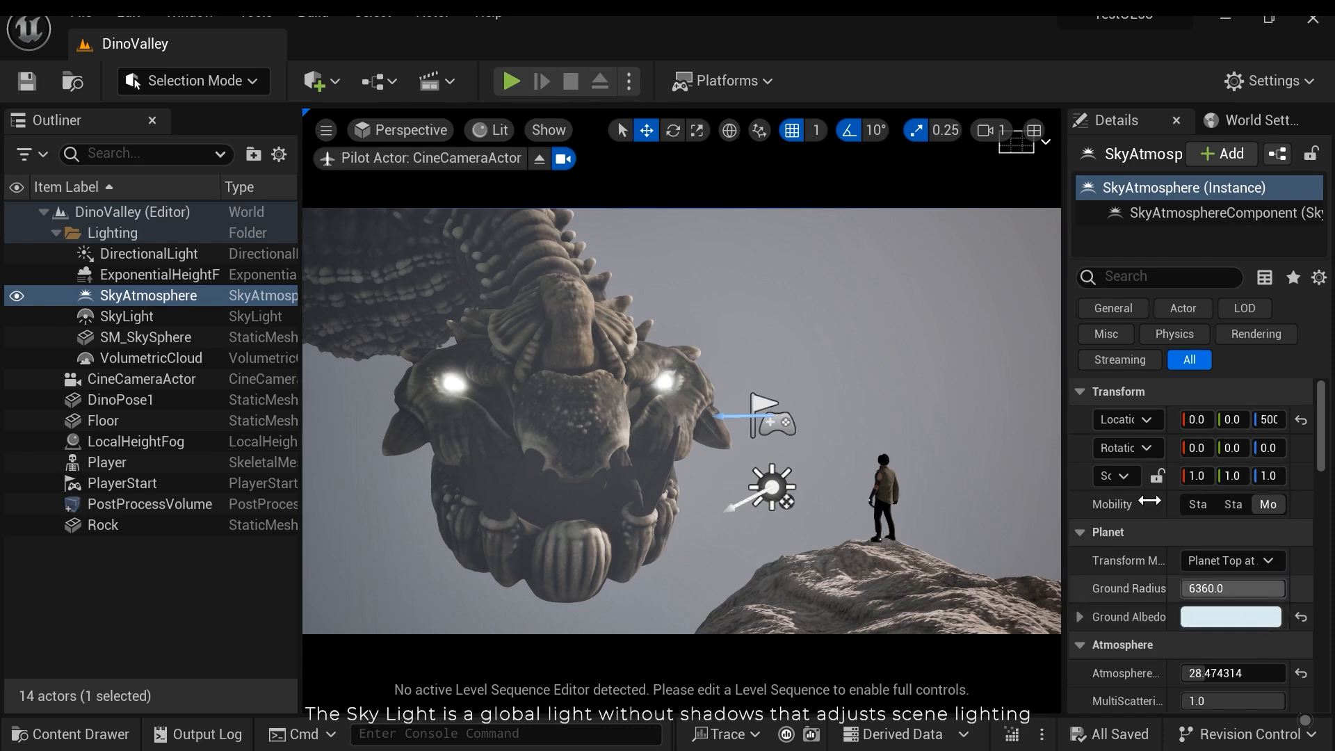
Step: Review SkyLight keeping intensity scale 0.8 and white colour, then select the CineCameraActor
left_click(126, 315)
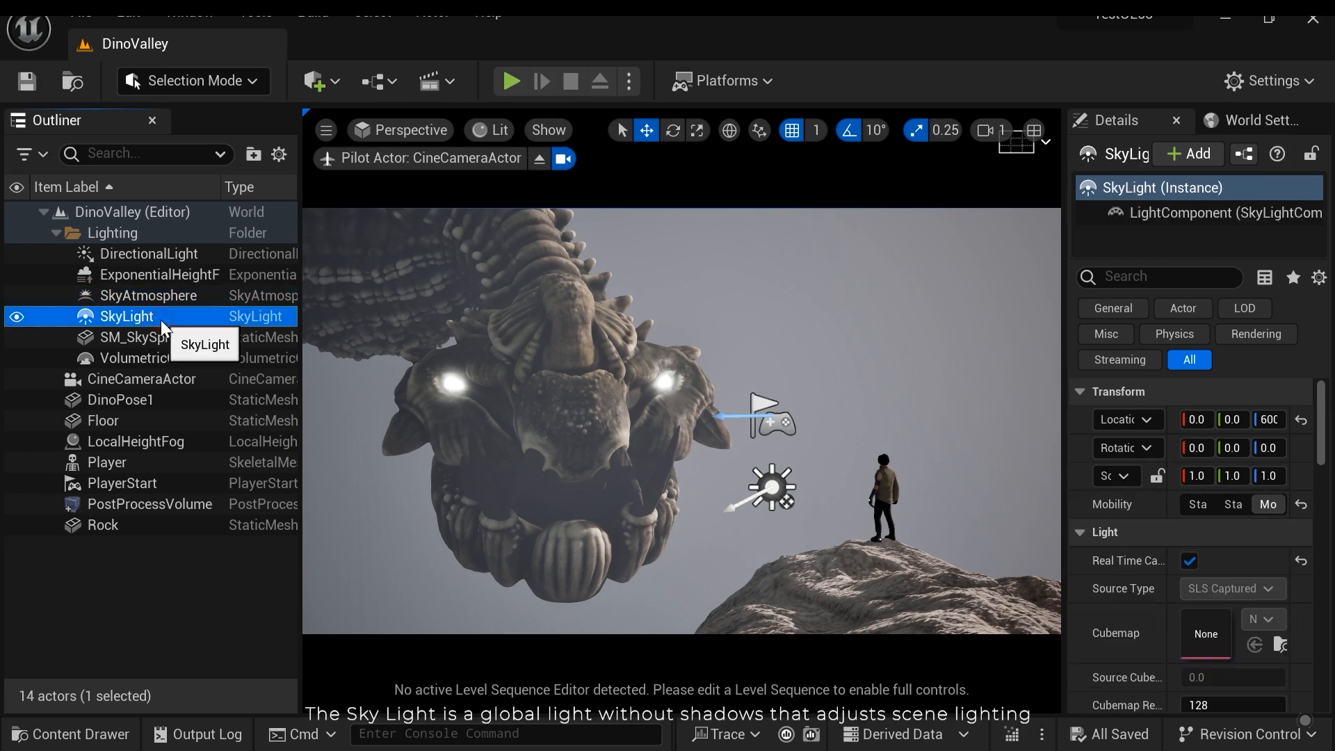
scroll("down", 3)
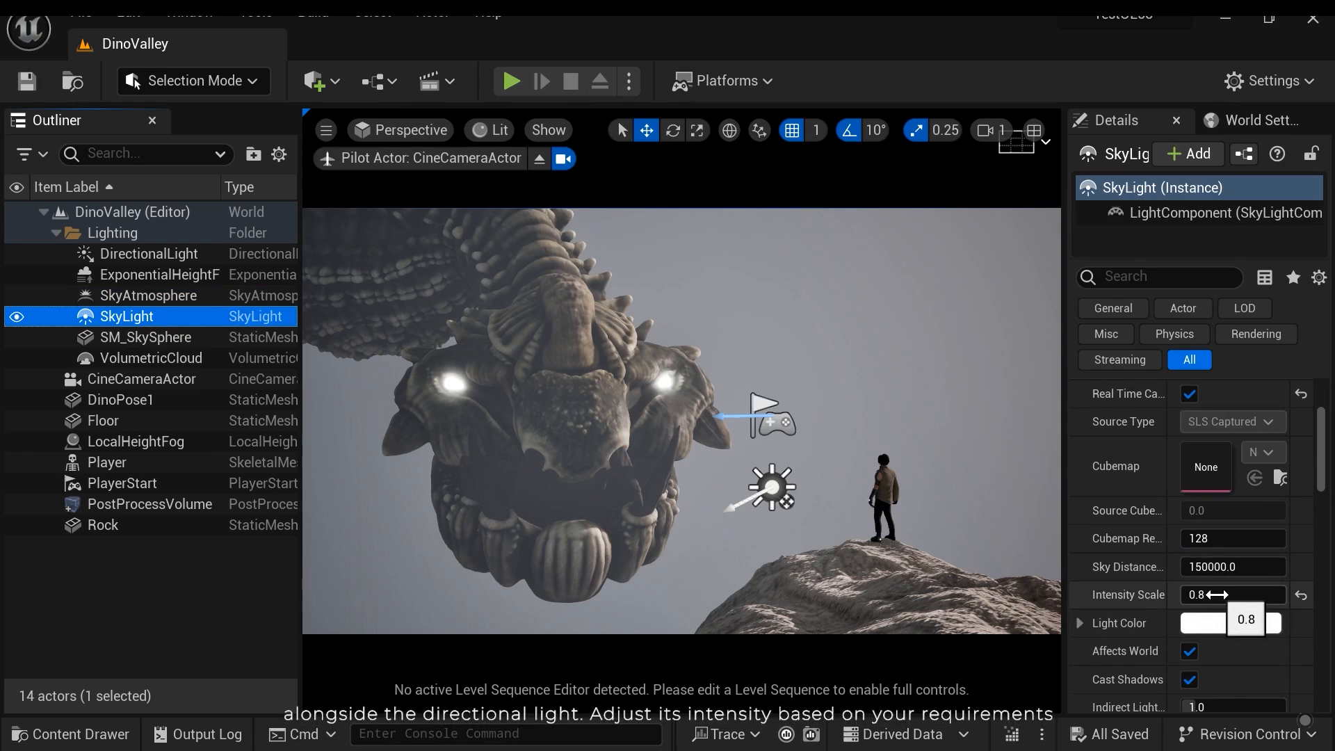
type("266.405945")
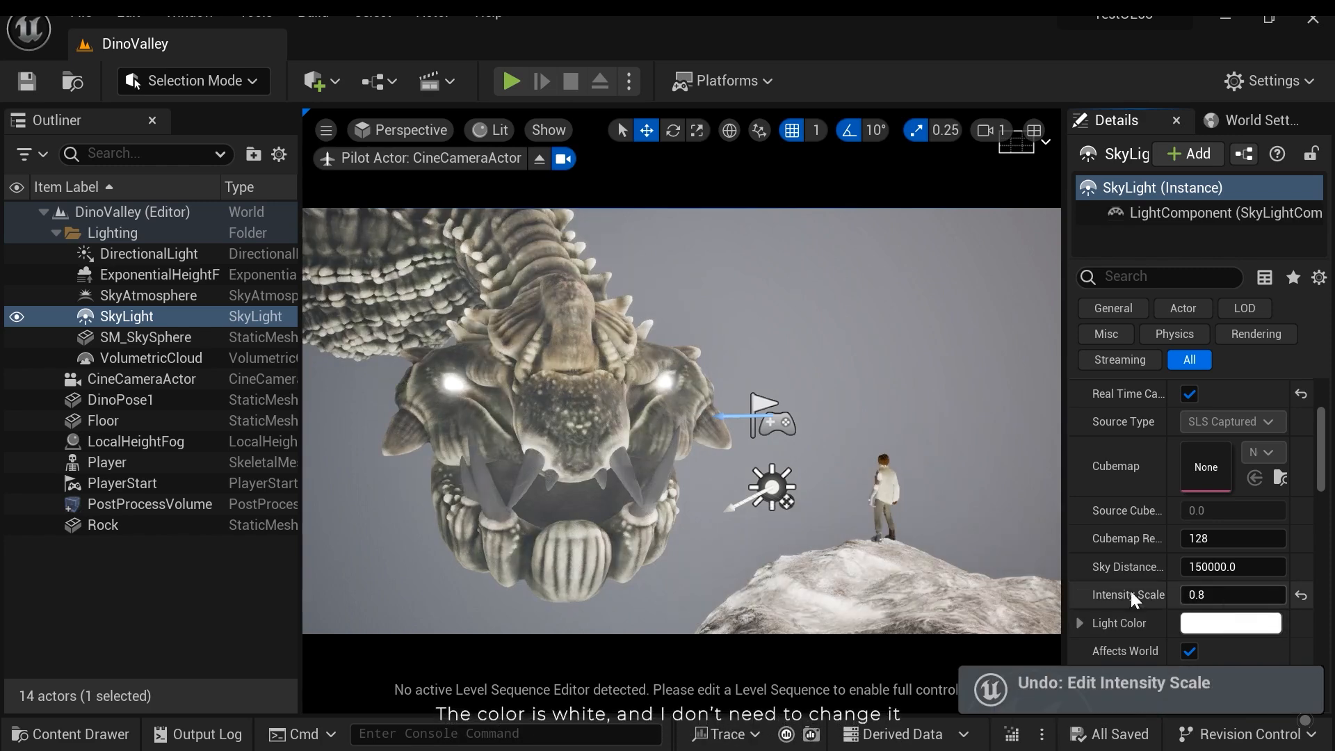
left_click(1230, 623)
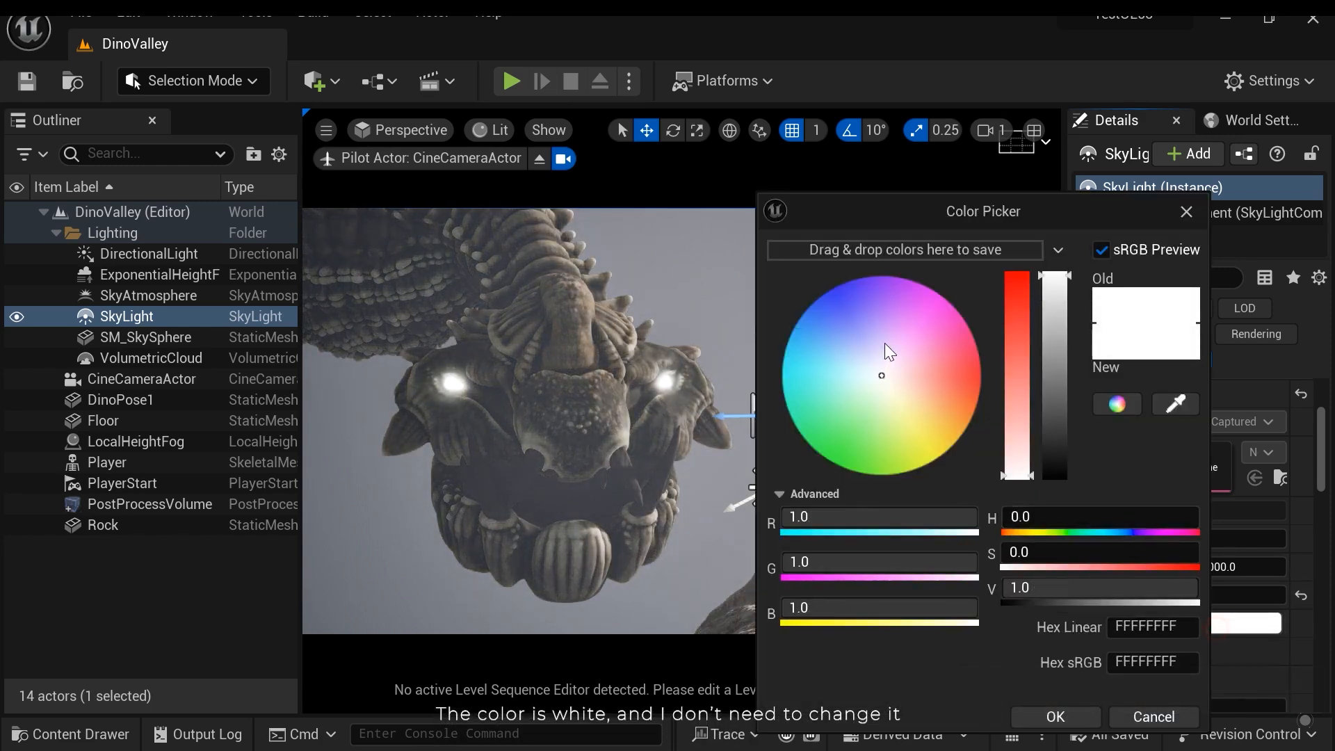
left_click(1054, 717)
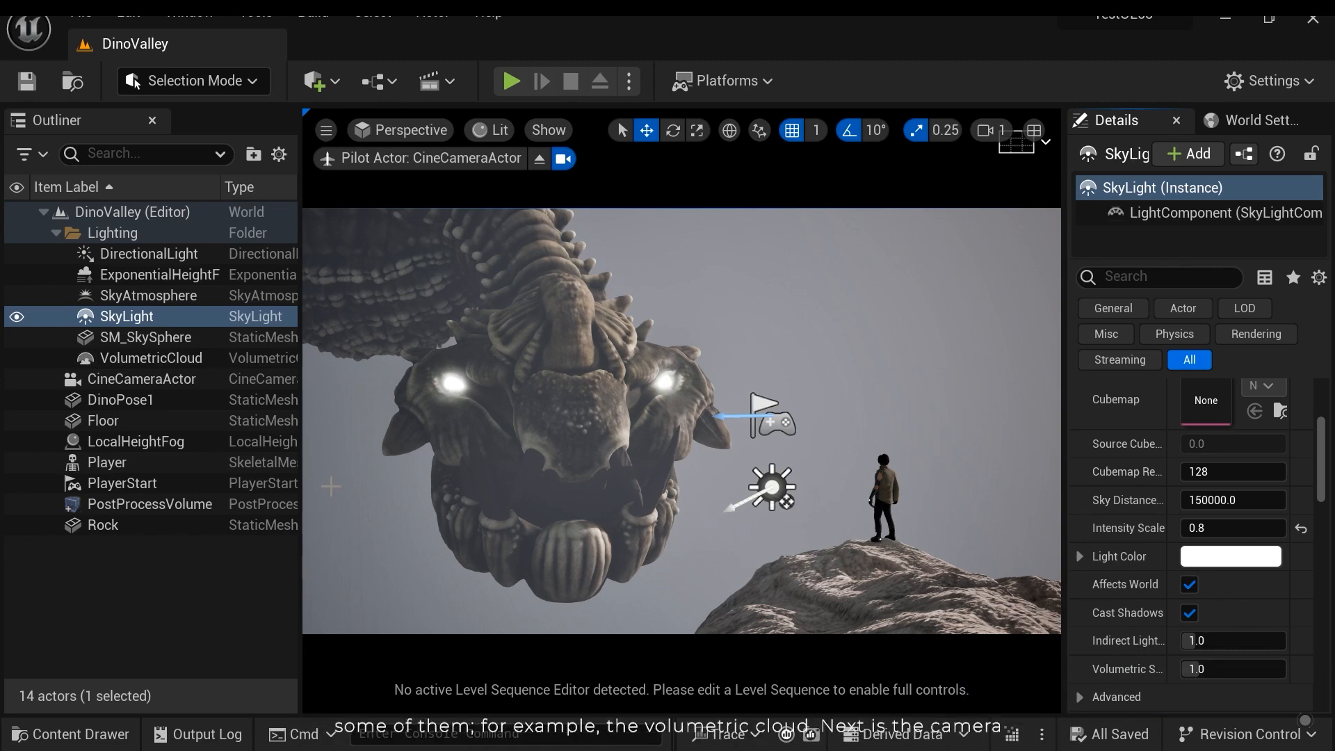
left_click(142, 378)
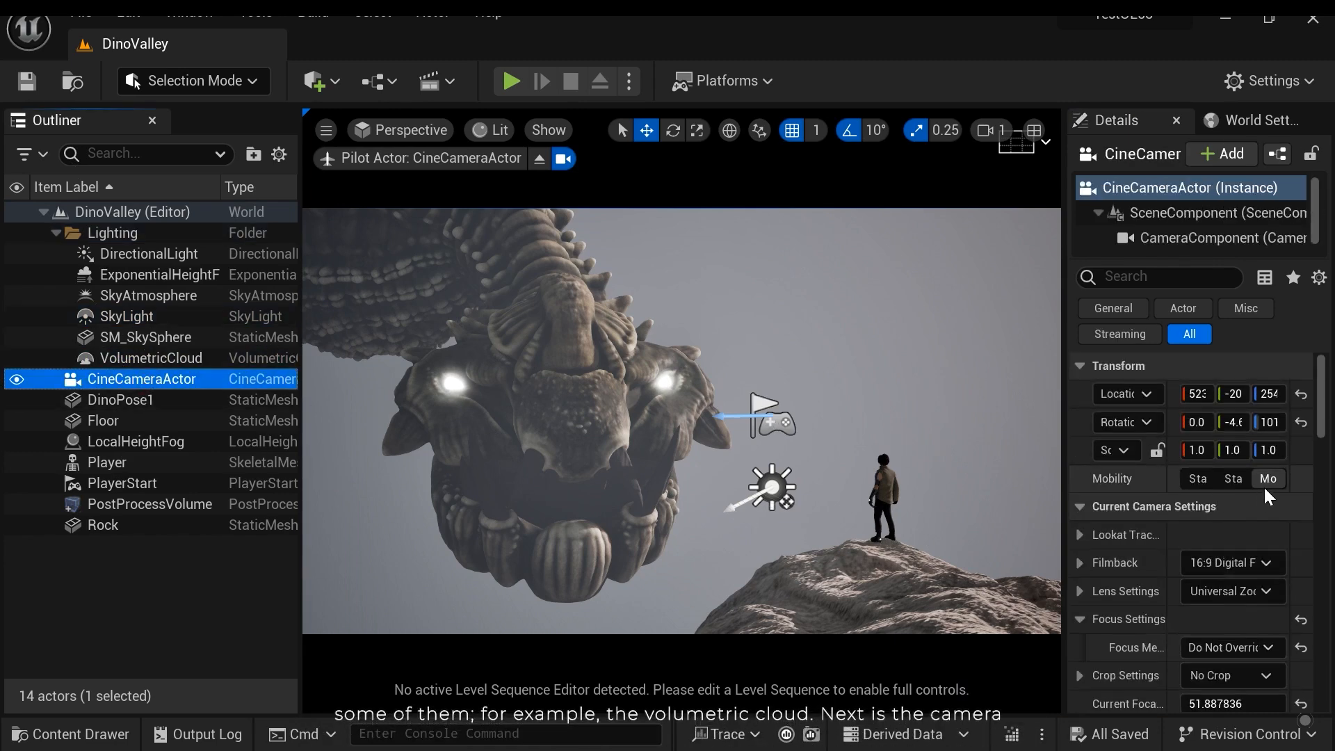
Step: Review CineCameraActor settings and filter the quick-add actor list by 'camera'
scroll("down", 3)
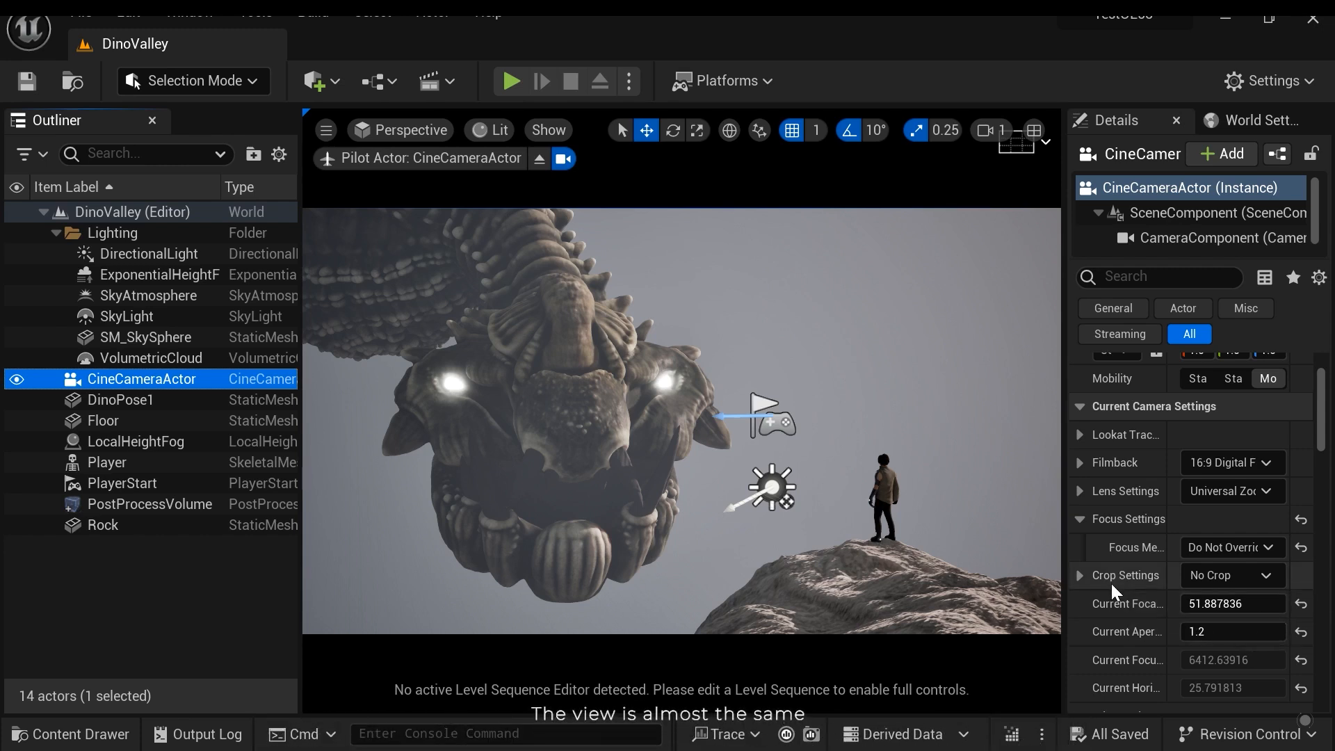
scroll("down", 3)
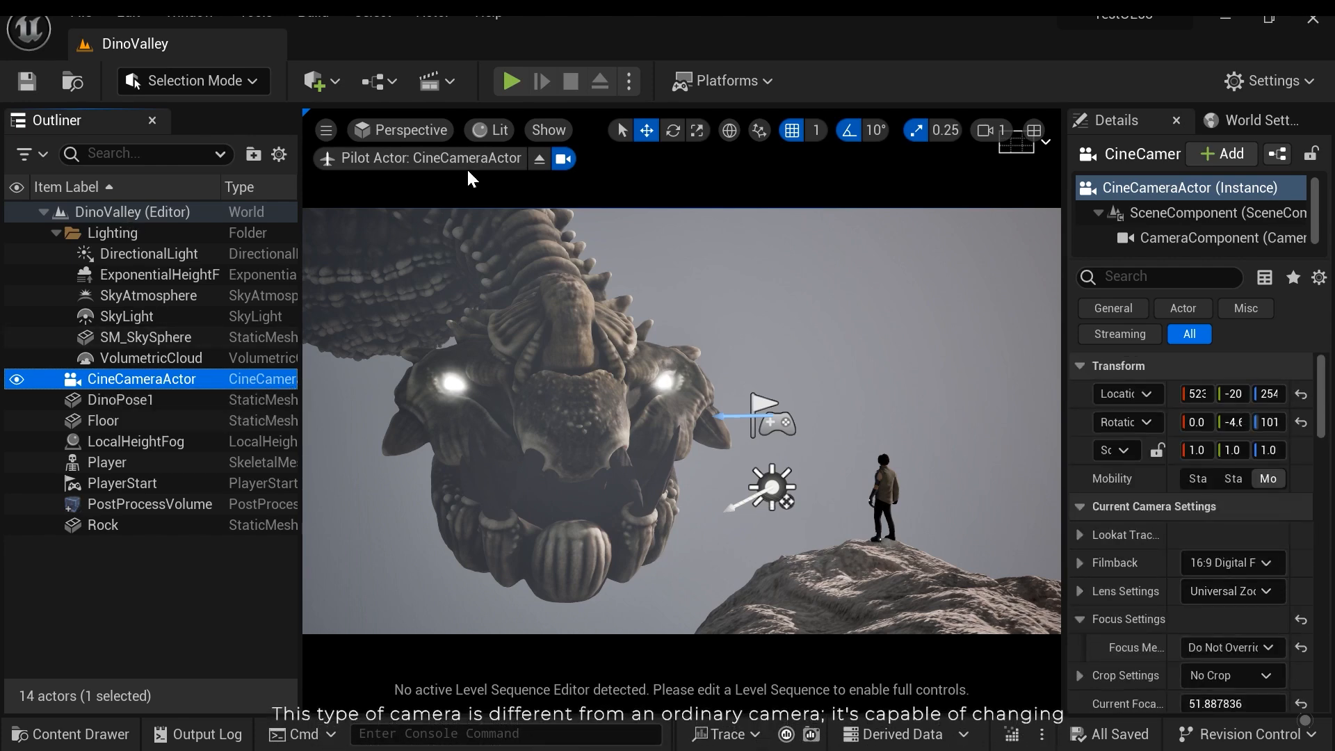
left_click(314, 80)
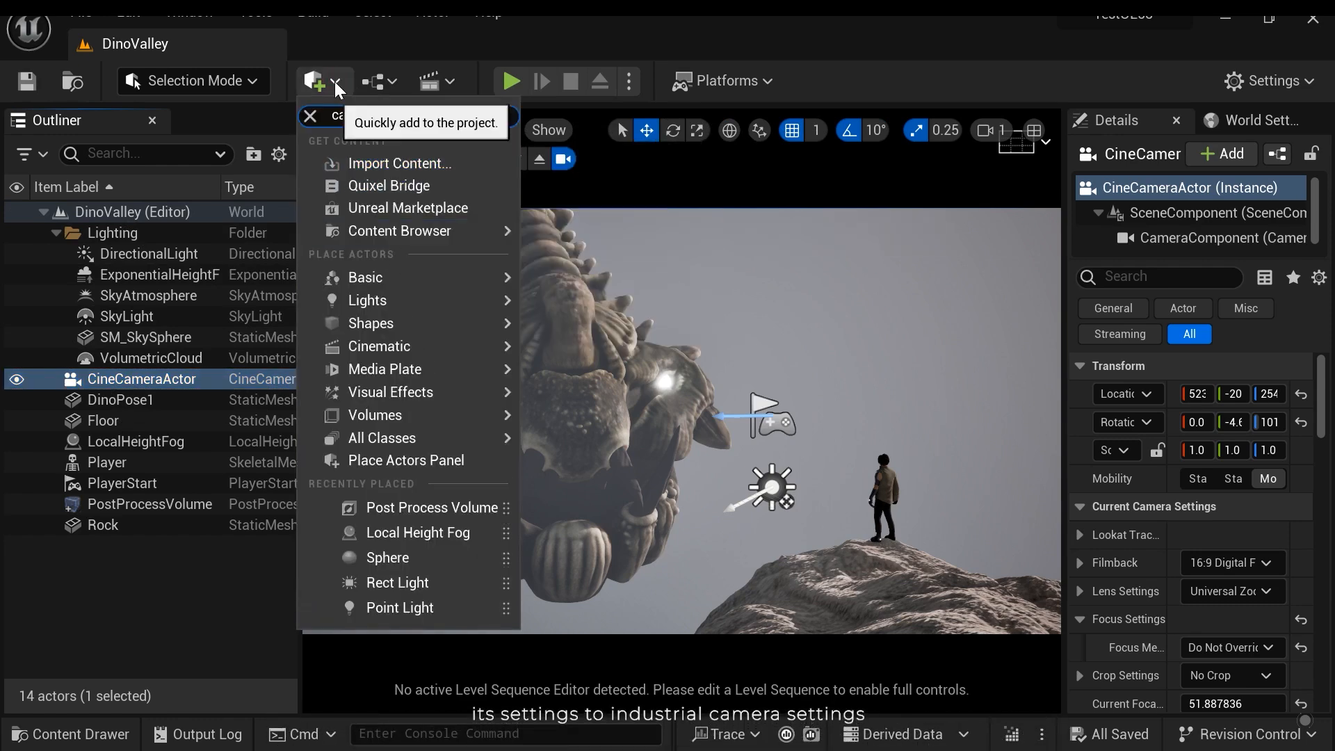
type("camera")
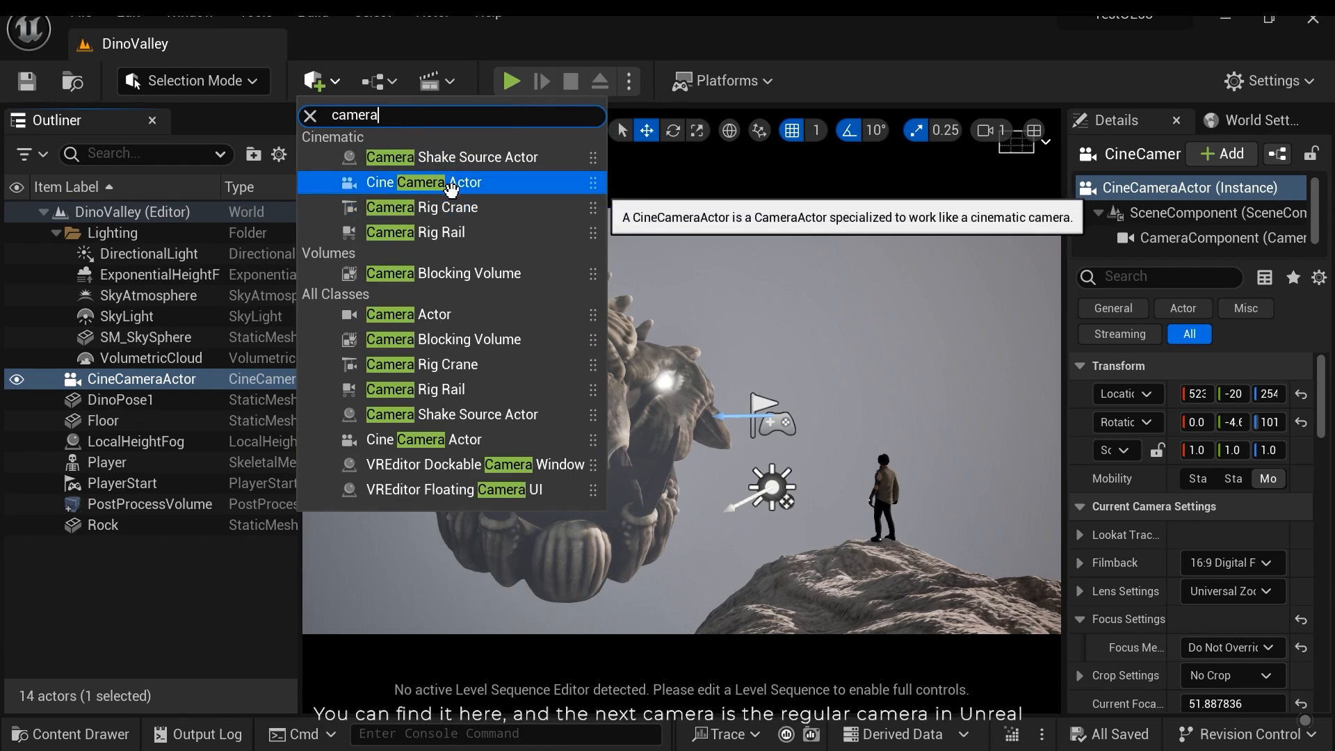
mouse_move(420, 207)
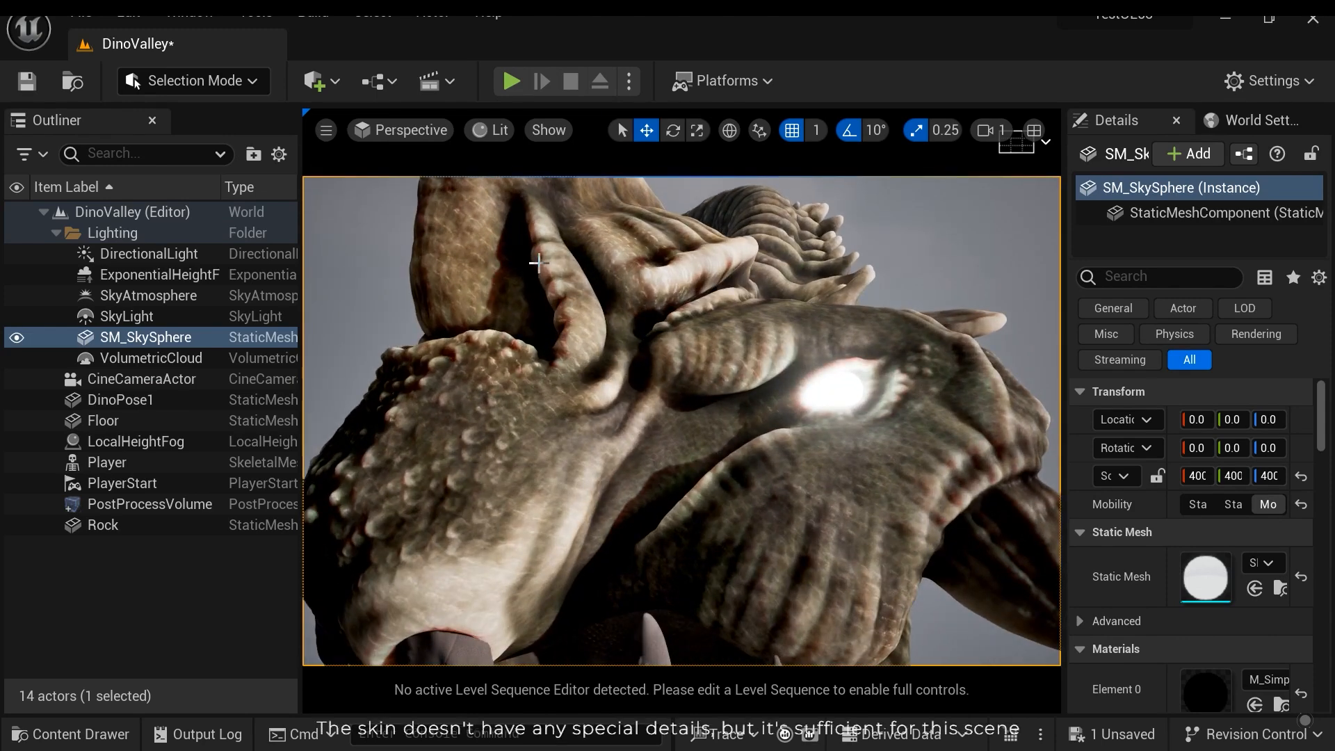
mouse_move(724, 436)
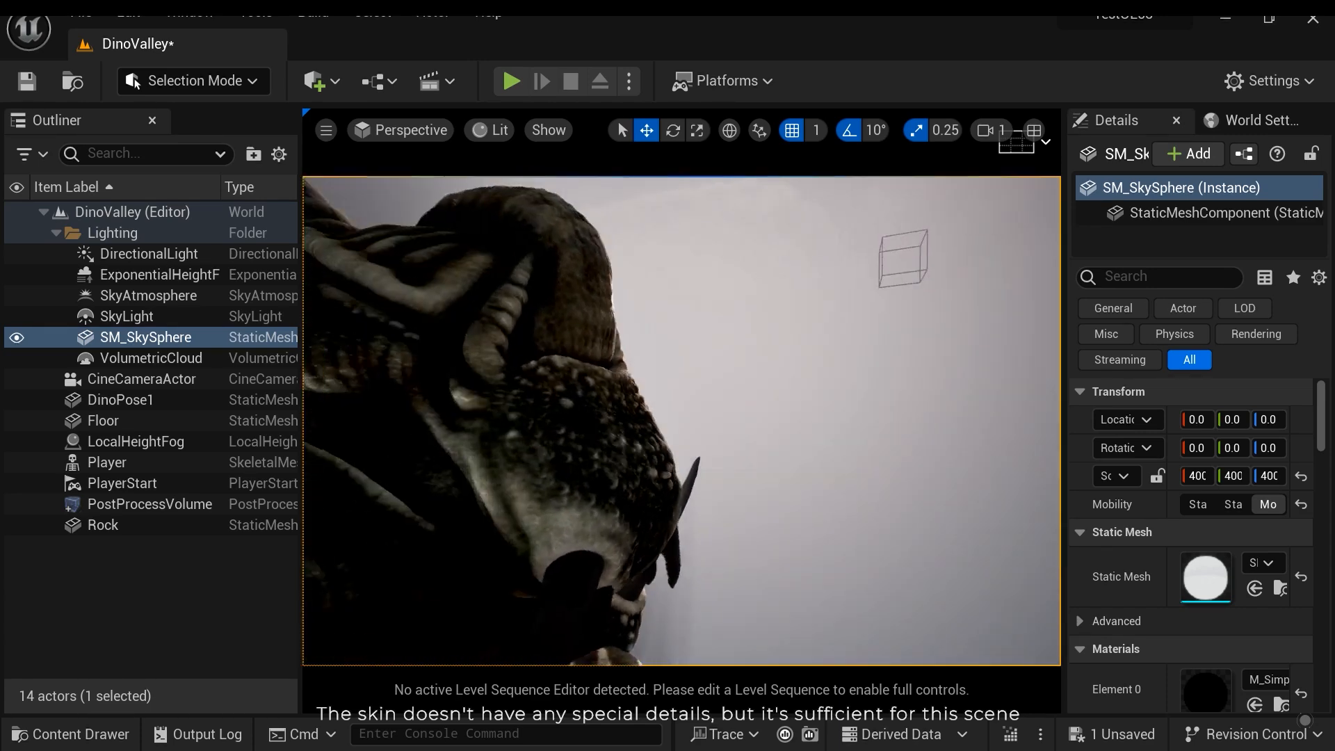
Step: Bring up the Content Drawer on the Content > Dino folder
key("ctrl+space")
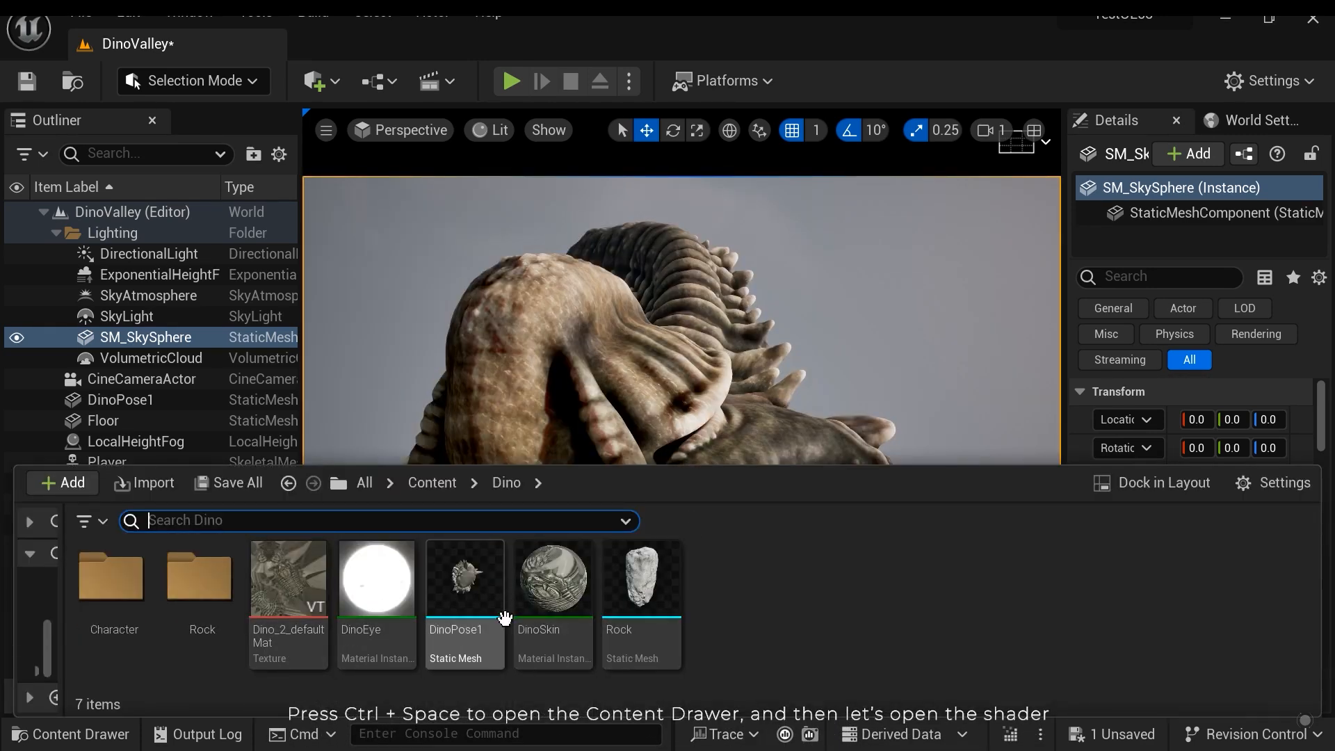
mouse_move(552, 578)
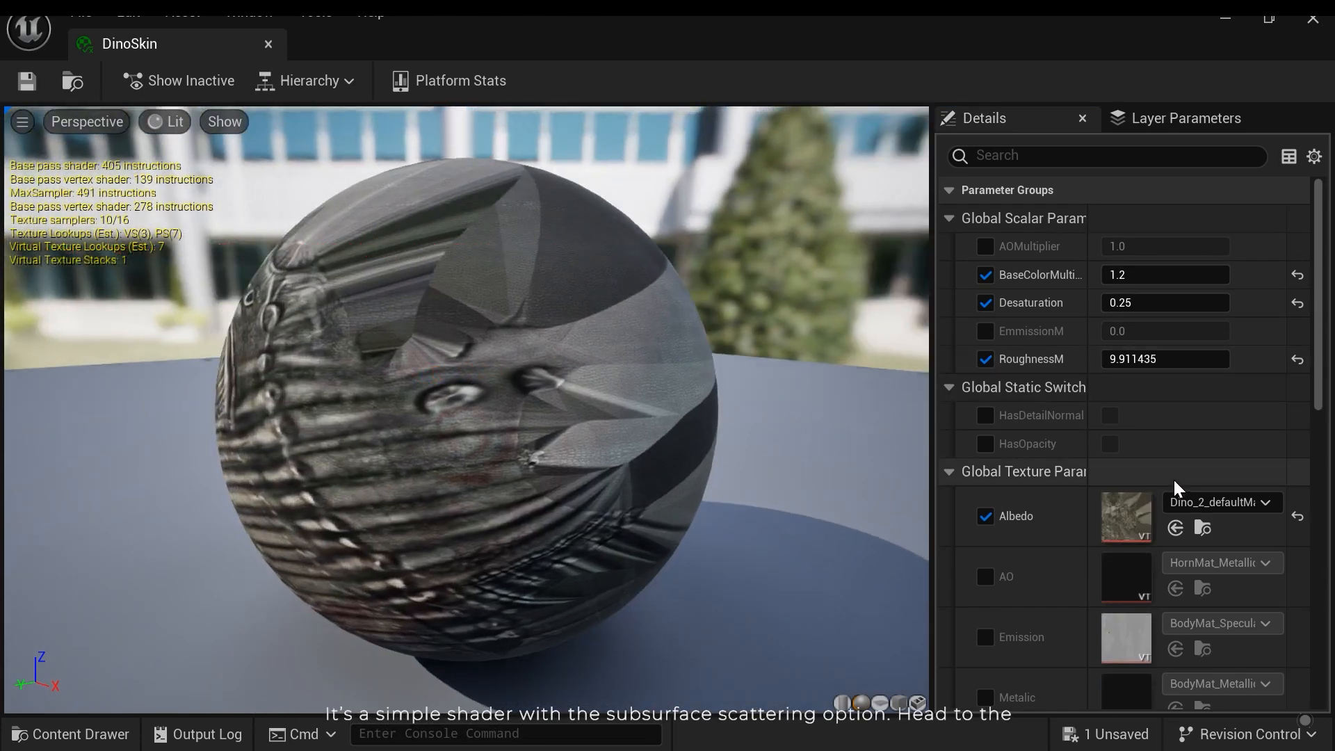
Step: Scroll through the DinoSkin material instance's scalar and texture parameters
scroll("down", 3)
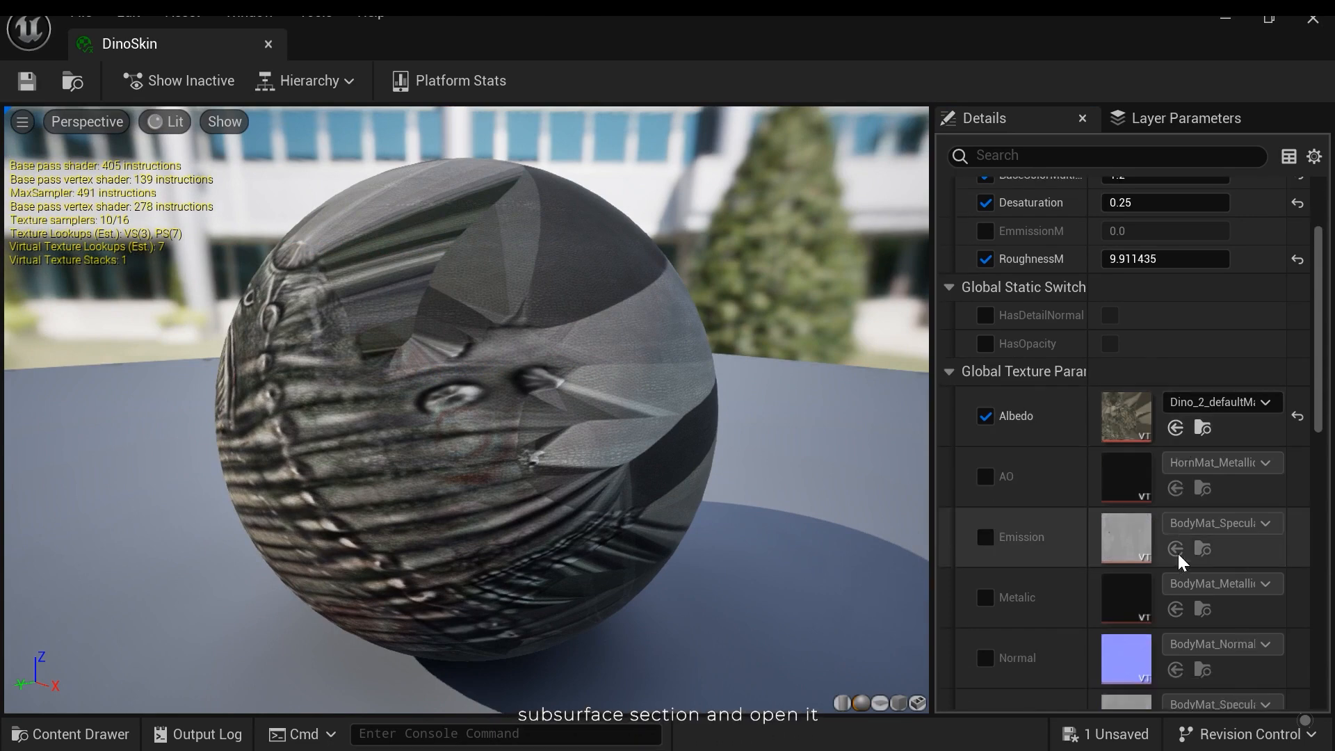
scroll("down", 3)
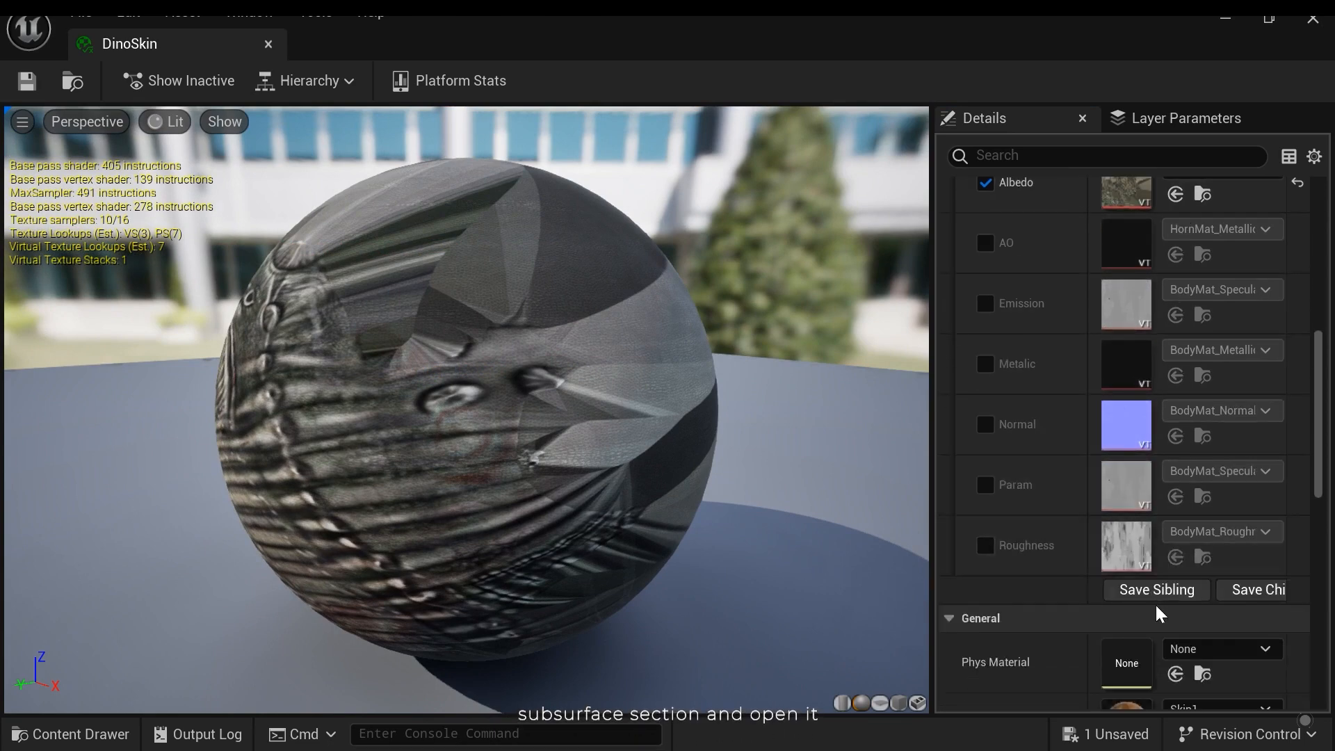
scroll("down", 3)
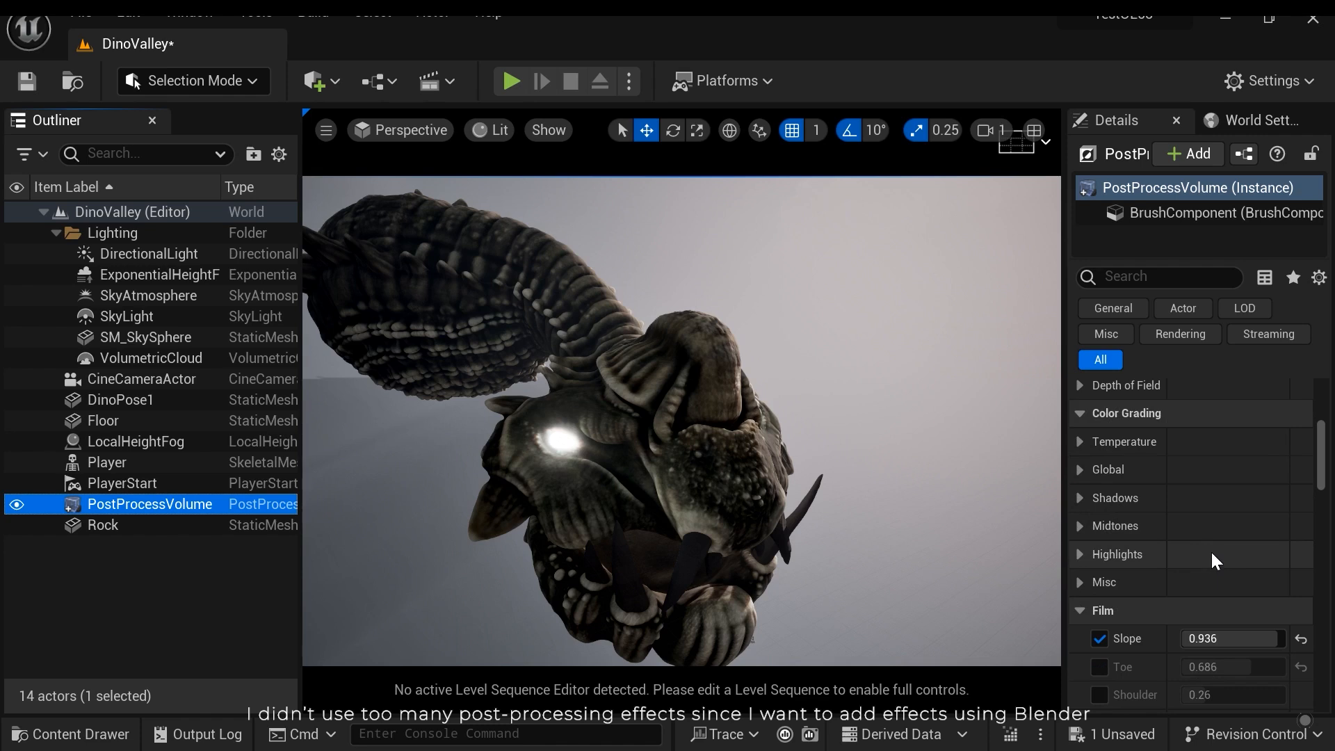
Step: Switch the PostProcessVolume's global illumination method from Lumen to Standalone Ray Traced
scroll("down", 3)
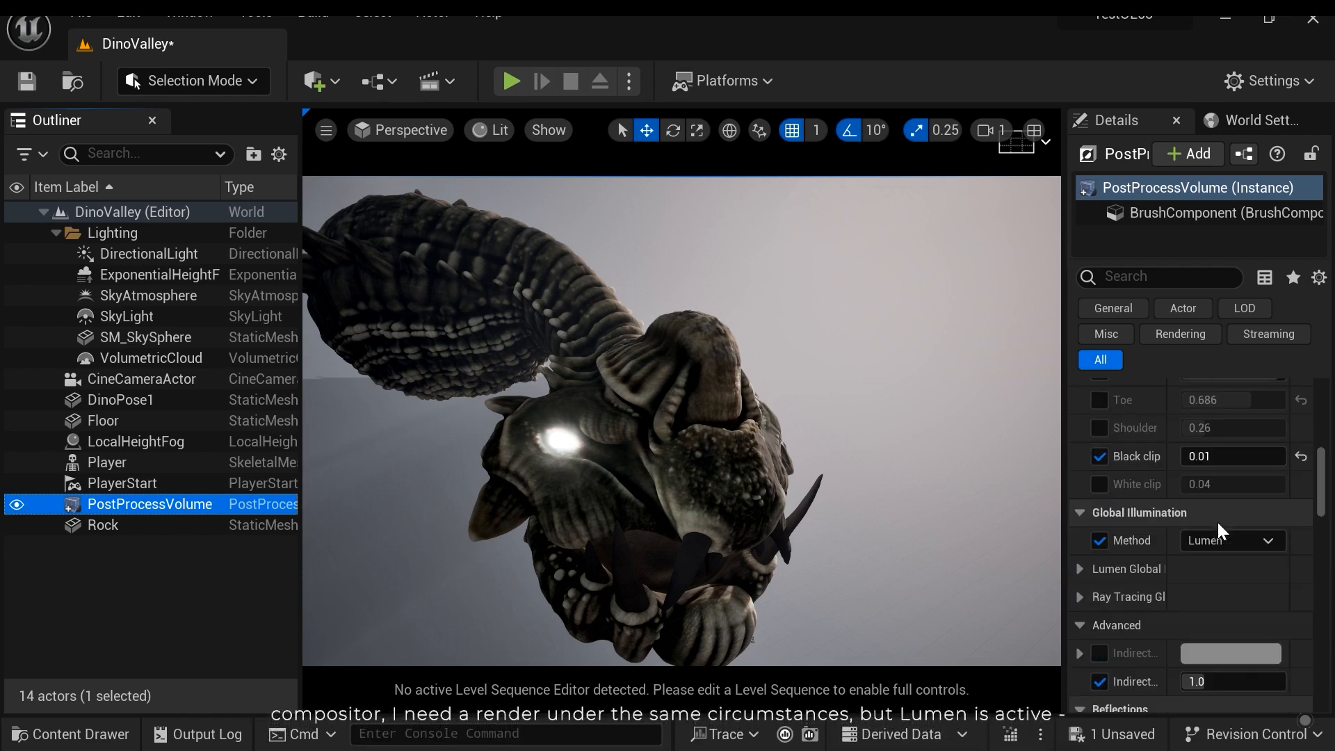
mouse_move(1231, 539)
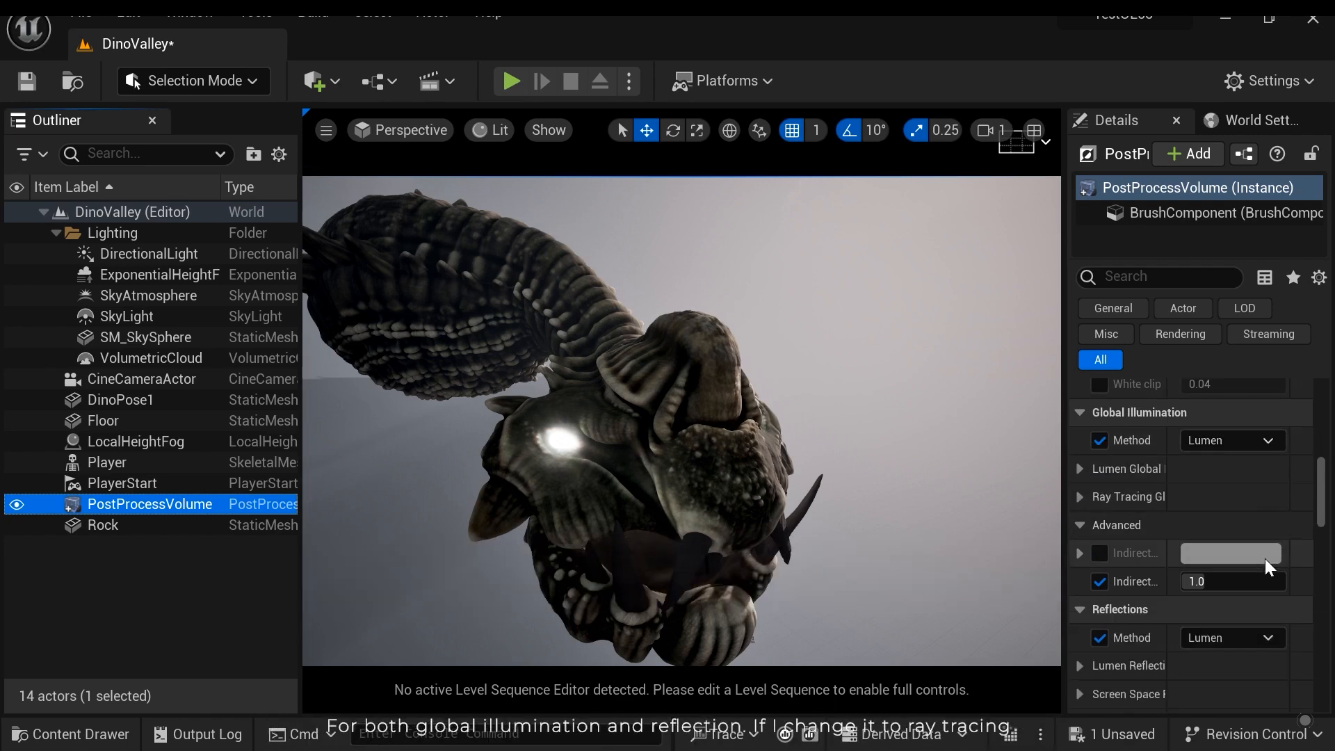
left_click(1230, 441)
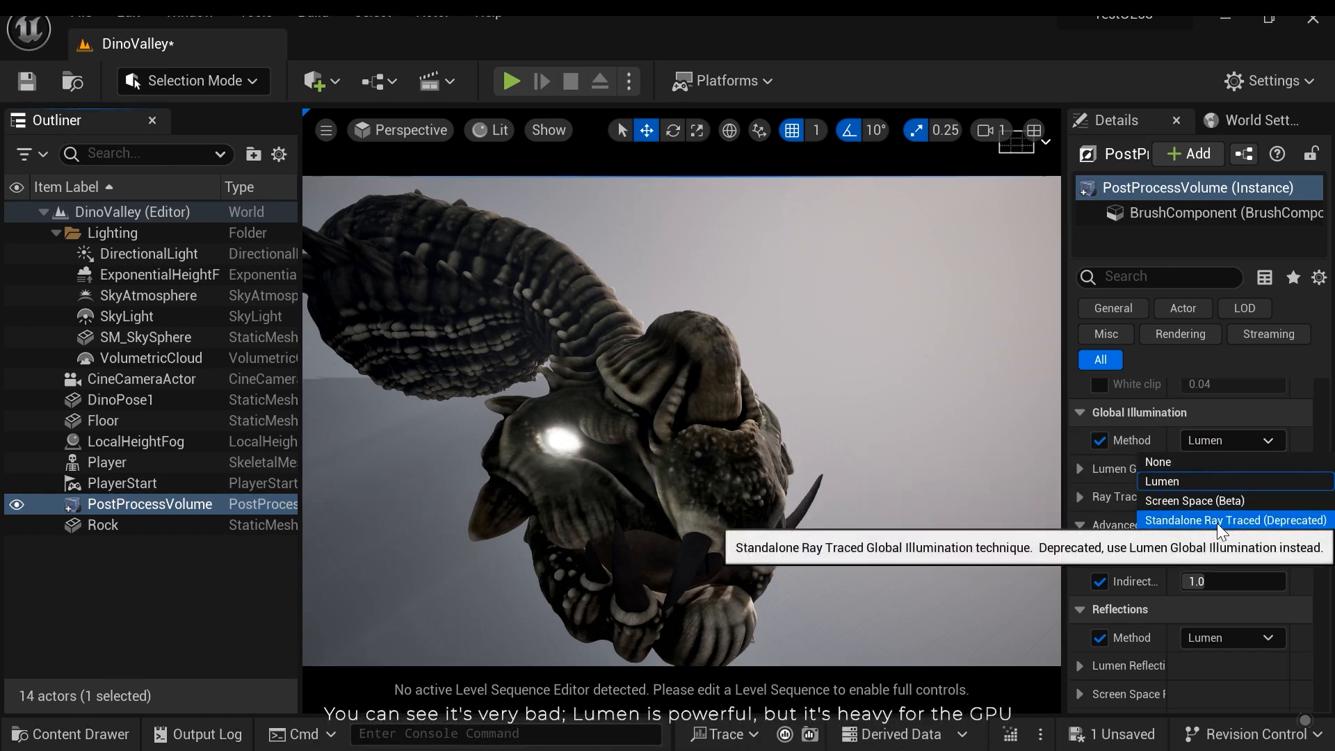
left_click(1233, 520)
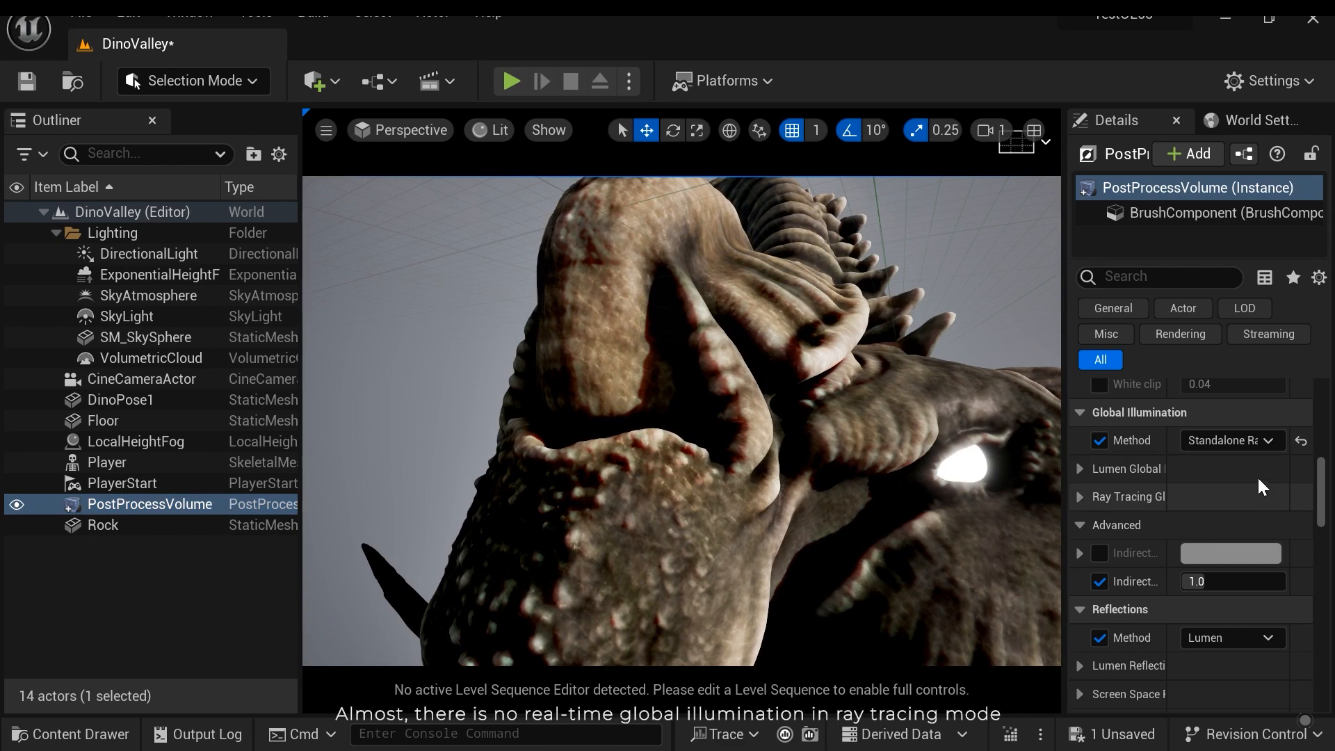
mouse_move(1231, 441)
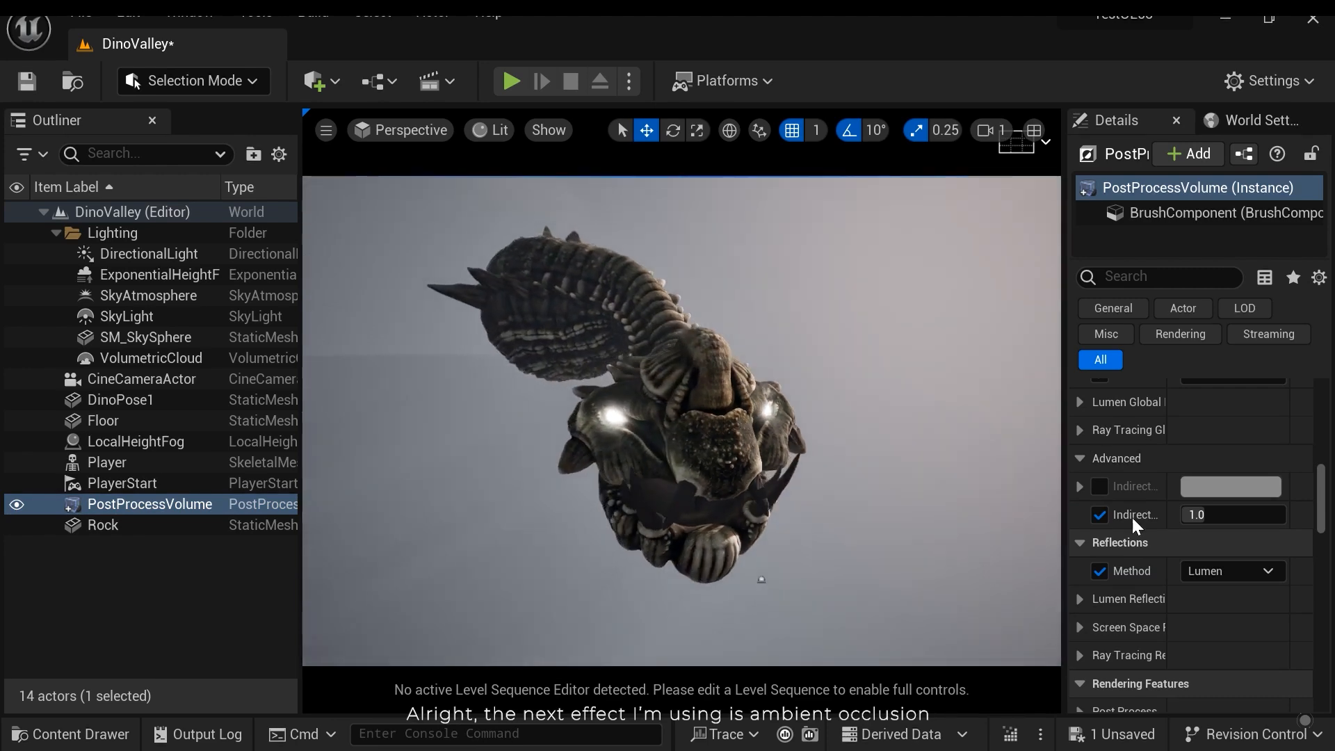
Step: Set the PostProcessVolume's ambient occlusion intensity to 1.0
scroll("down", 3)
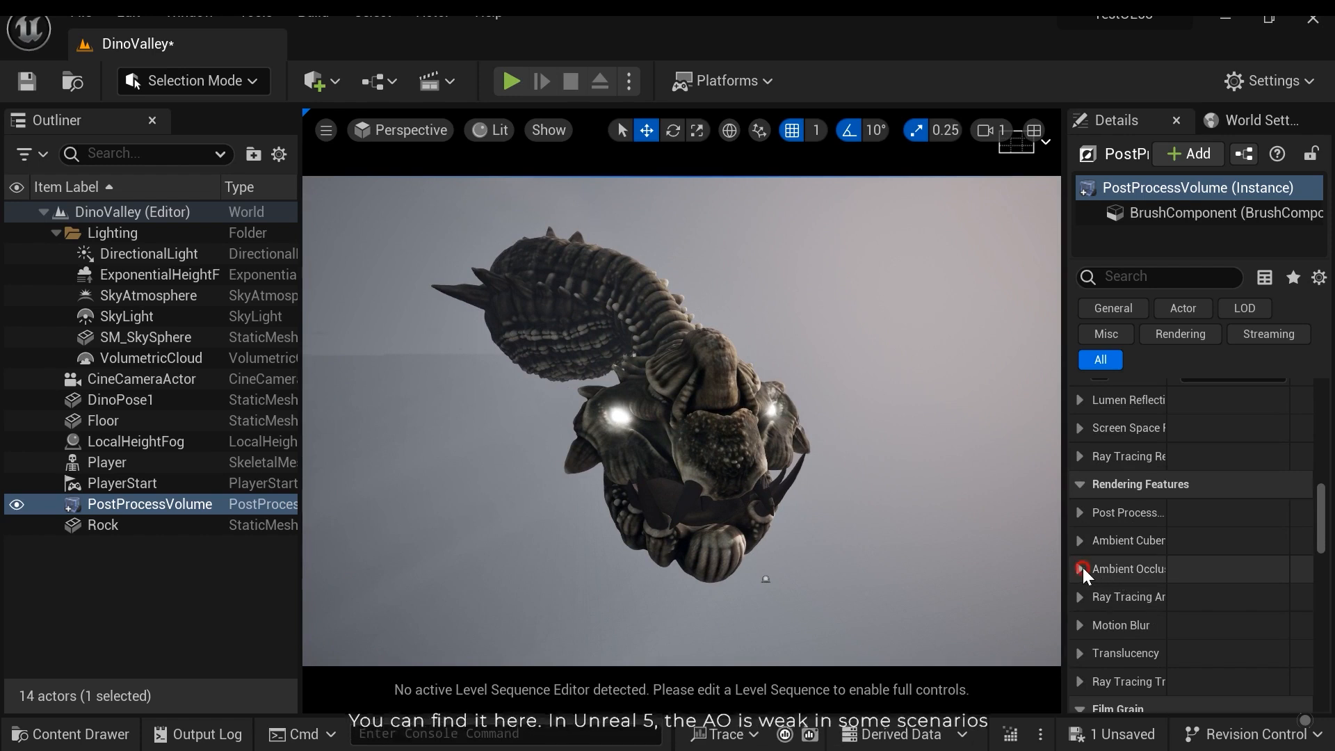
left_click(1081, 569)
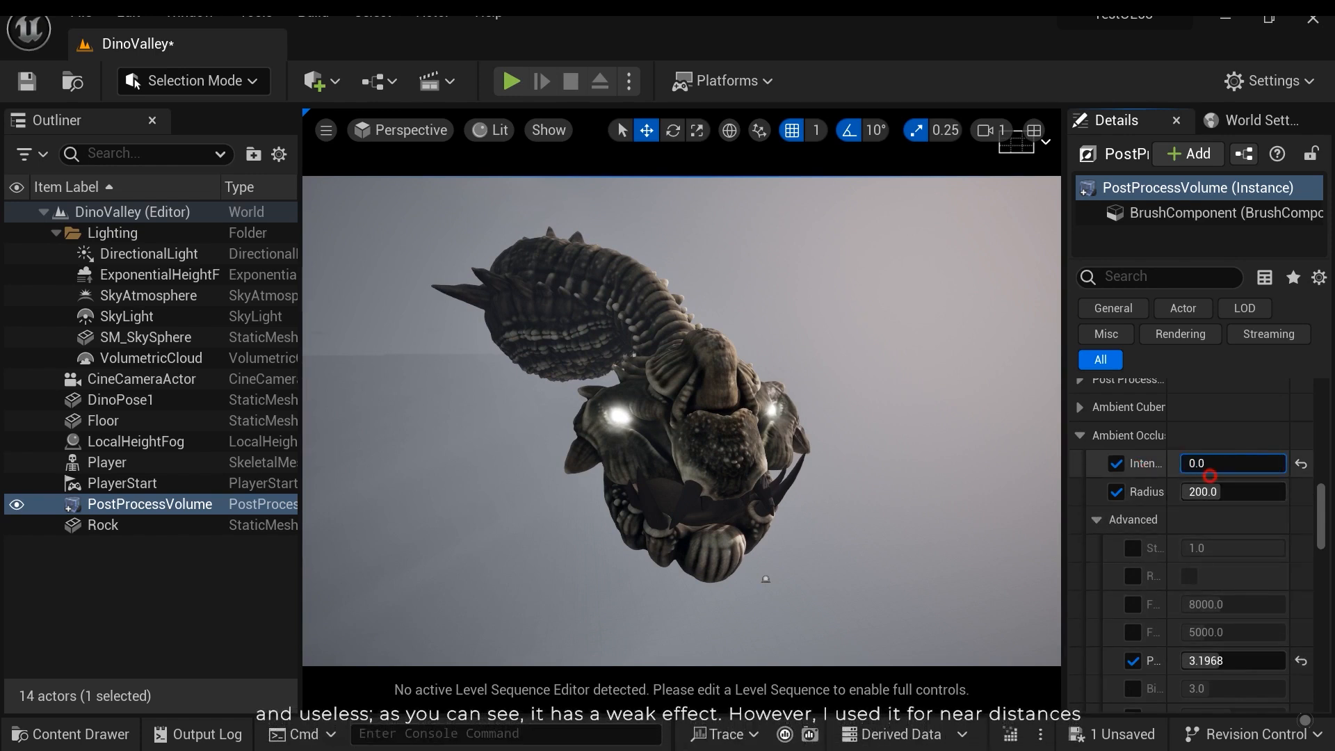
type("1.0")
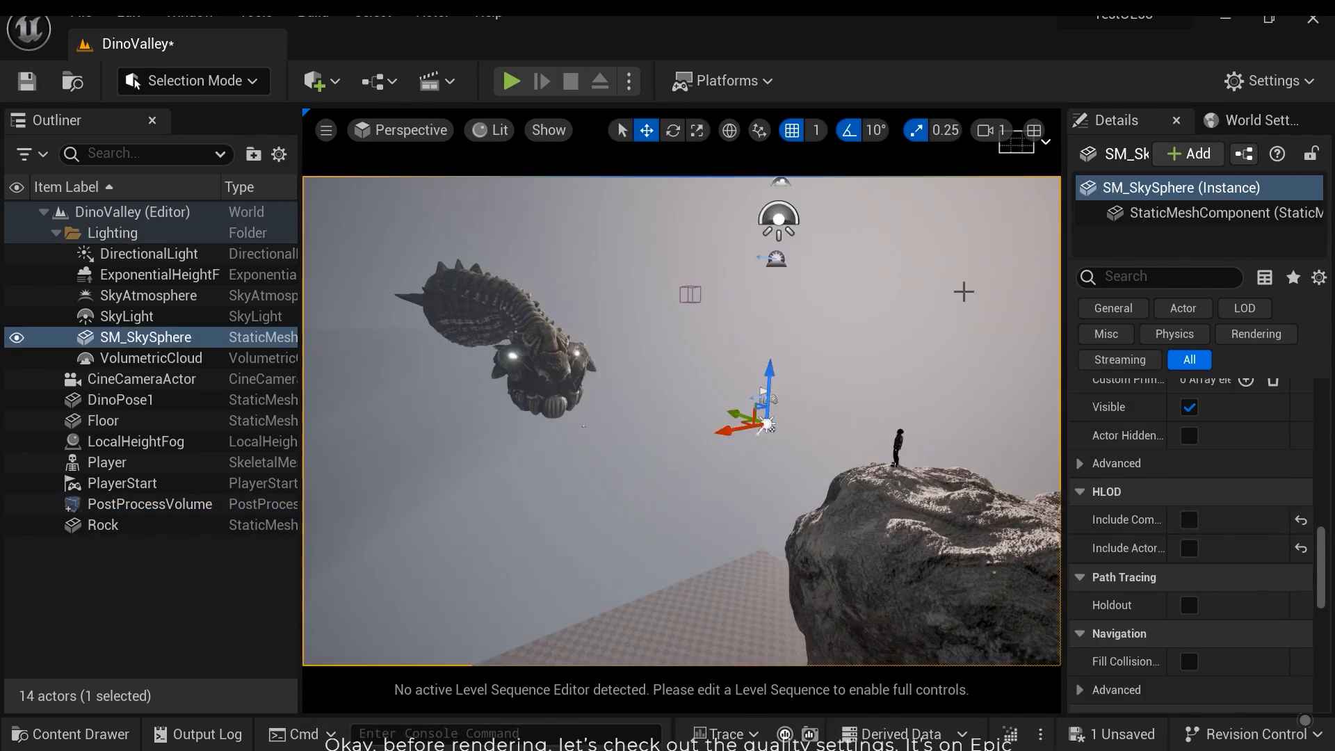
Step: Check the engine scalability settings, then view the scene through the CineCameraActor
left_click(1270, 81)
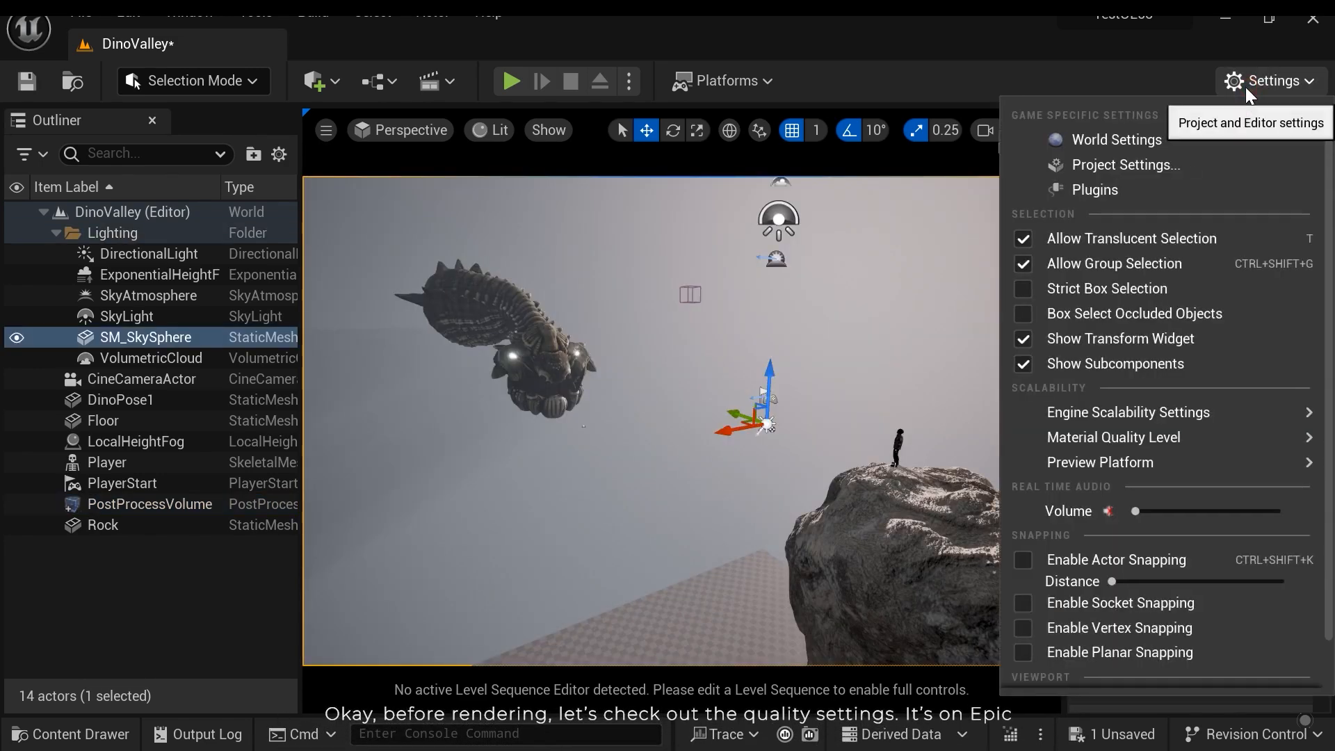
left_click(1128, 412)
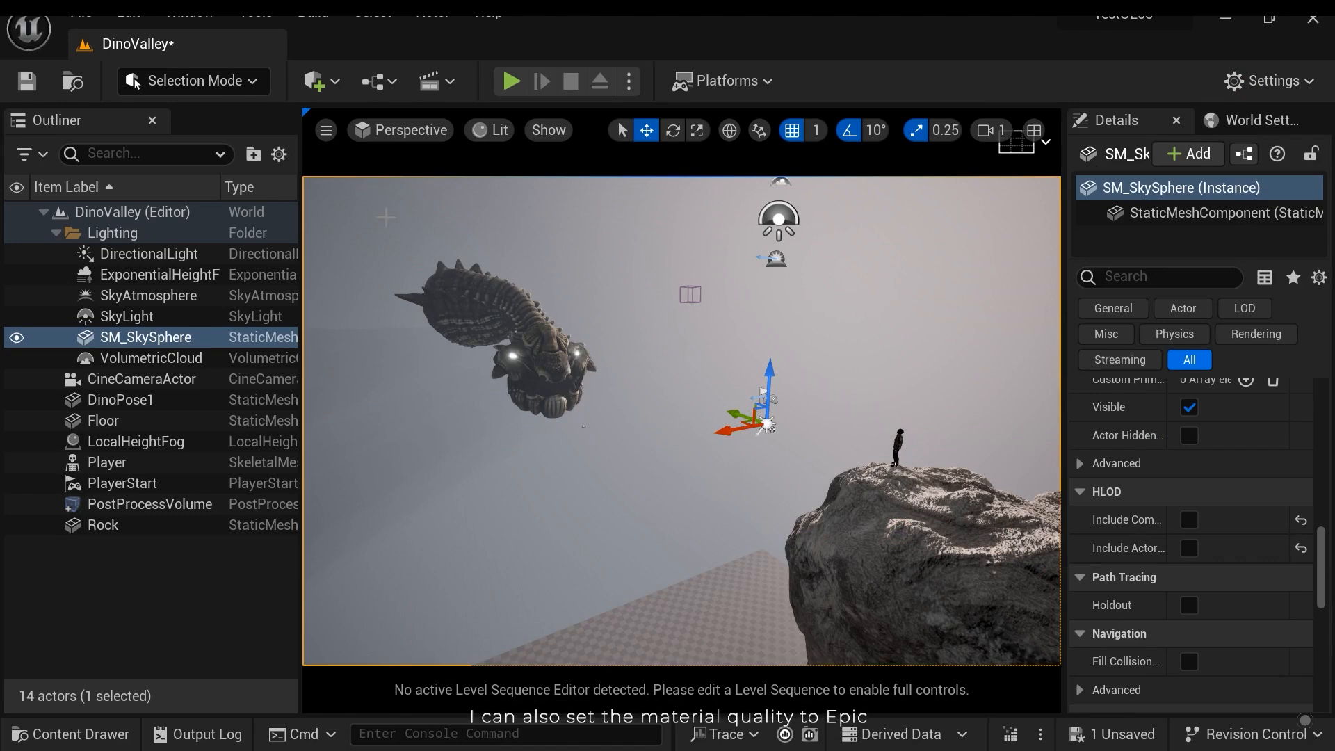
left_click(408, 131)
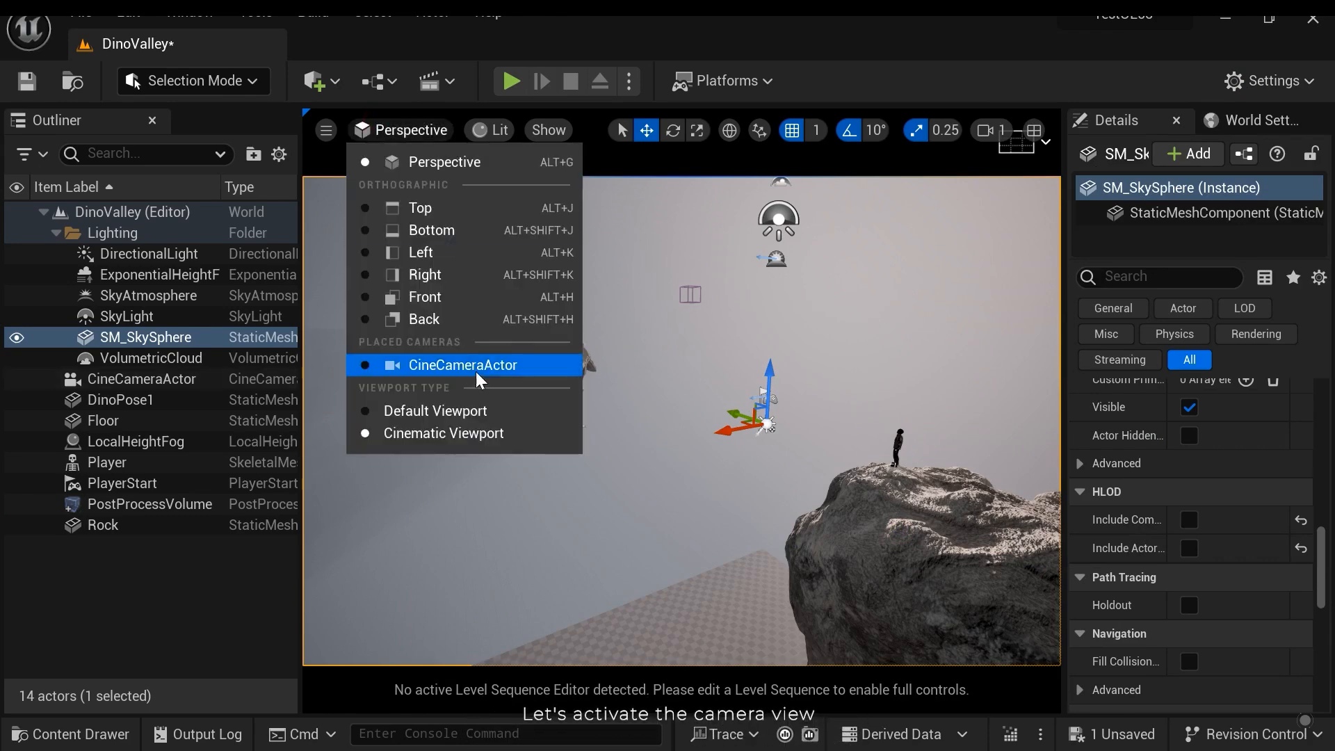
left_click(464, 364)
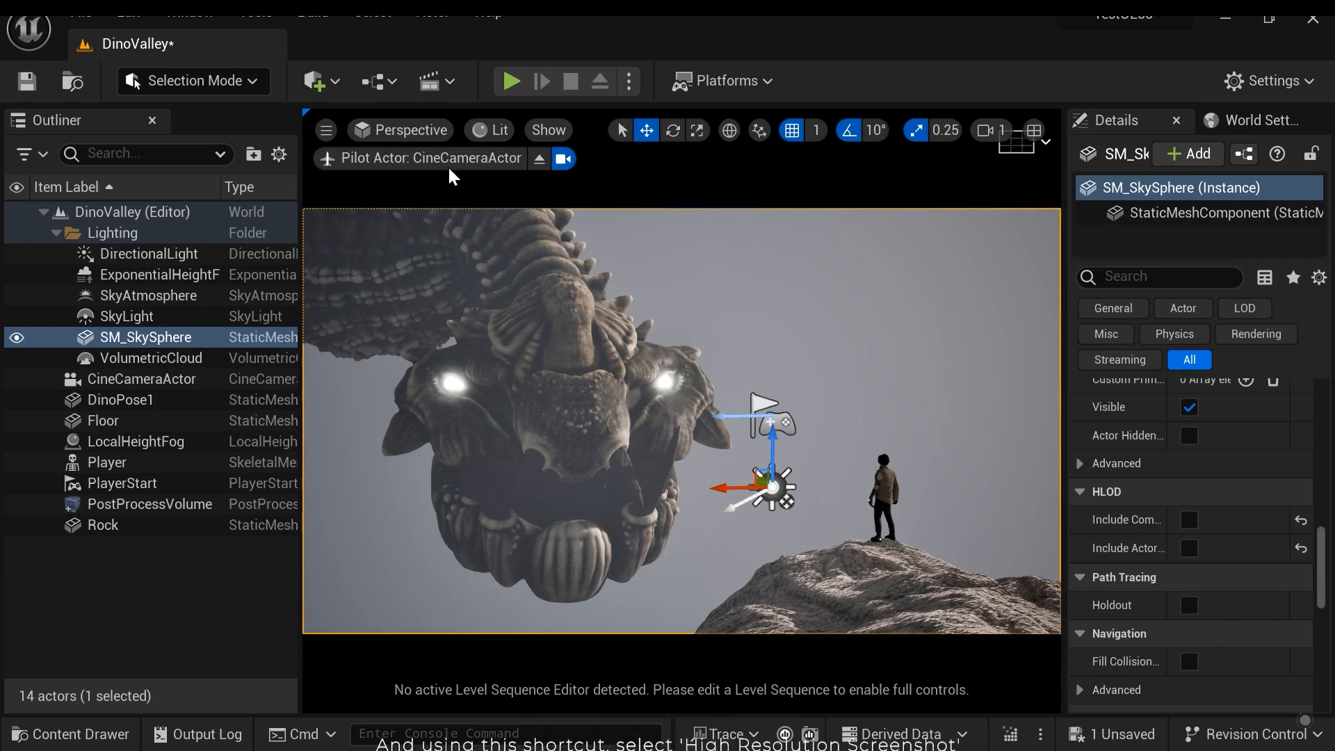
Step: Capture a high-resolution screenshot of the camera view at a 4x size multiplier
left_click(324, 131)
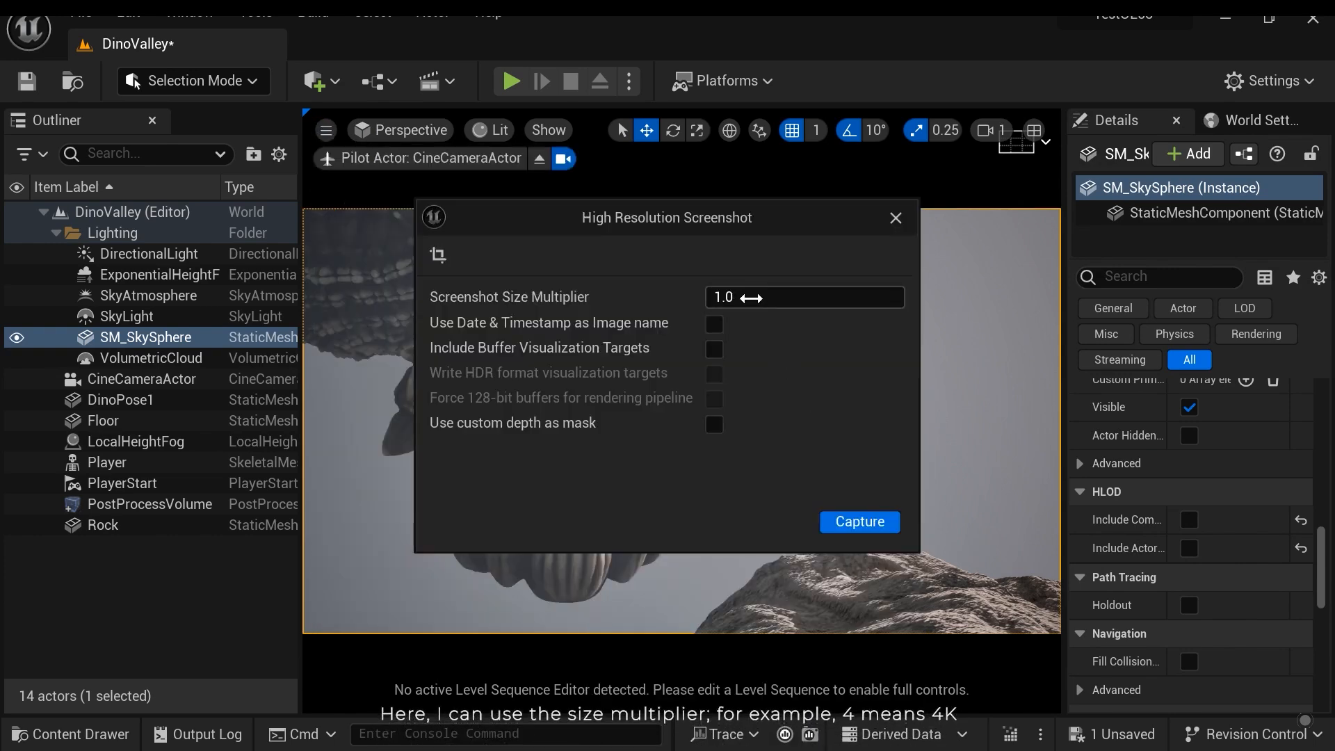
type("4")
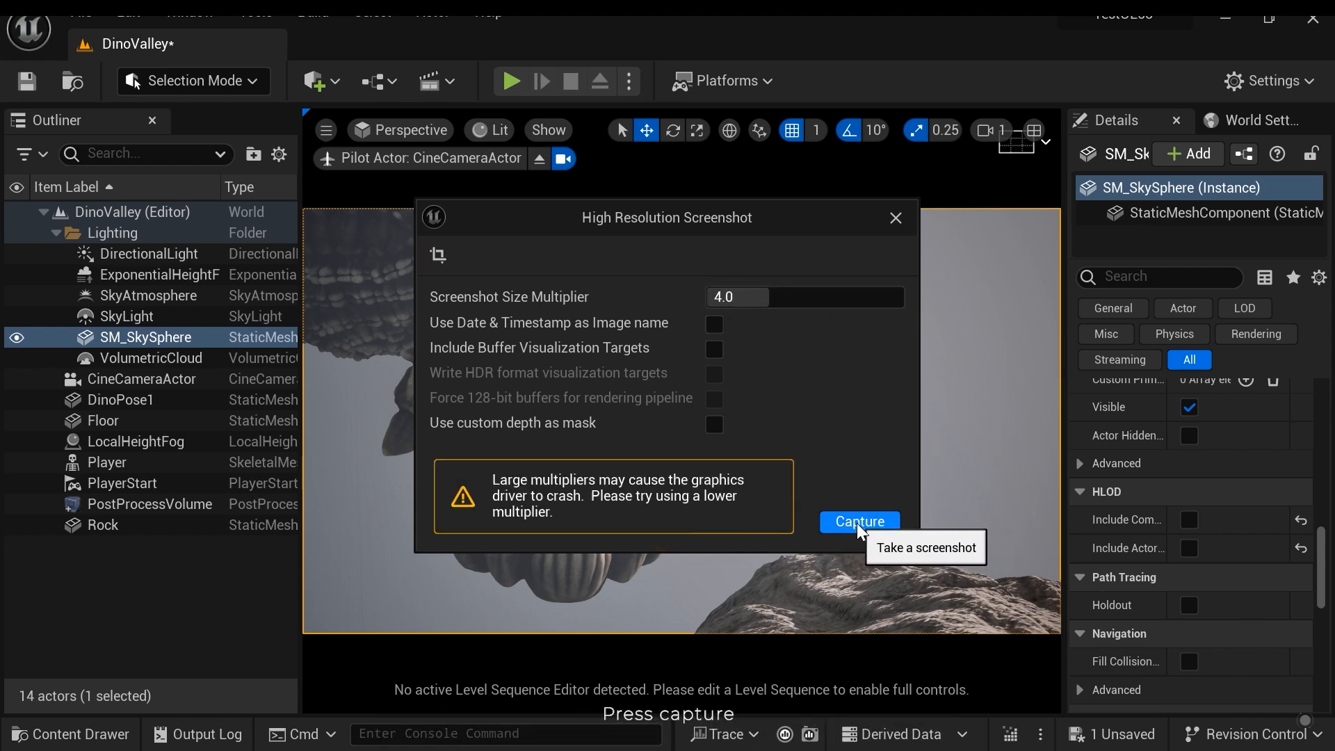
left_click(858, 522)
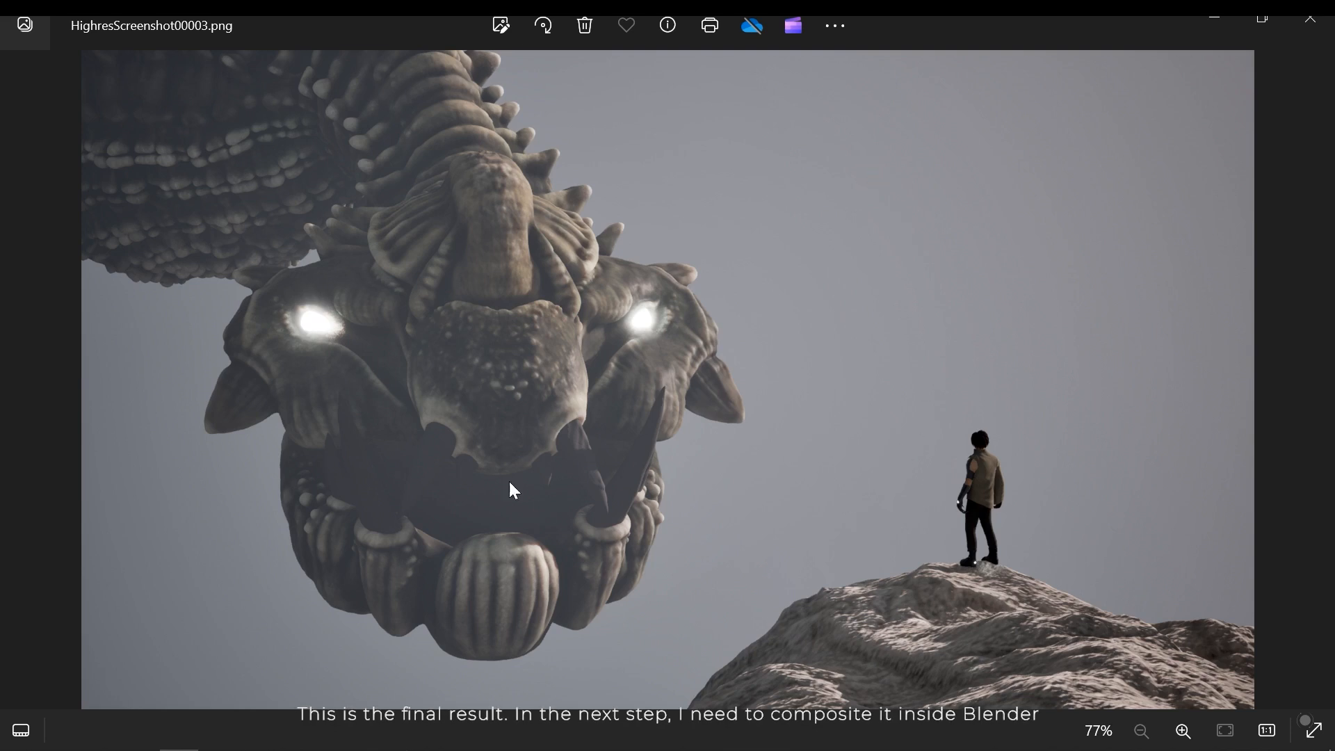
mouse_move(694, 289)
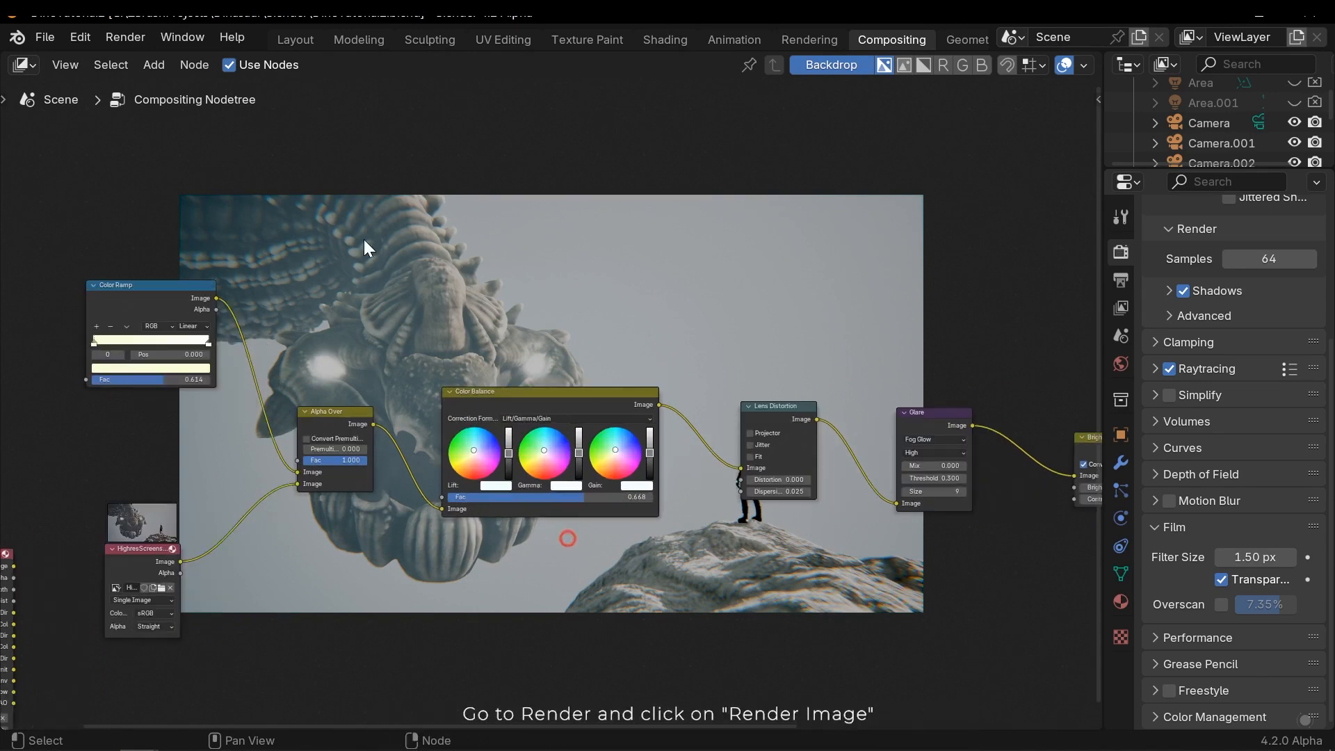
Step: Render the composited creature image in Blender and save the result
left_click(124, 36)
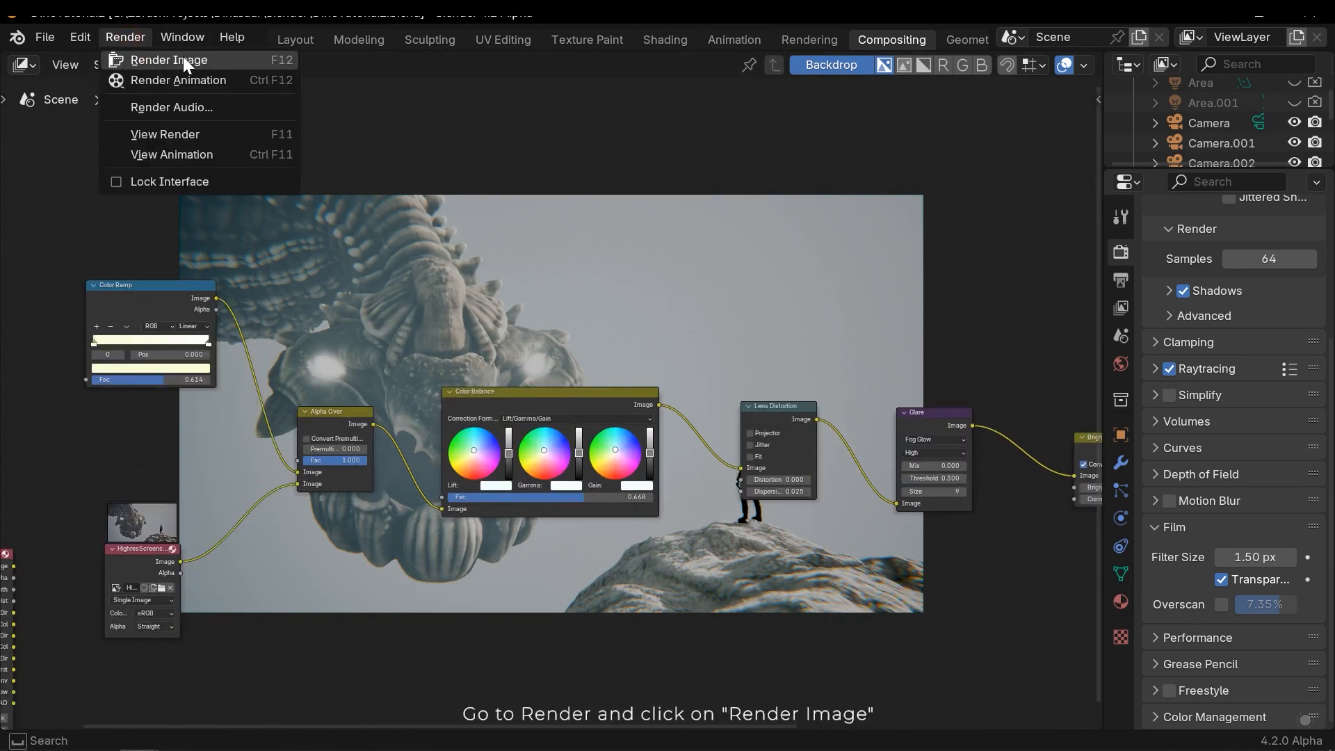
left_click(169, 60)
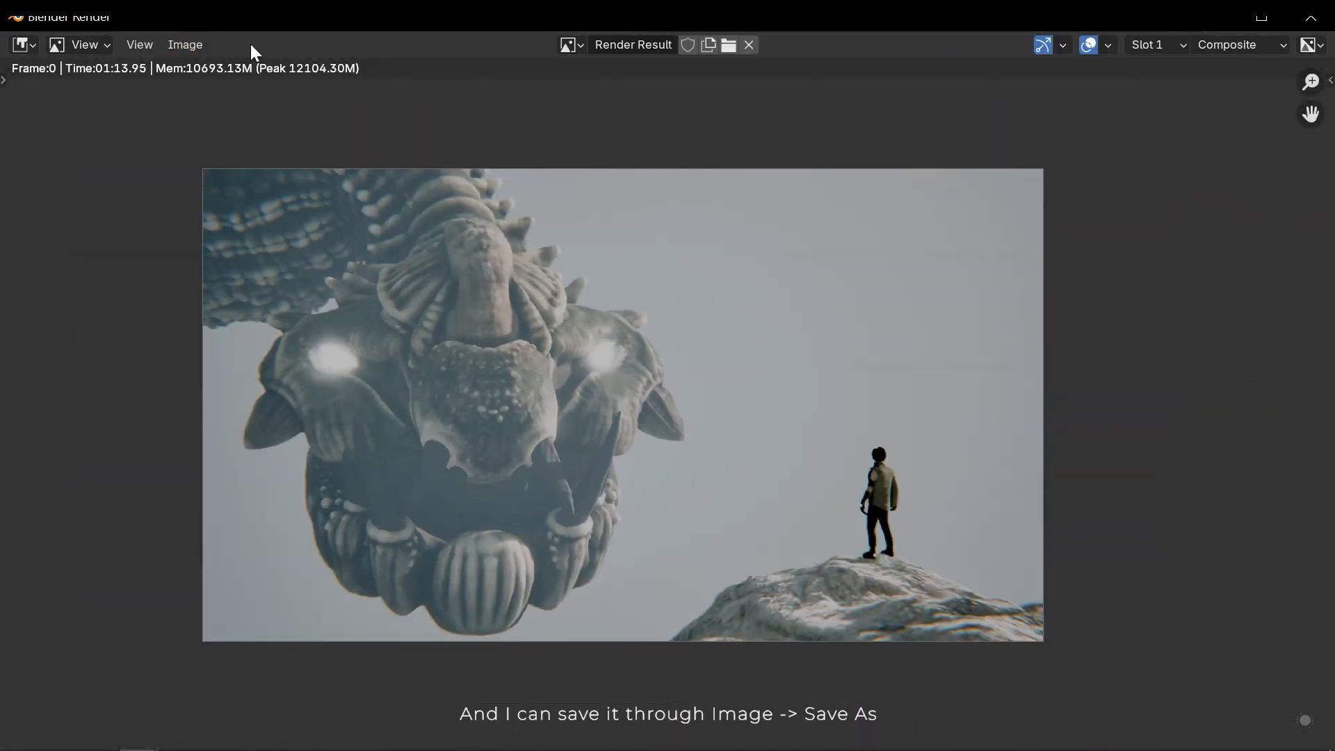
left_click(184, 45)
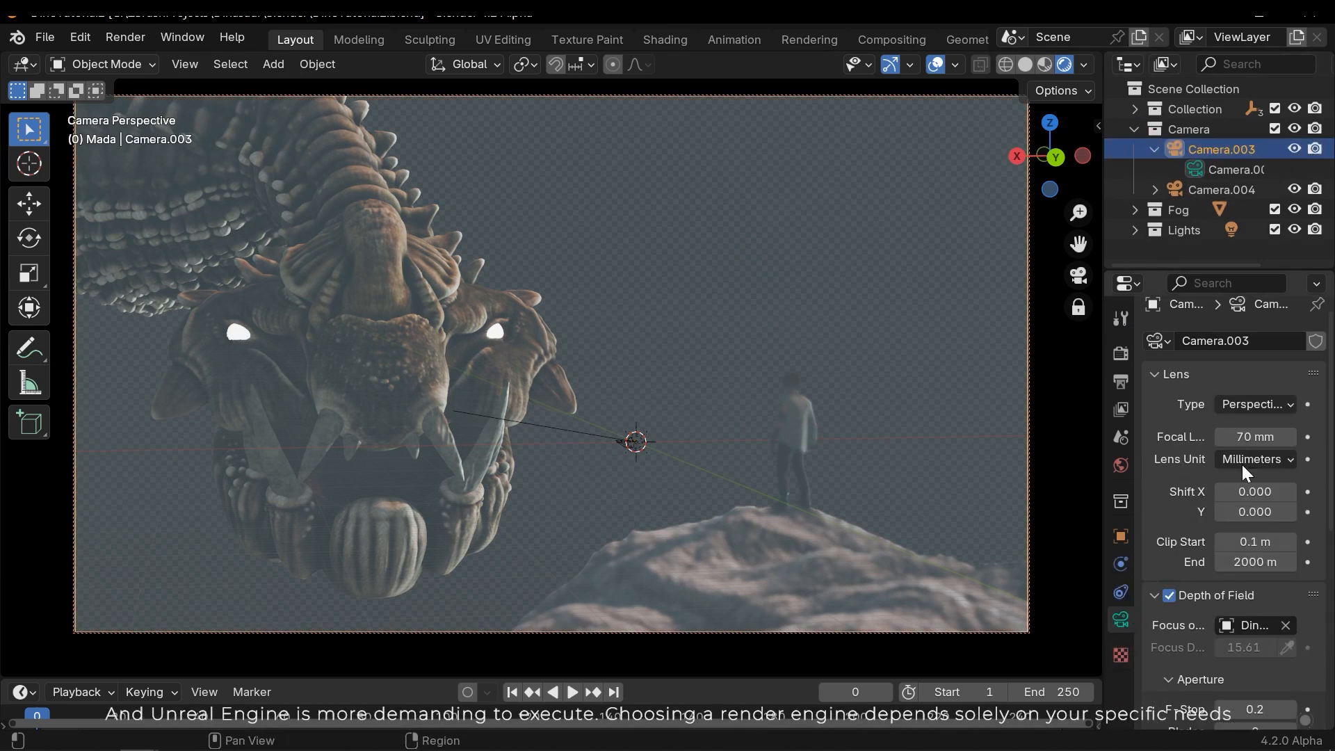
mouse_move(1265, 487)
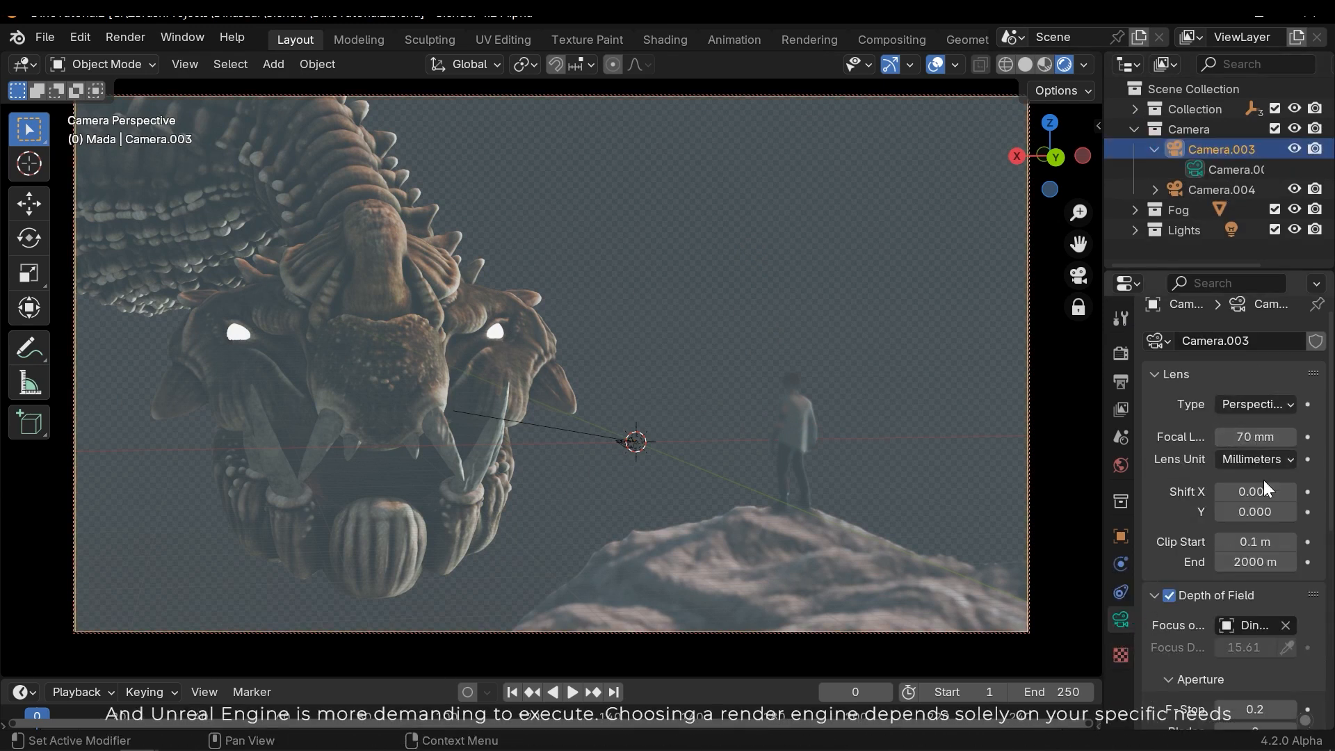